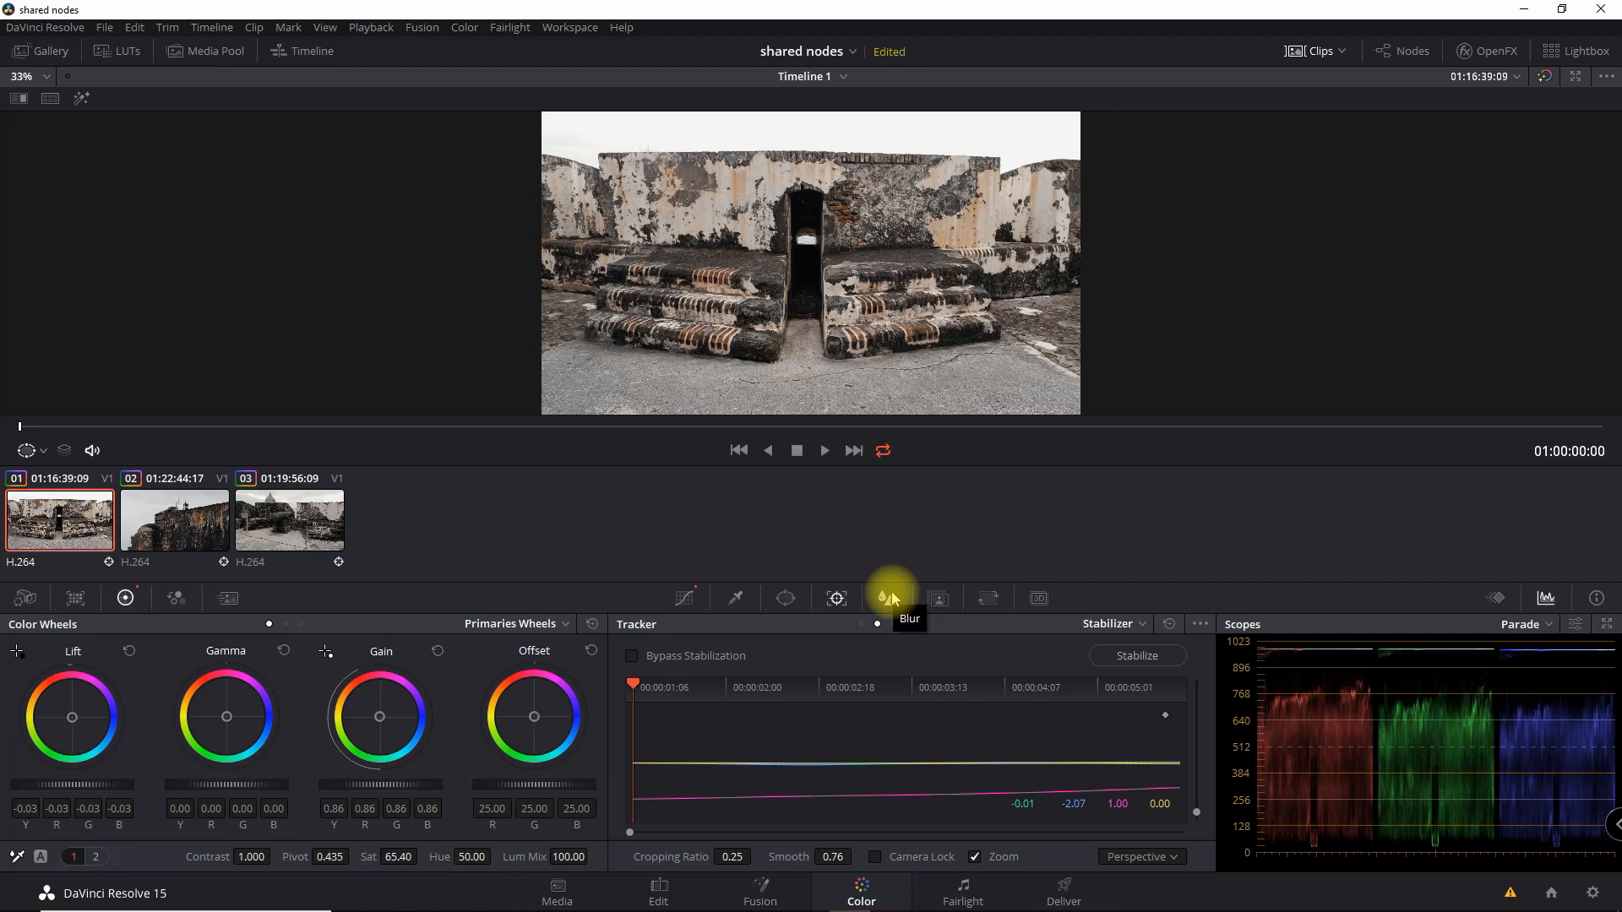
Step: Pull the custom curve's midpoint below the line to darken the first castle clip's midtones
click(682, 598)
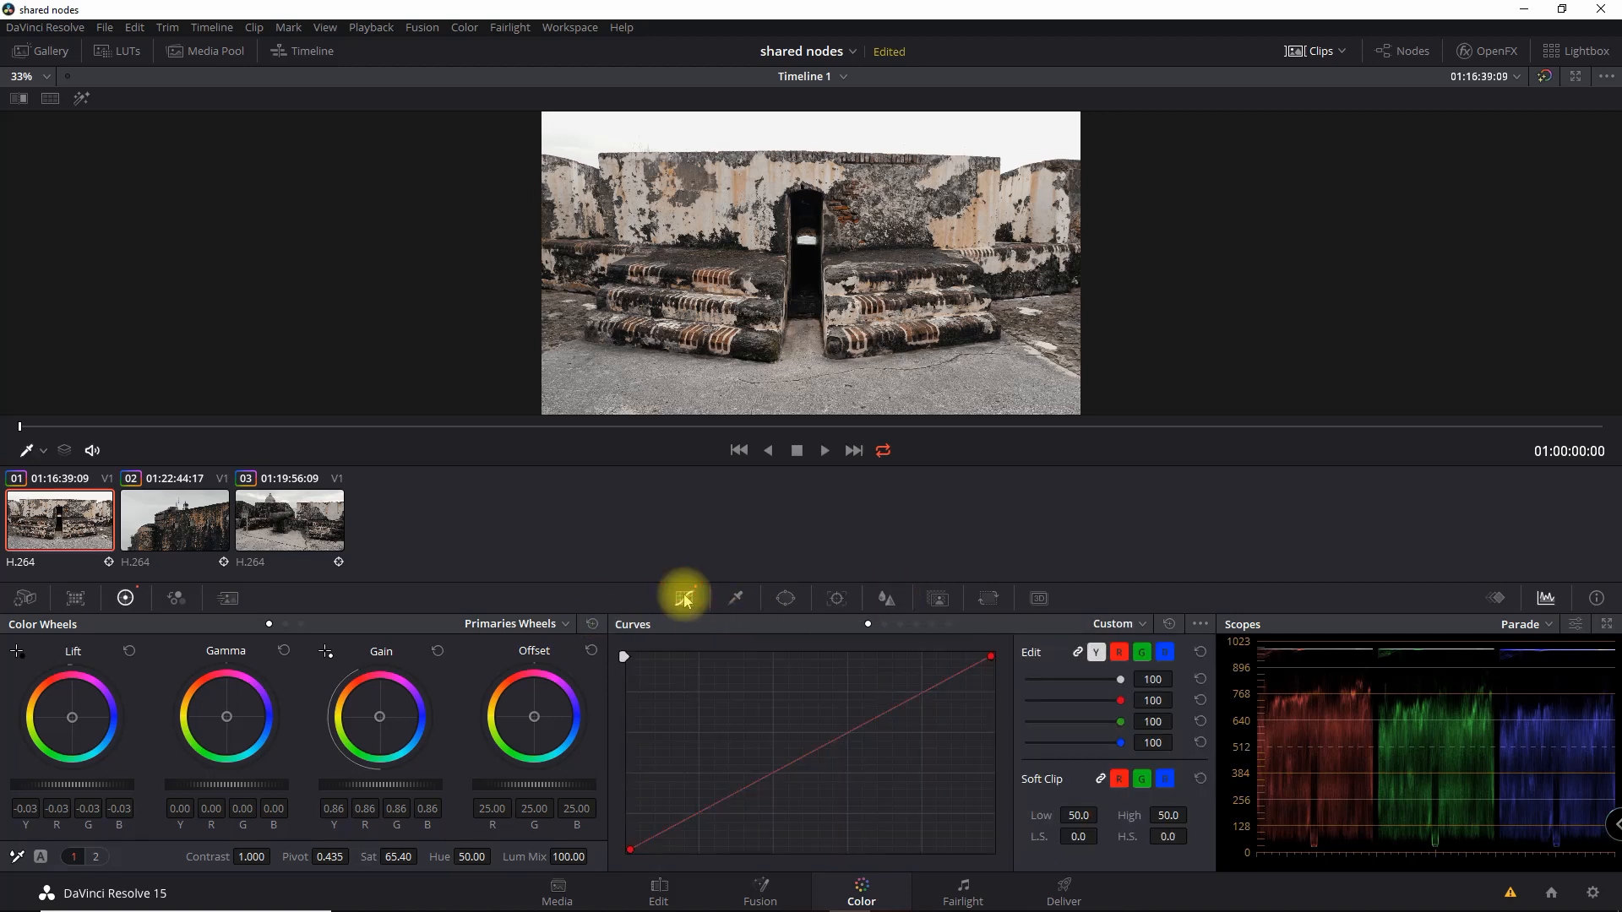
mouse_move(789, 767)
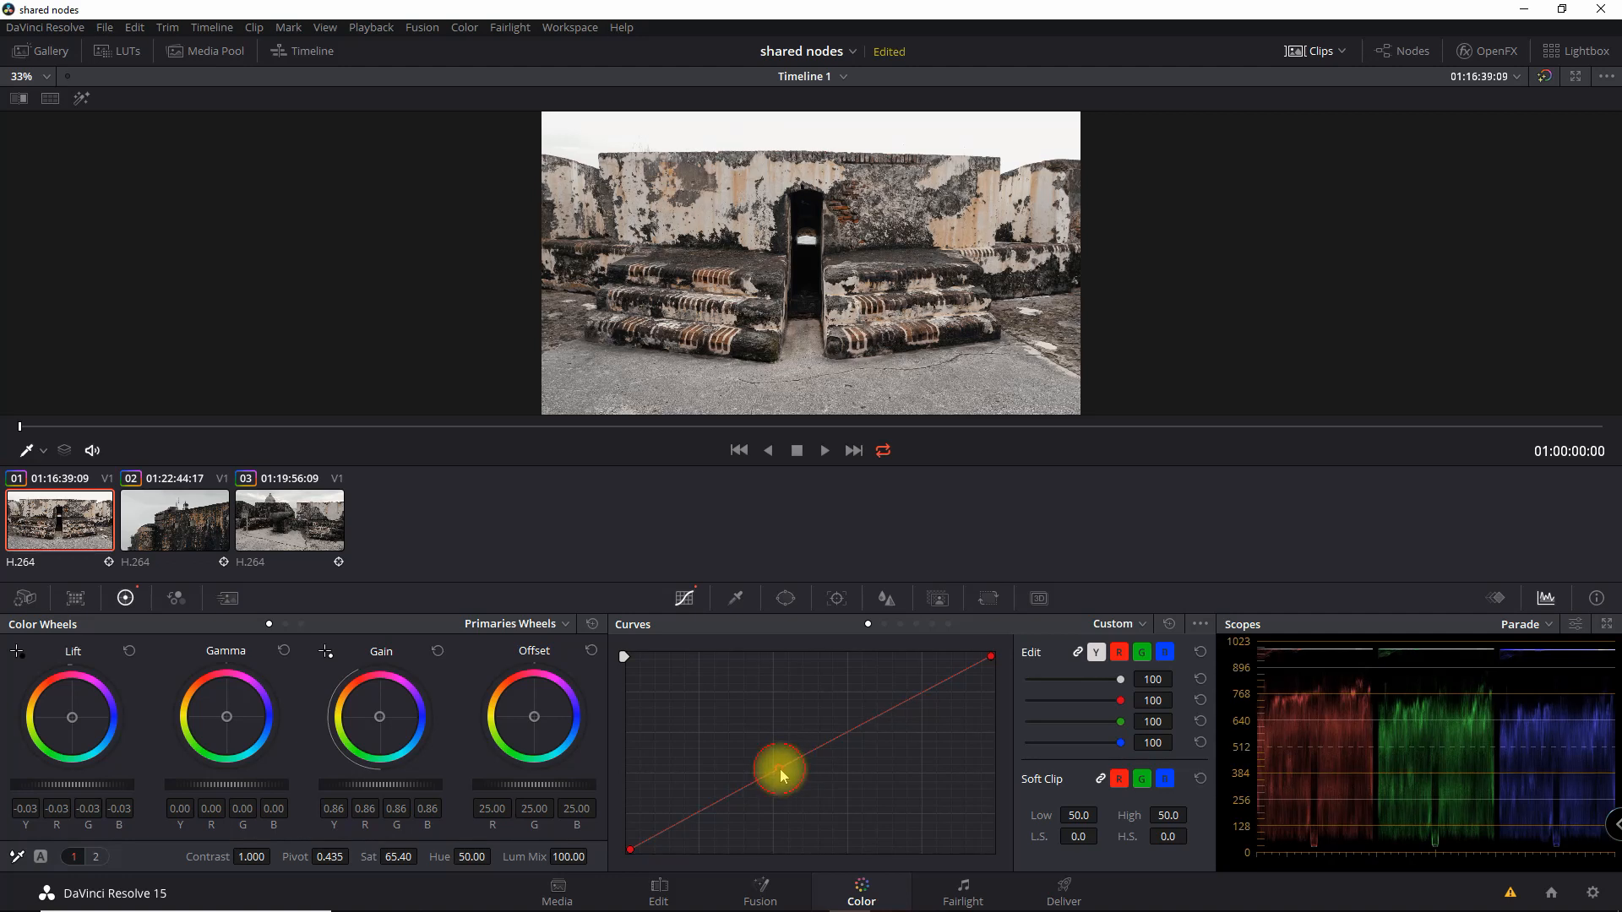
drag(781, 774, 805, 800)
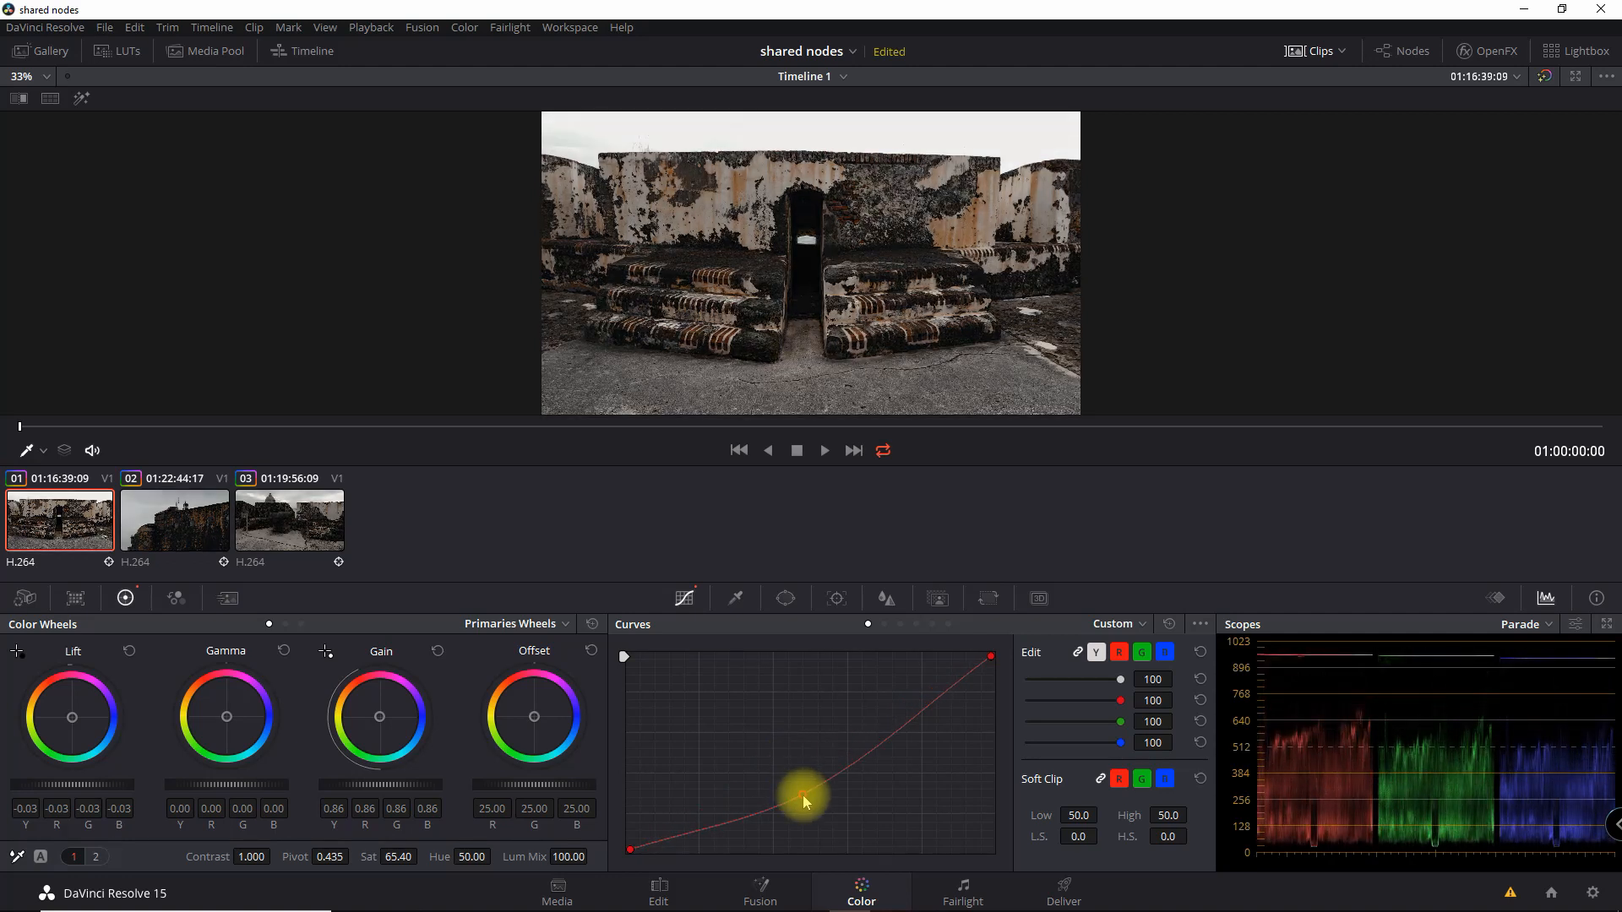
drag(804, 797, 812, 810)
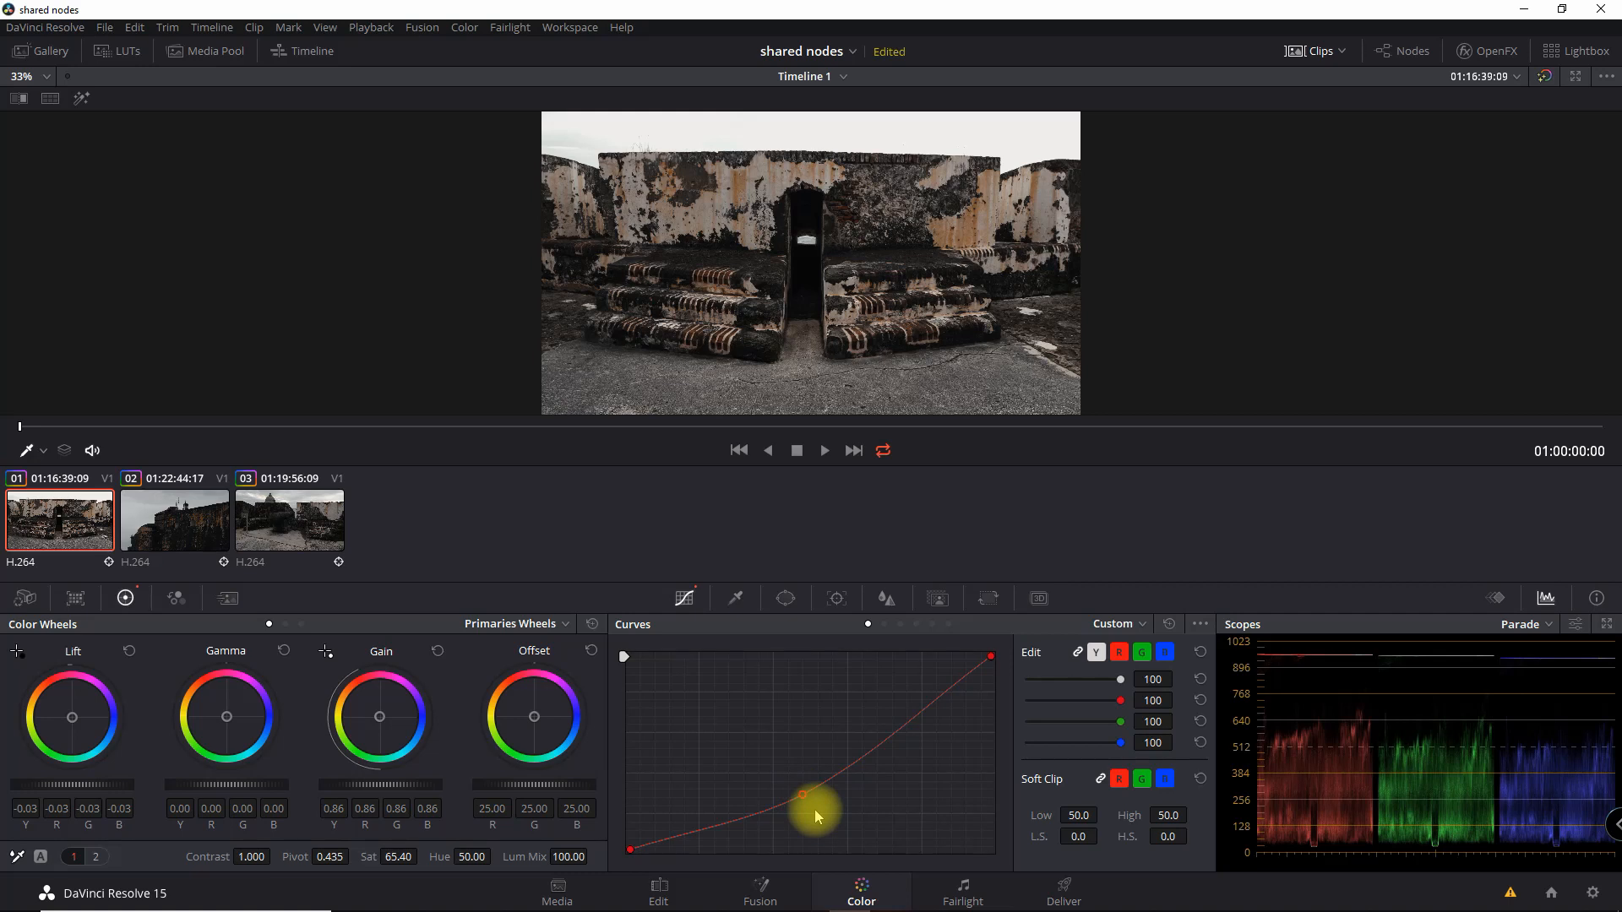
click(658, 893)
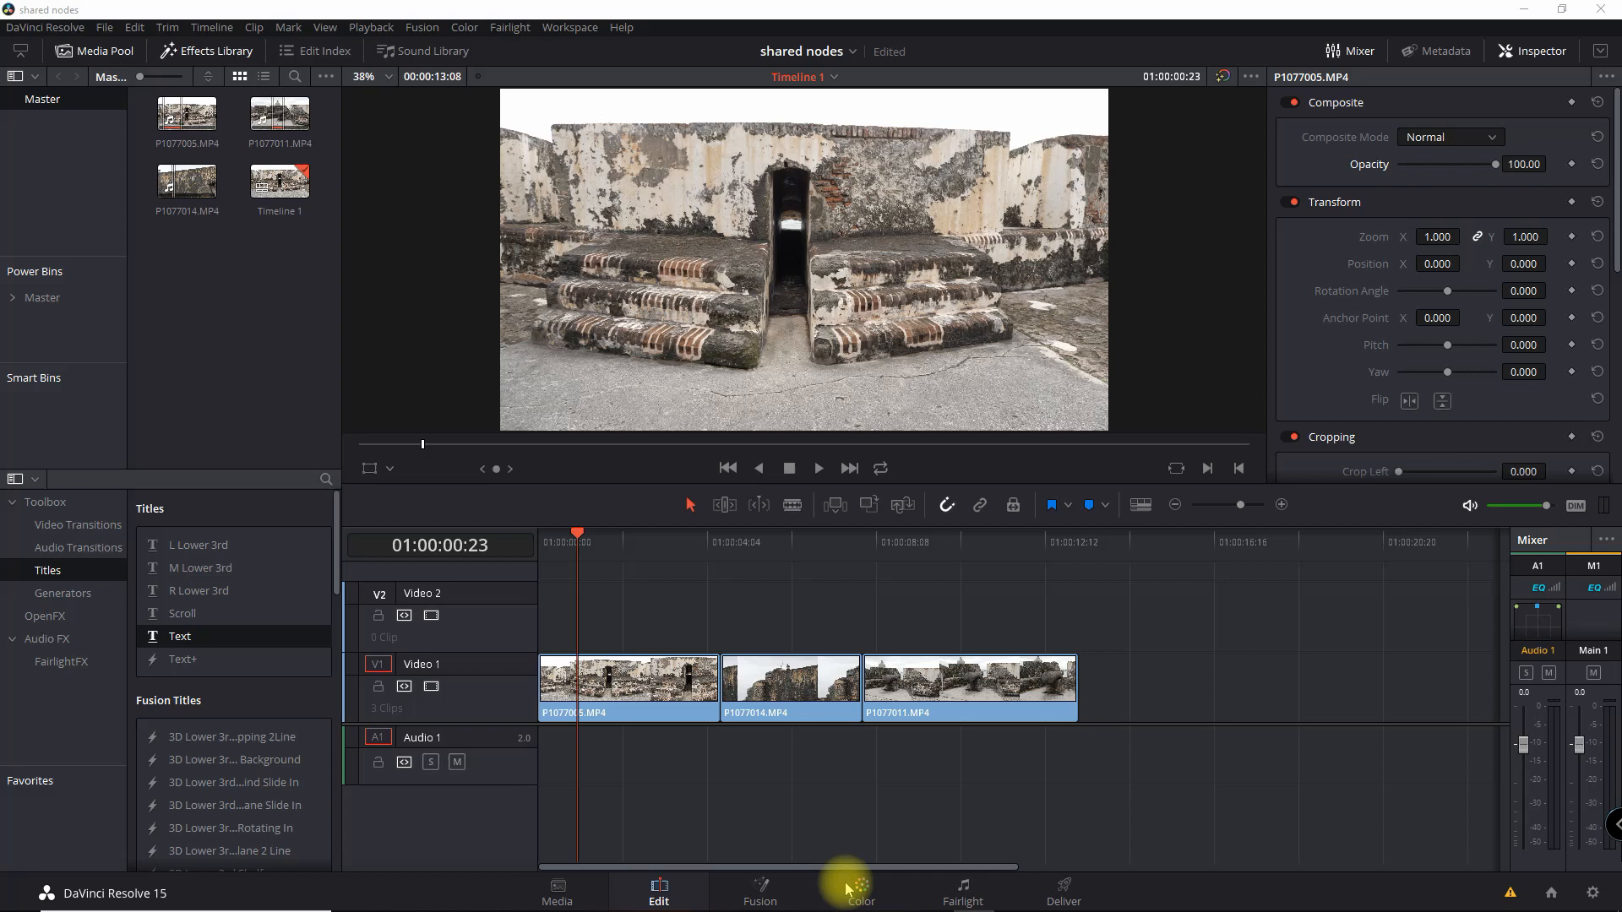
Step: Return to the Color page, play and stop the first clip, then bring up node options
click(861, 892)
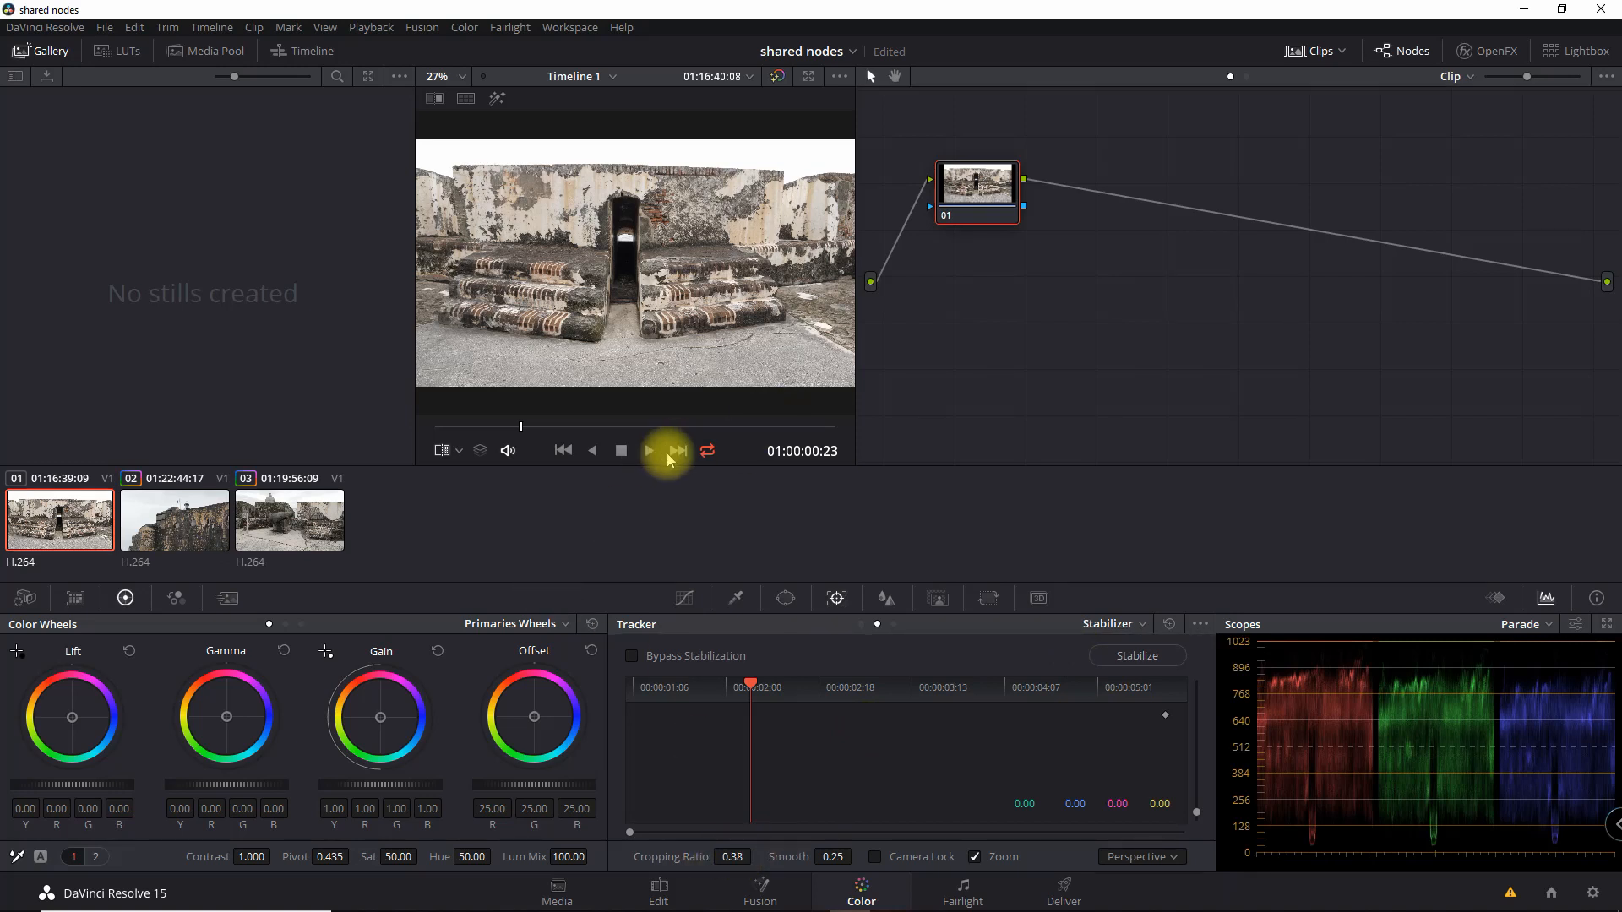
click(648, 451)
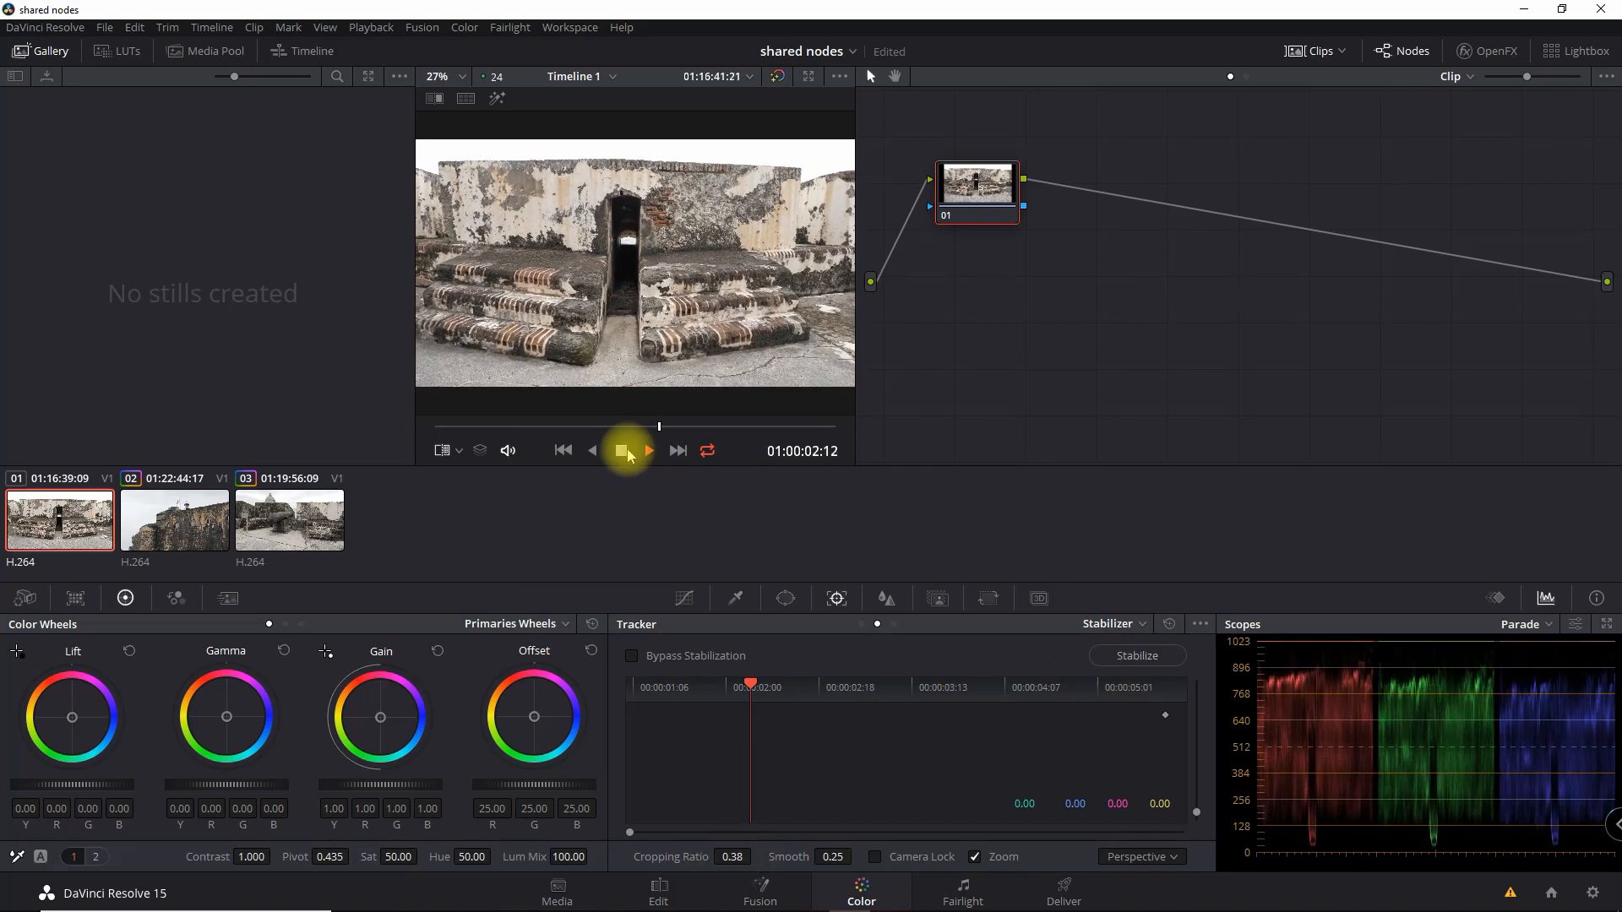
click(626, 450)
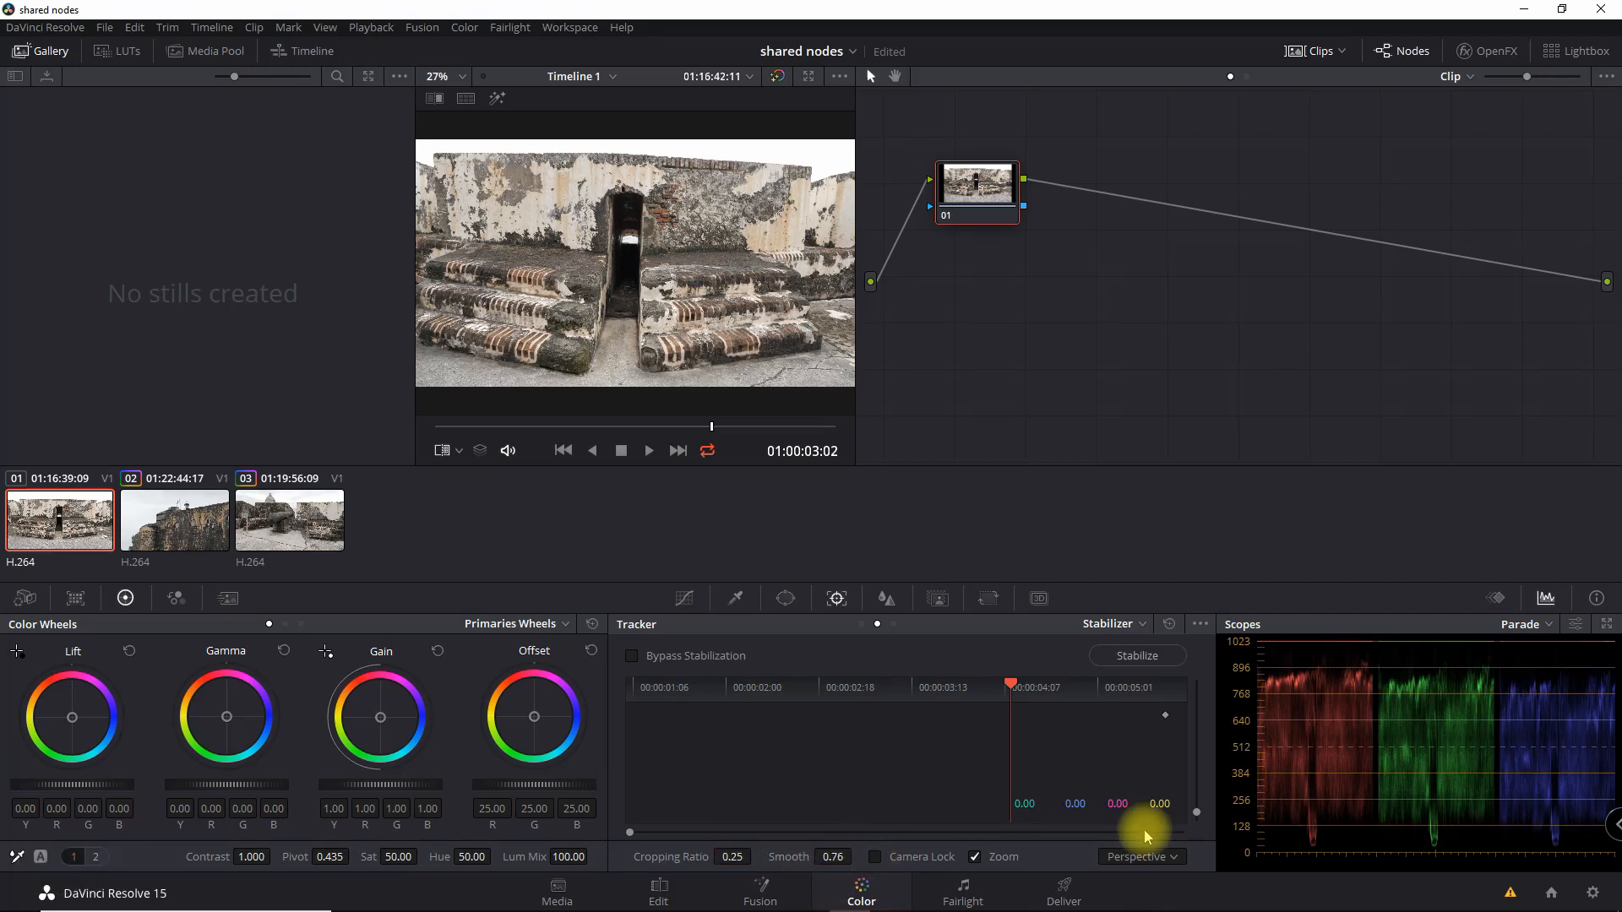
click(1136, 655)
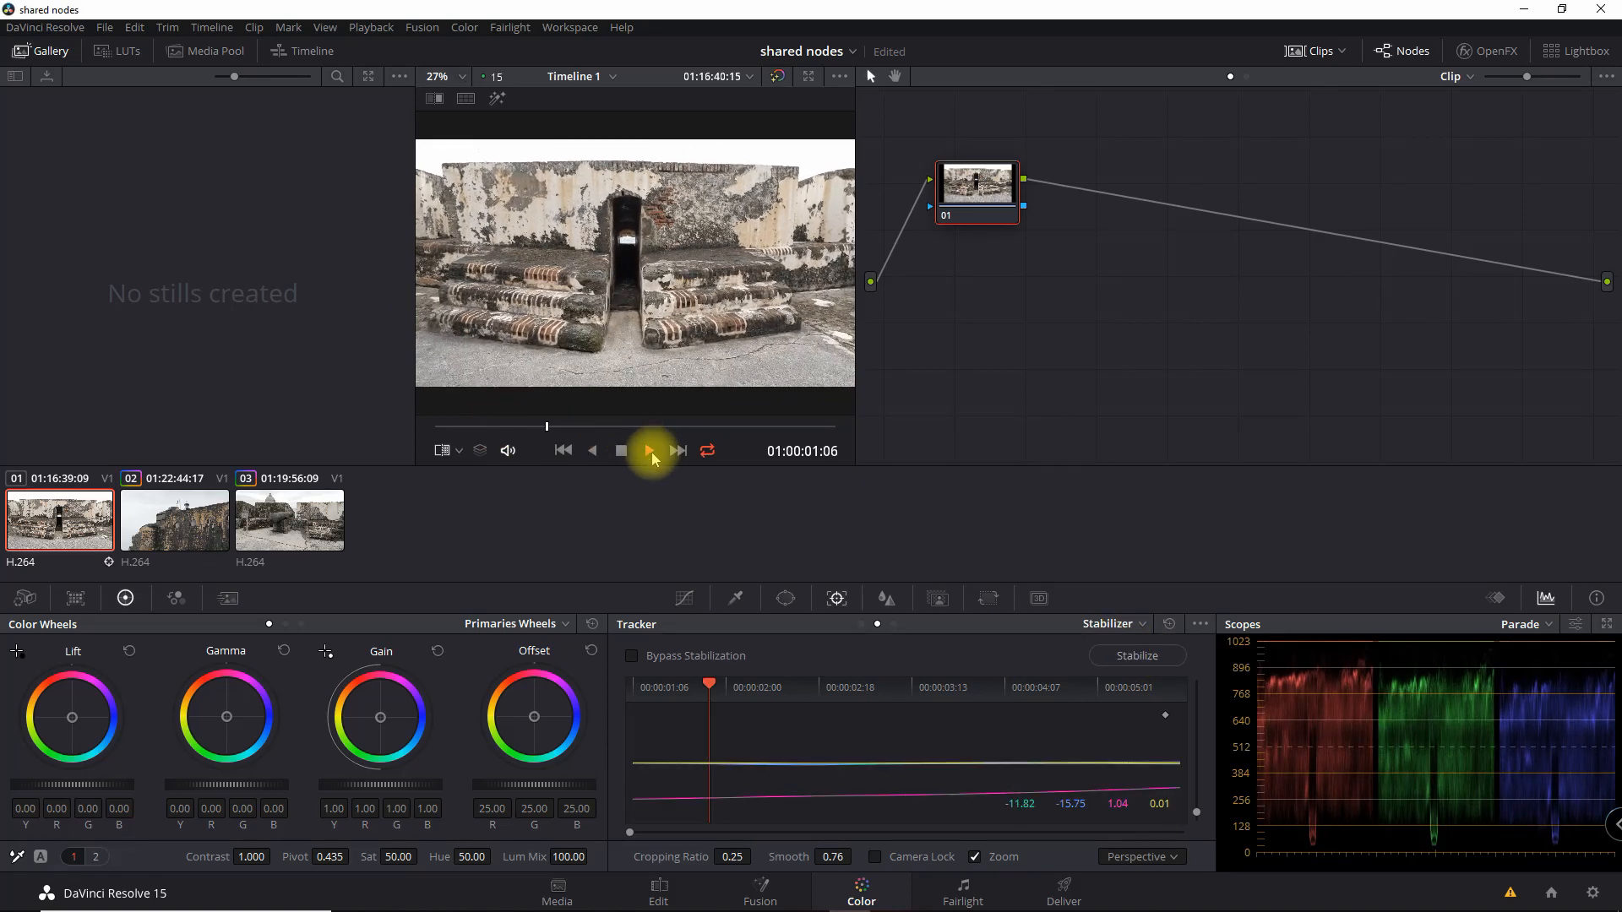
right_click(976, 181)
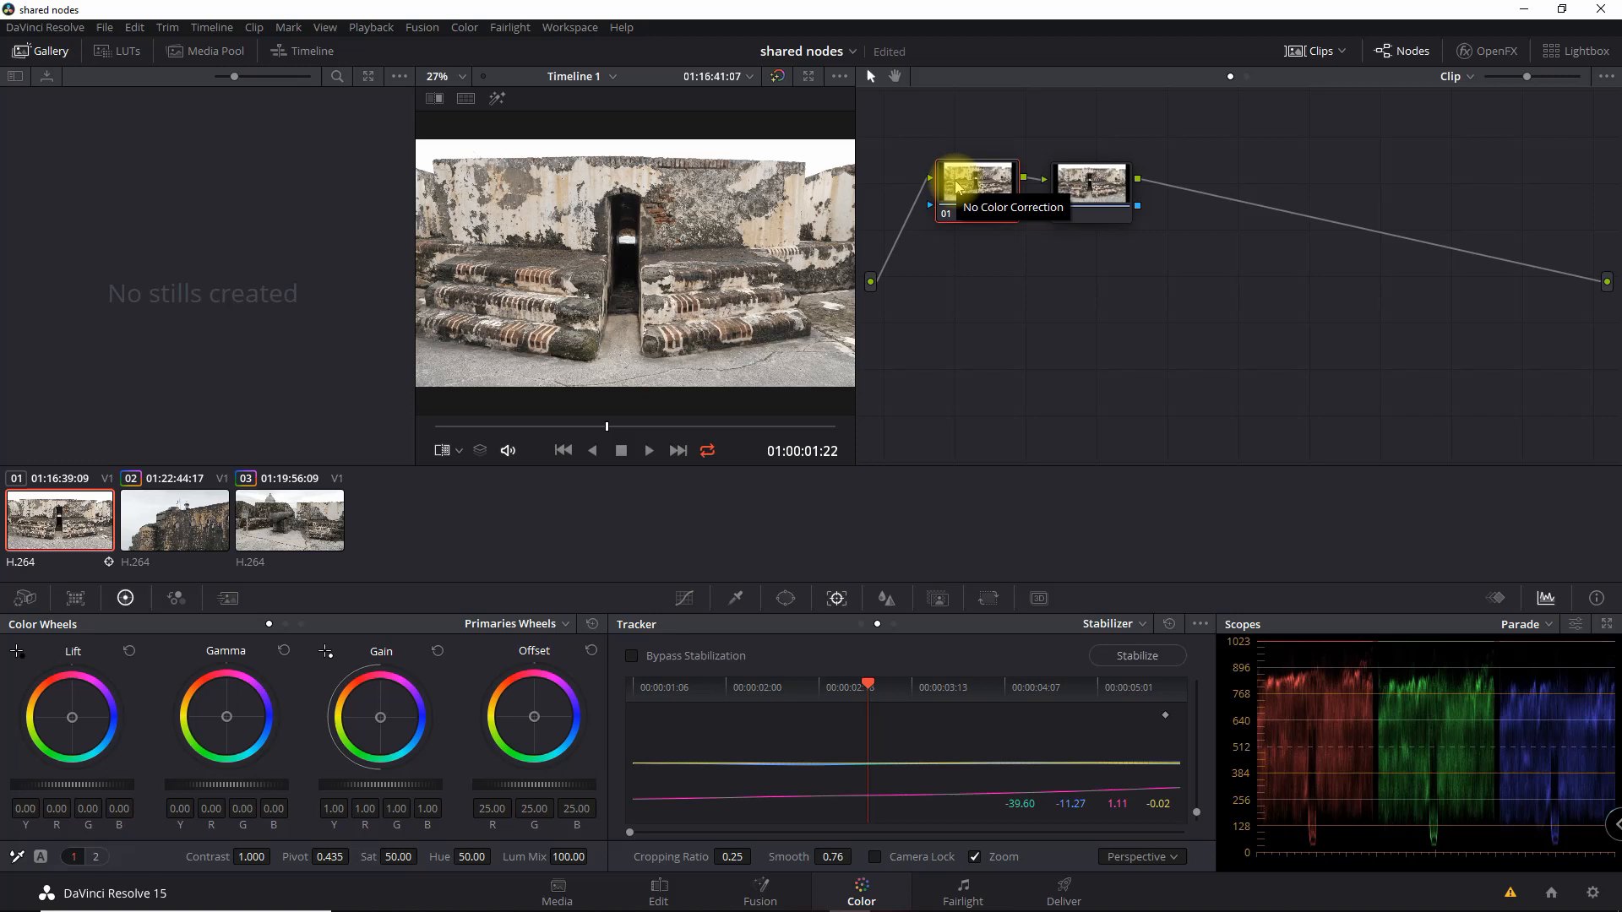
Step: Select the new second node, open LUTs, then lower Lift and Gain and adjust Sat on node 01
click(1090, 183)
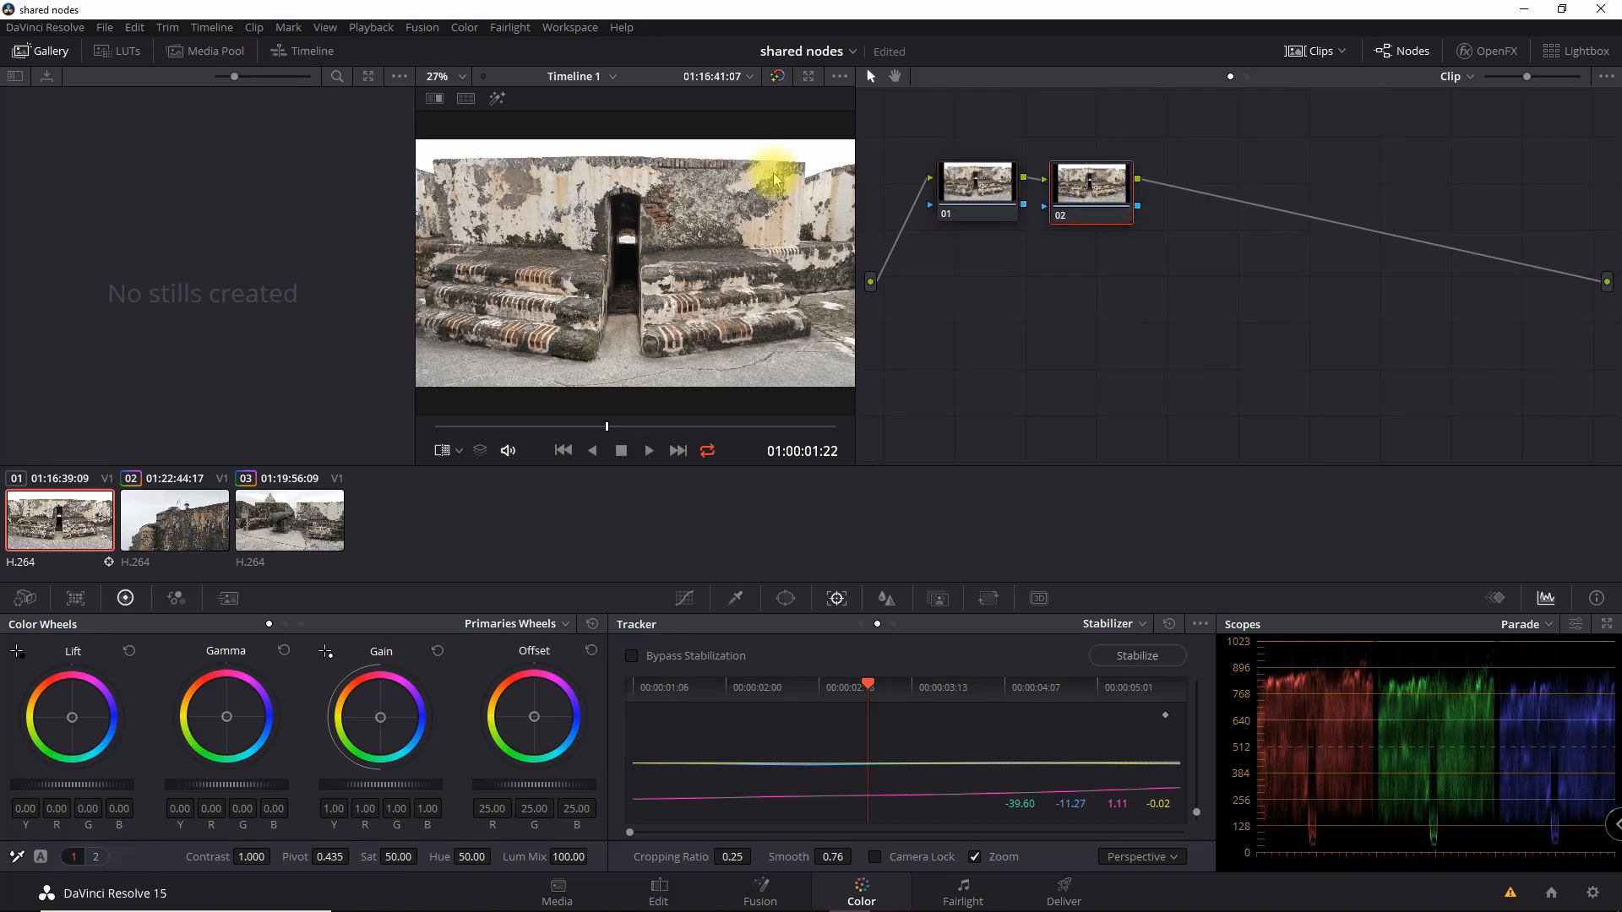
click(115, 51)
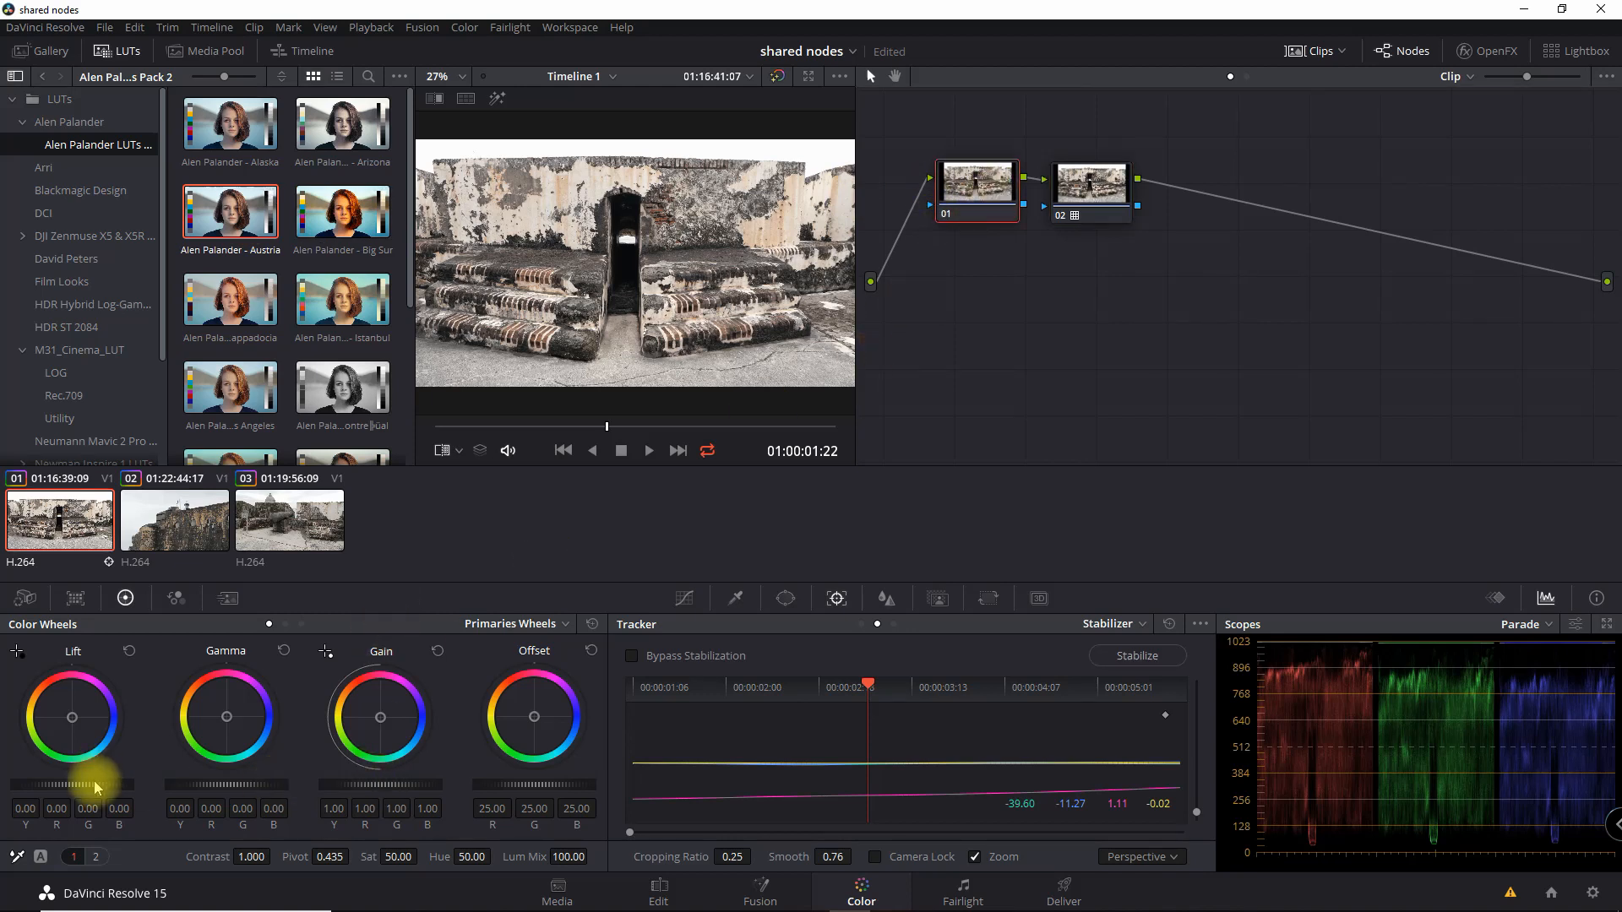
drag(73, 781, 73, 789)
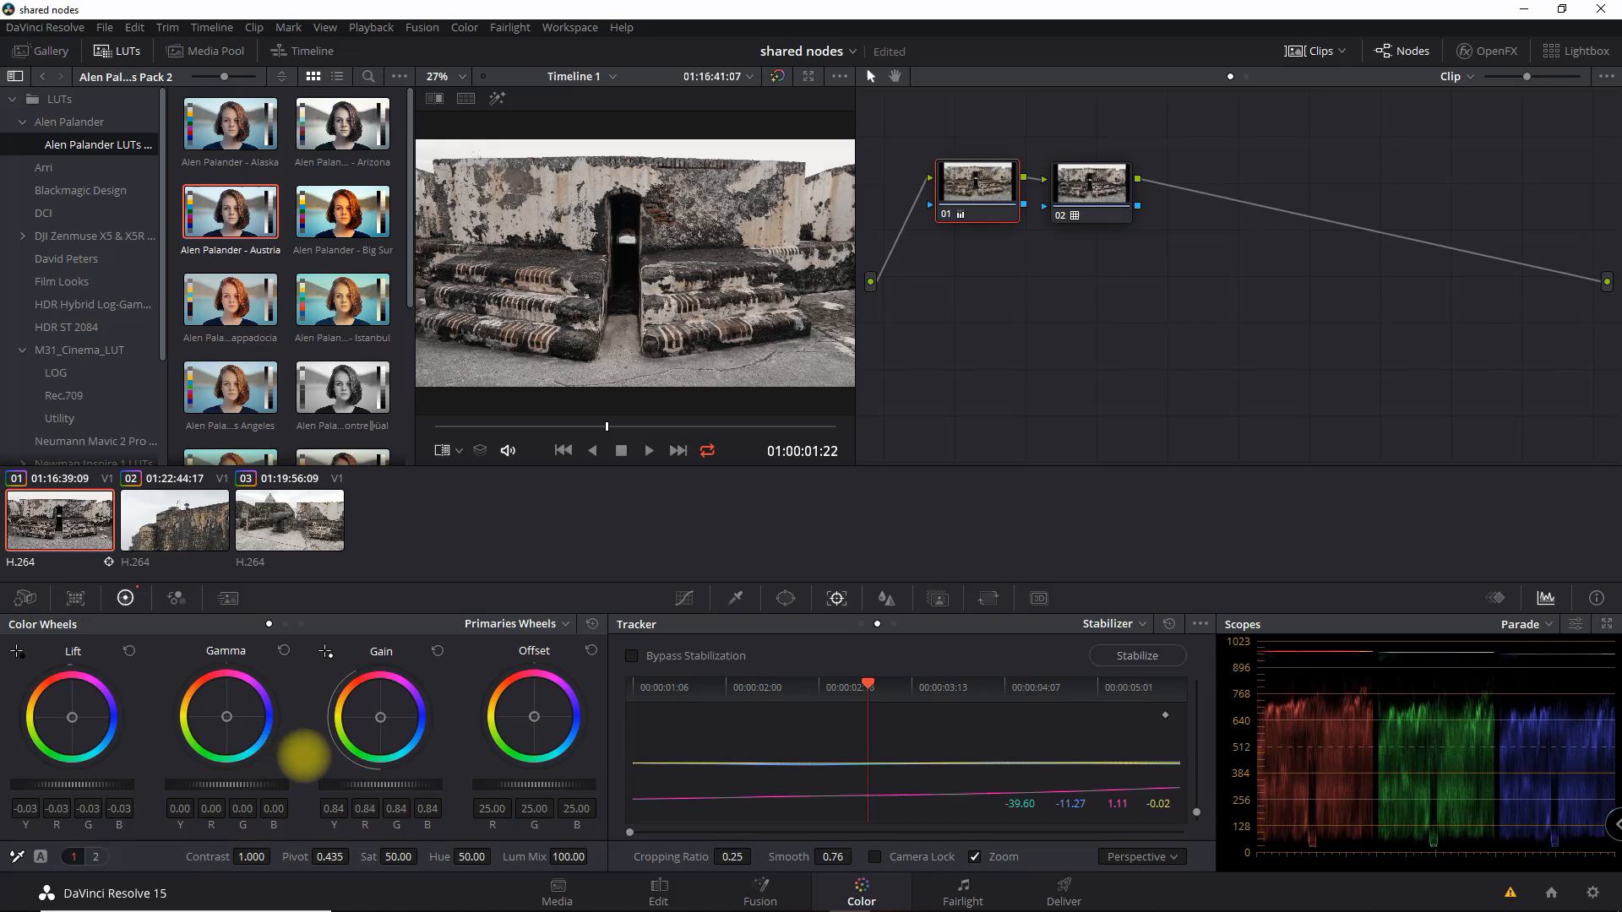
drag(308, 755, 409, 781)
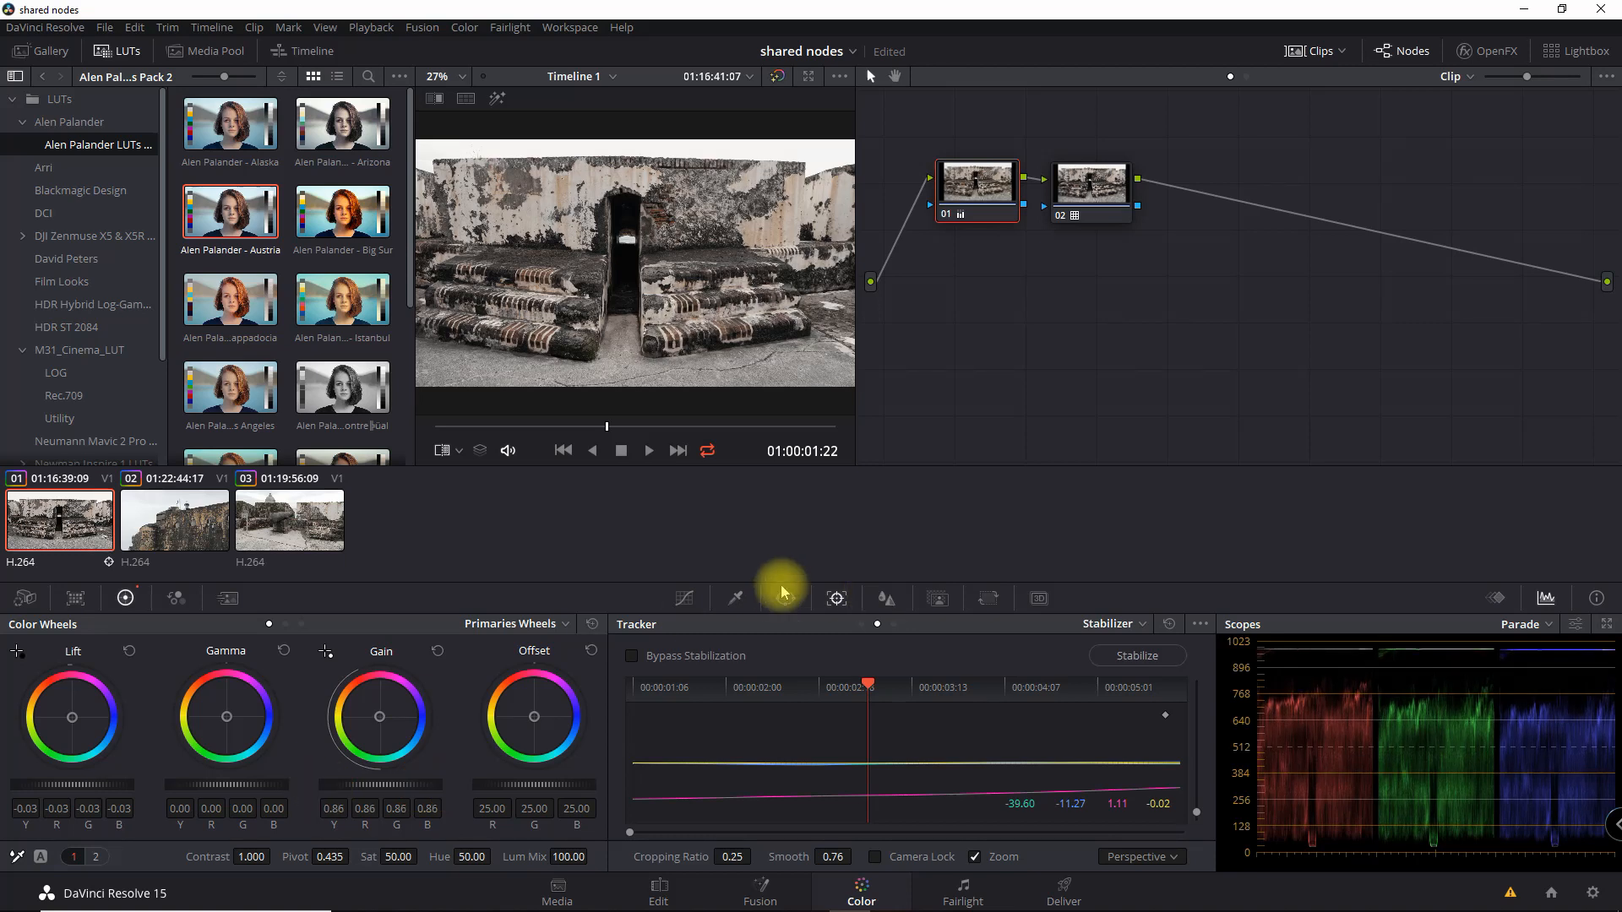
click(398, 857)
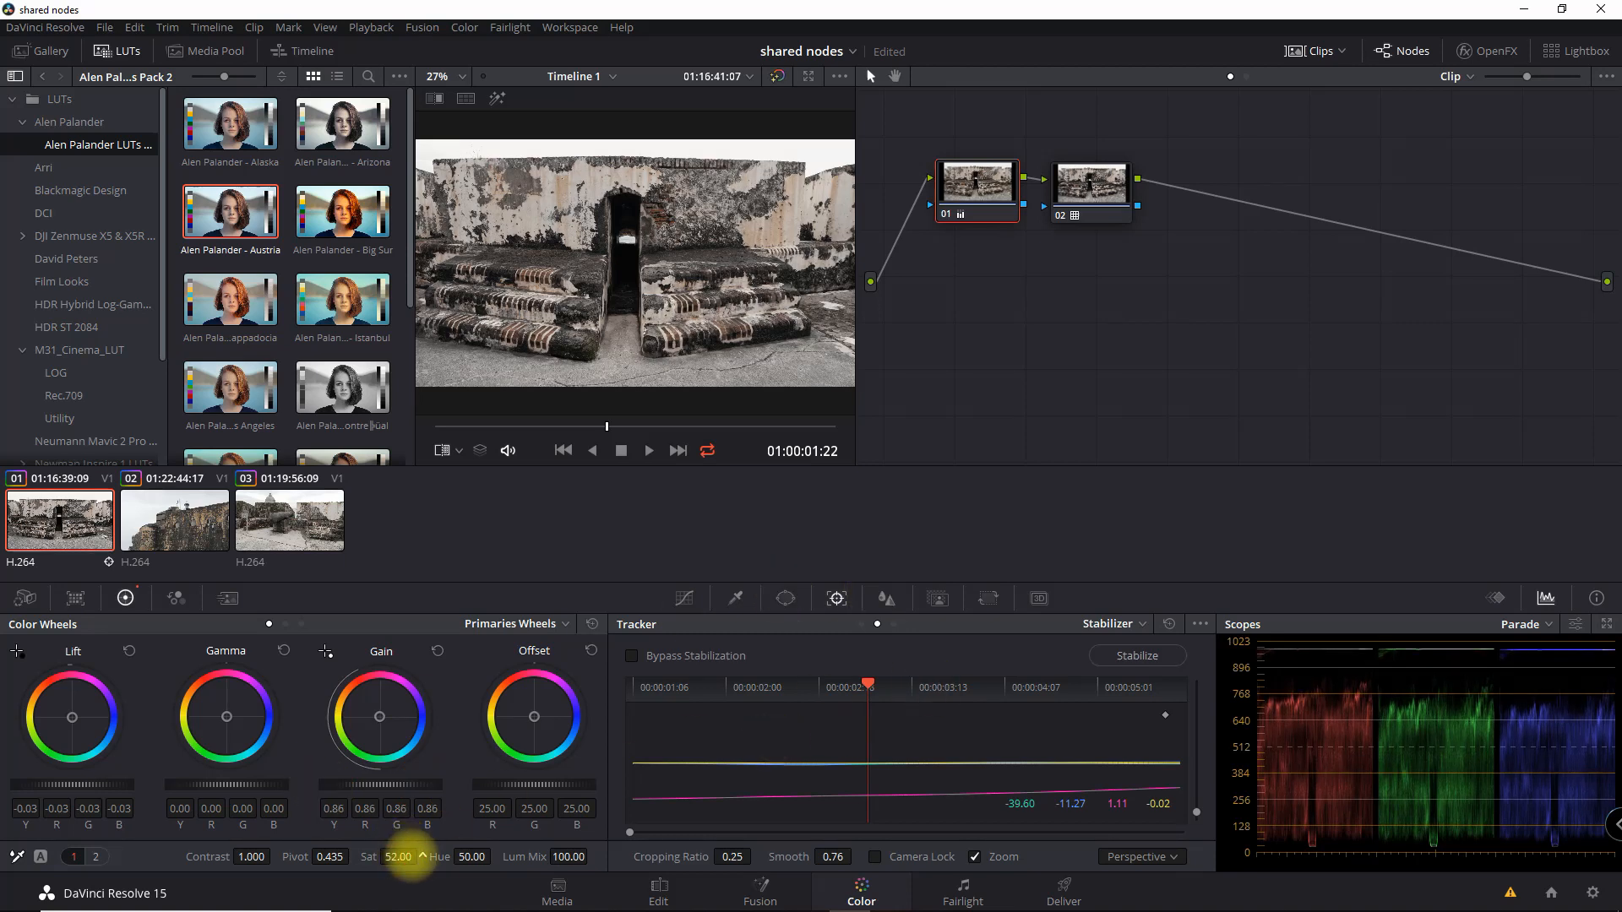
drag(398, 857, 461, 885)
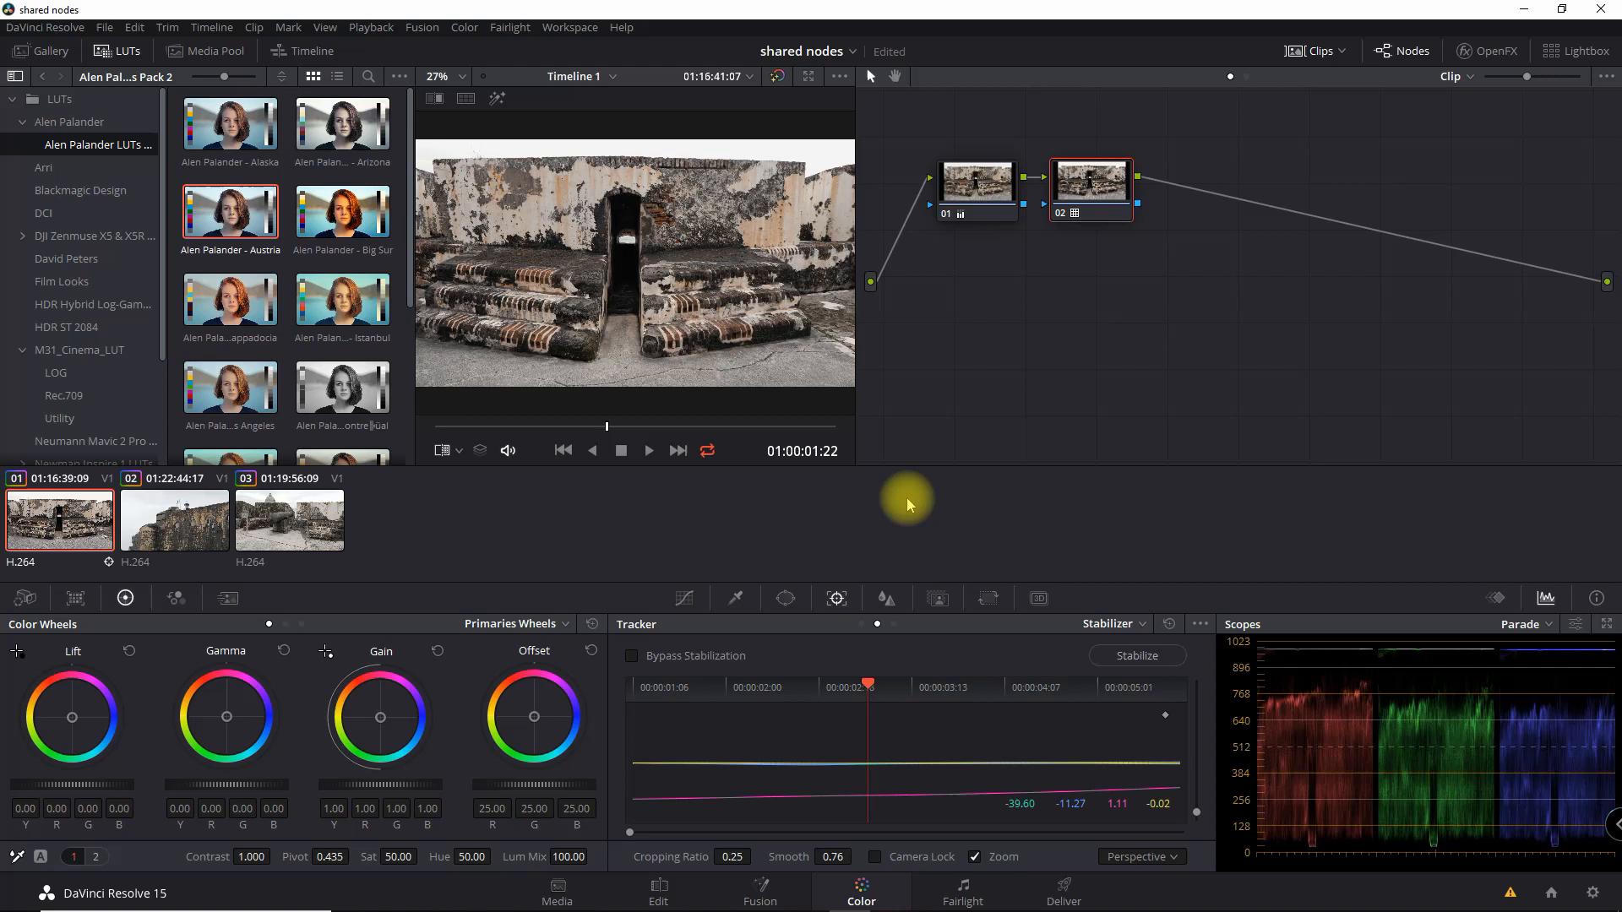
mouse_move(443, 594)
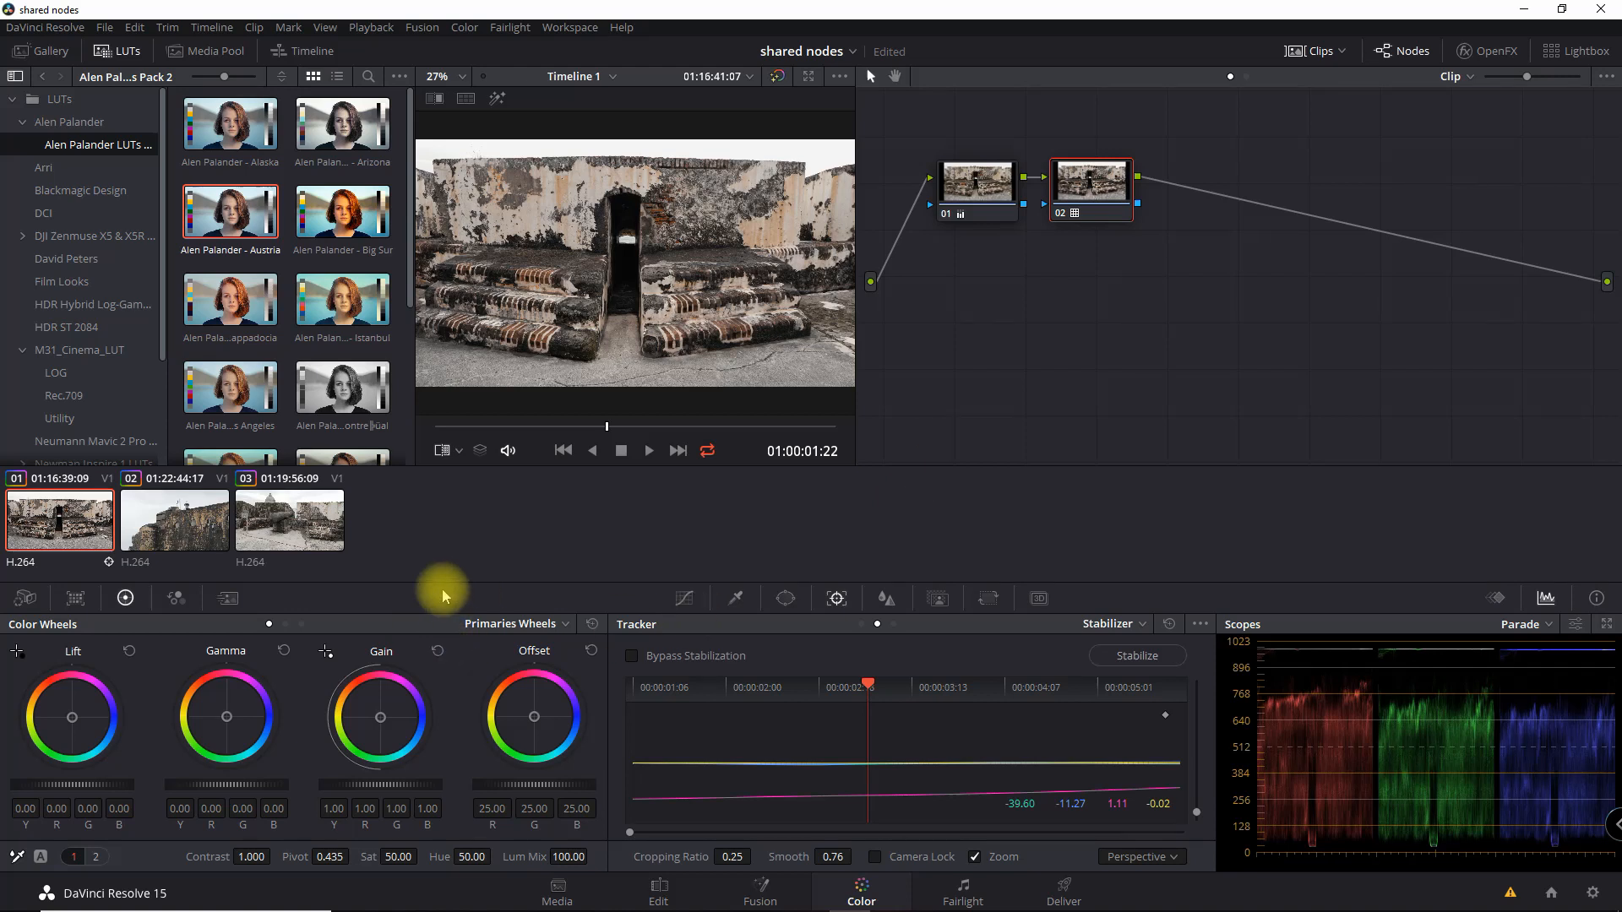
mouse_move(324, 508)
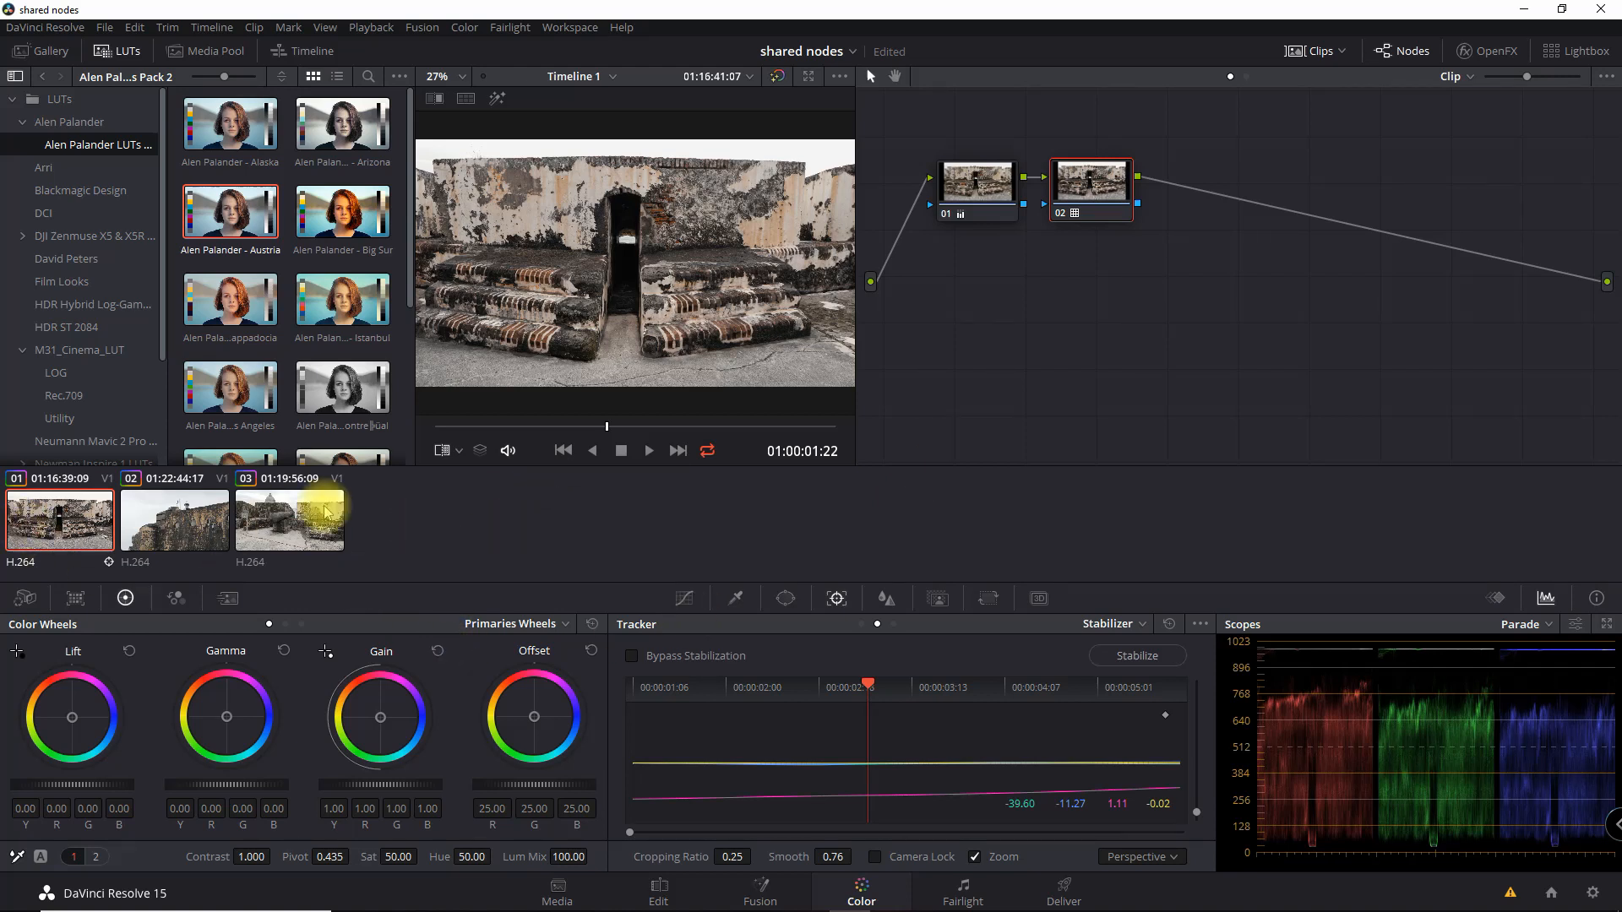
Step: Switch between clips, clear the tracking data and play the clip
click(174, 518)
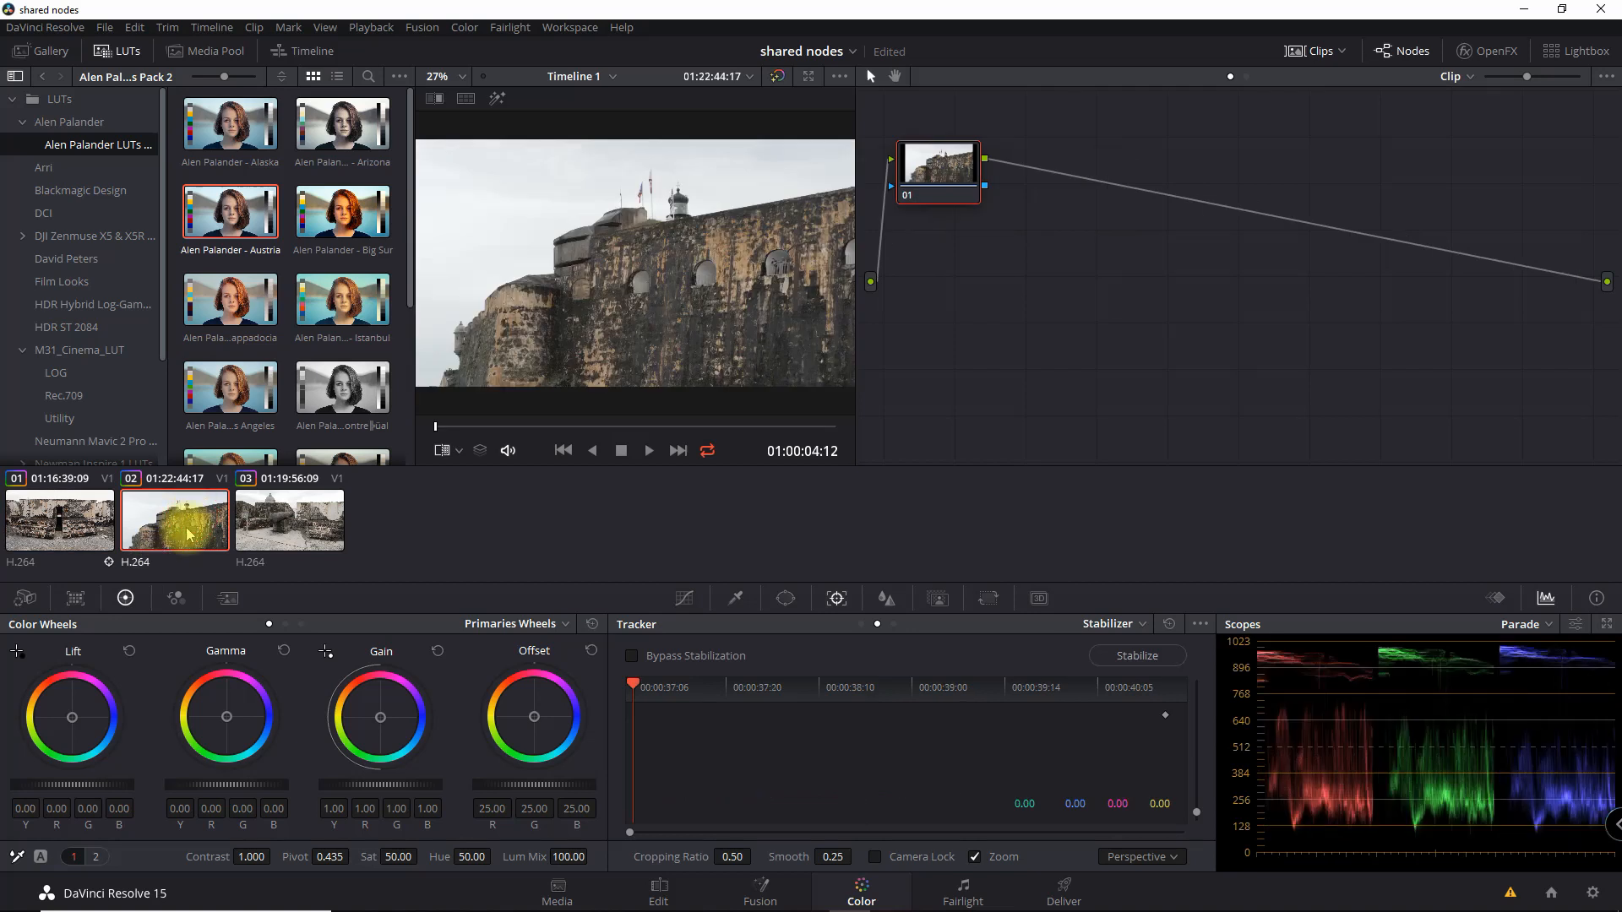
click(59, 517)
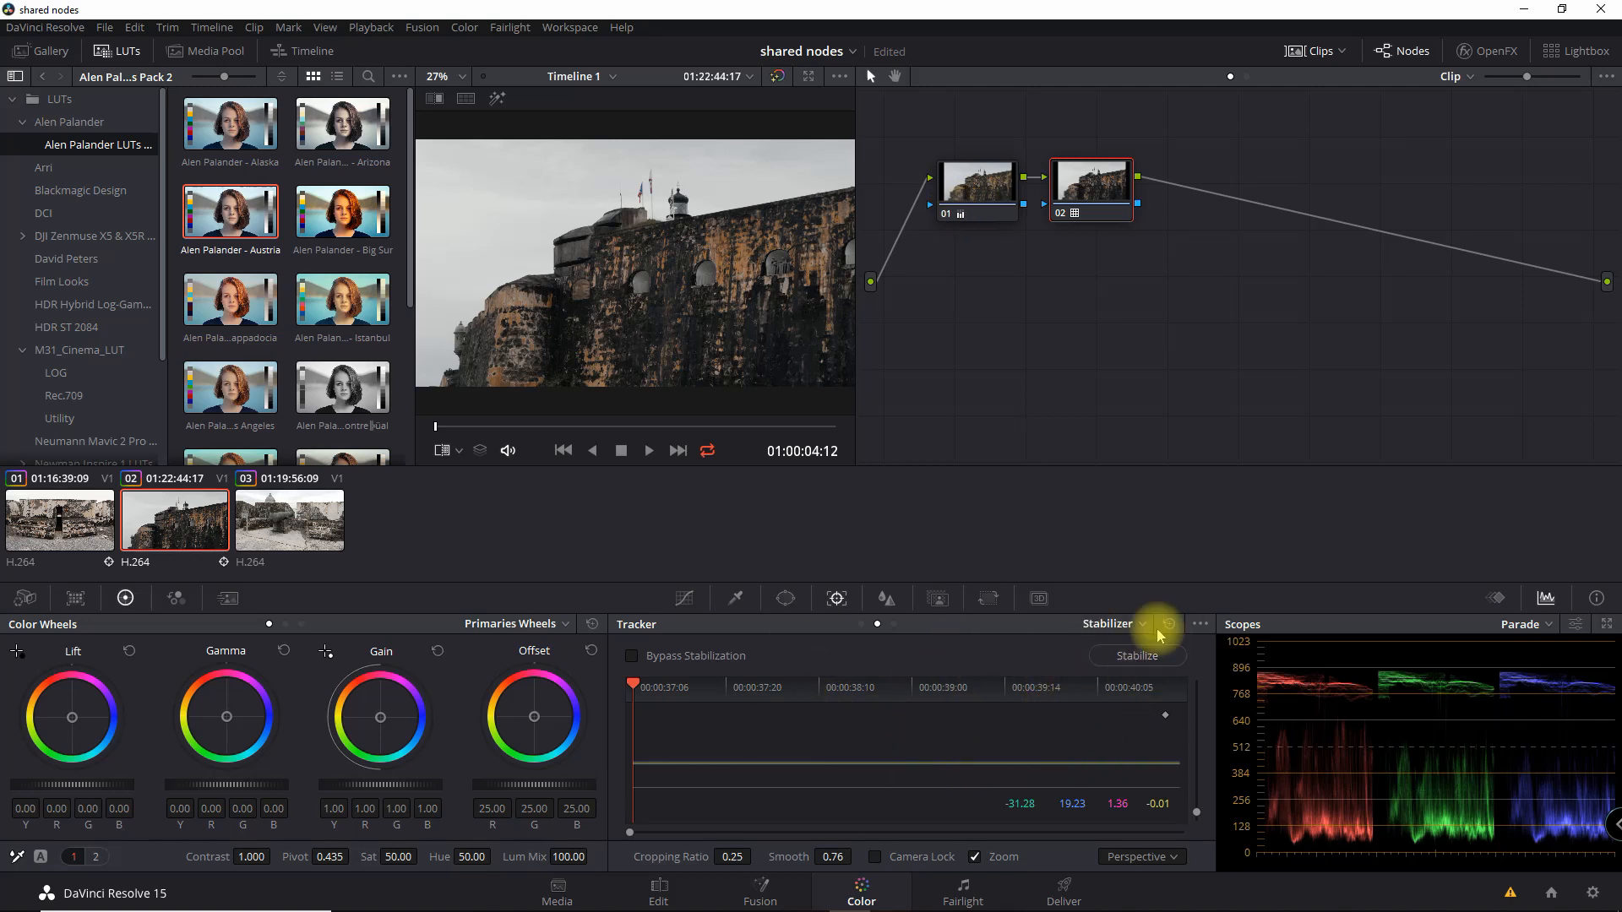
click(1167, 624)
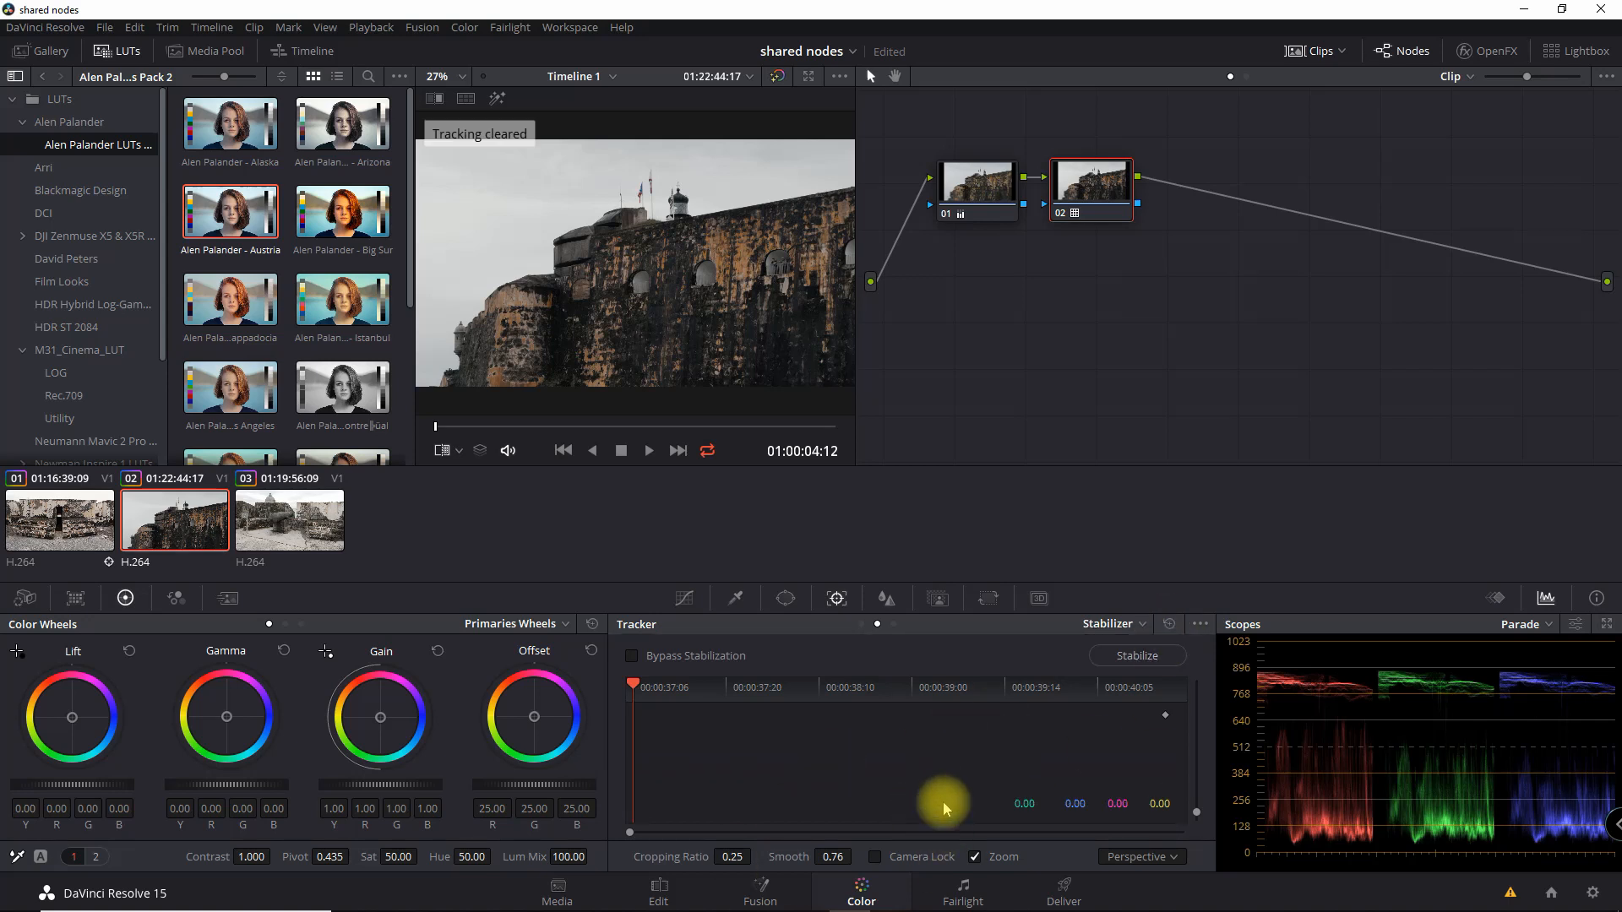
mouse_move(691, 338)
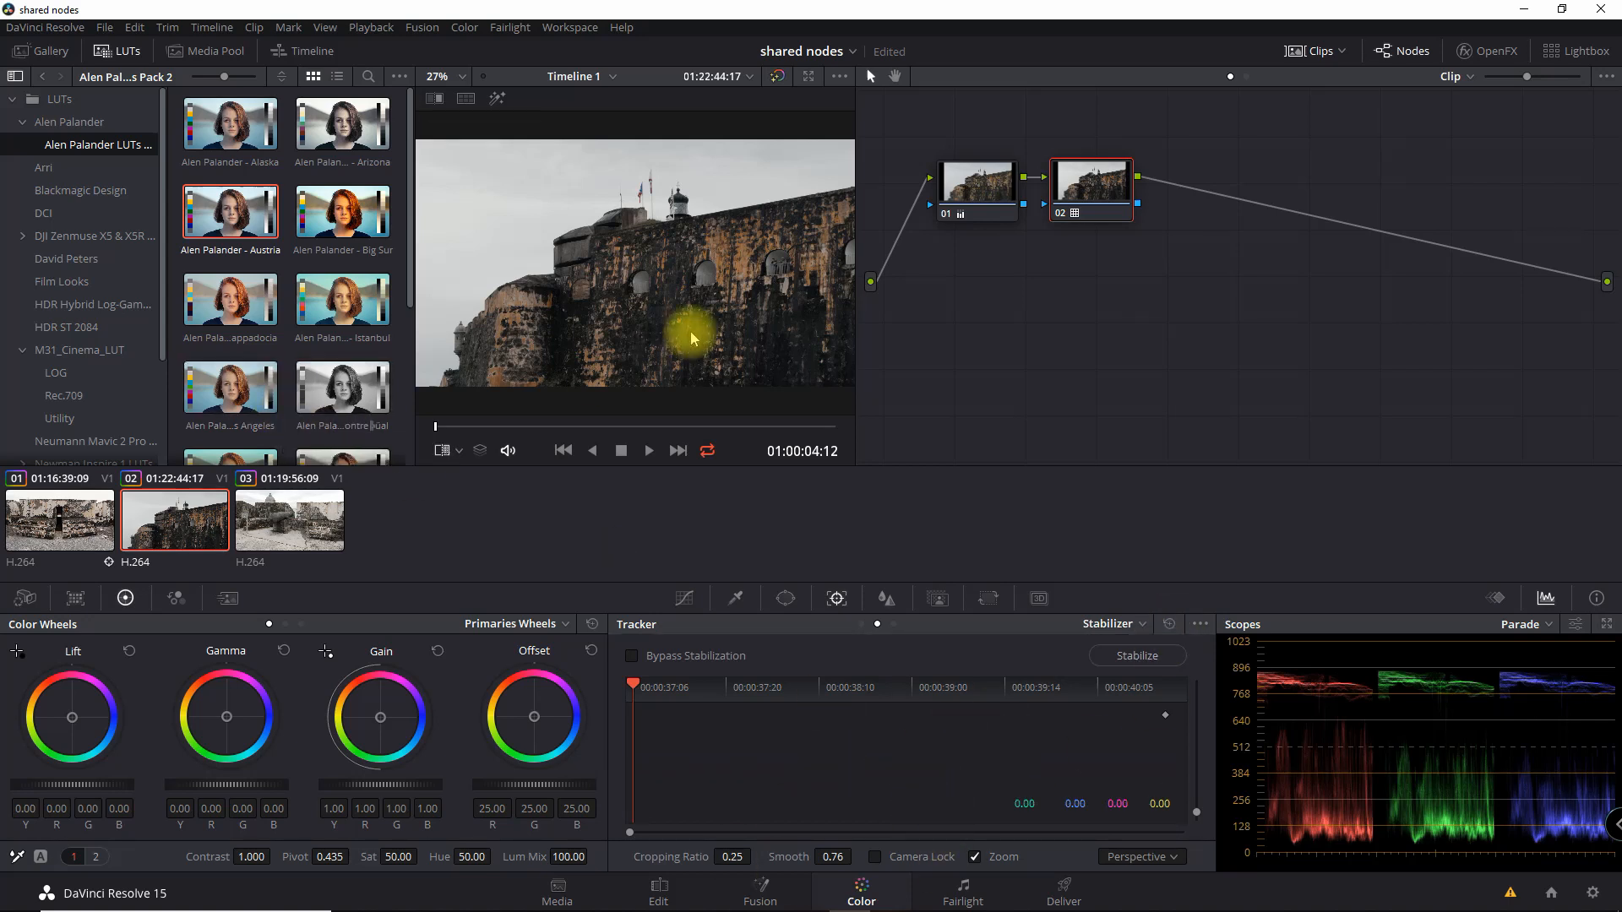
click(648, 451)
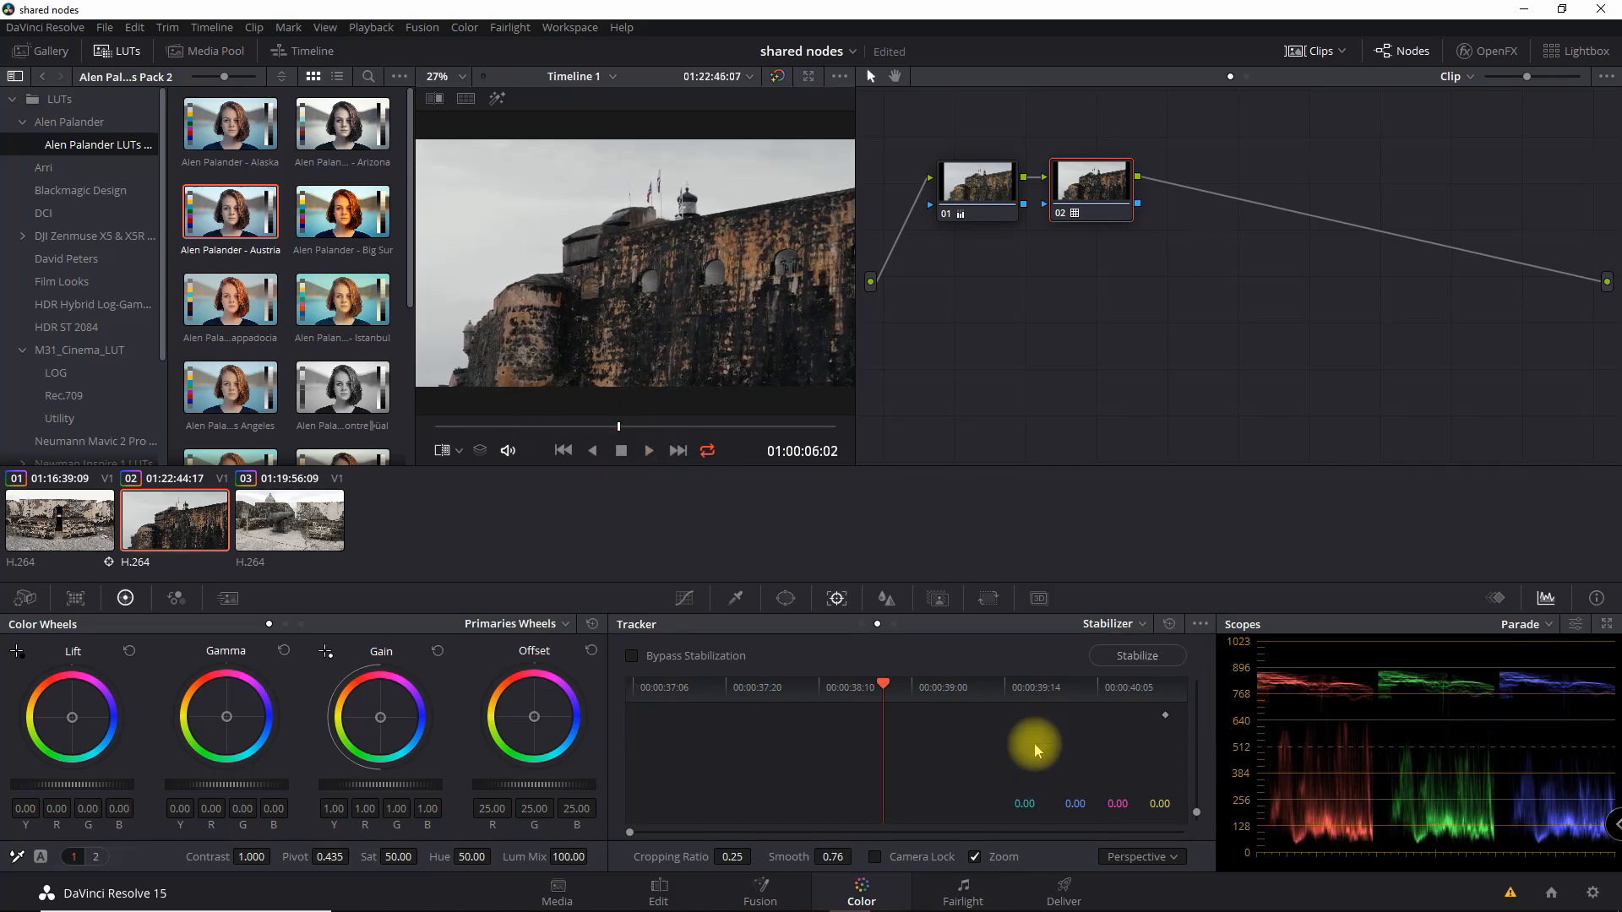
mouse_move(959, 734)
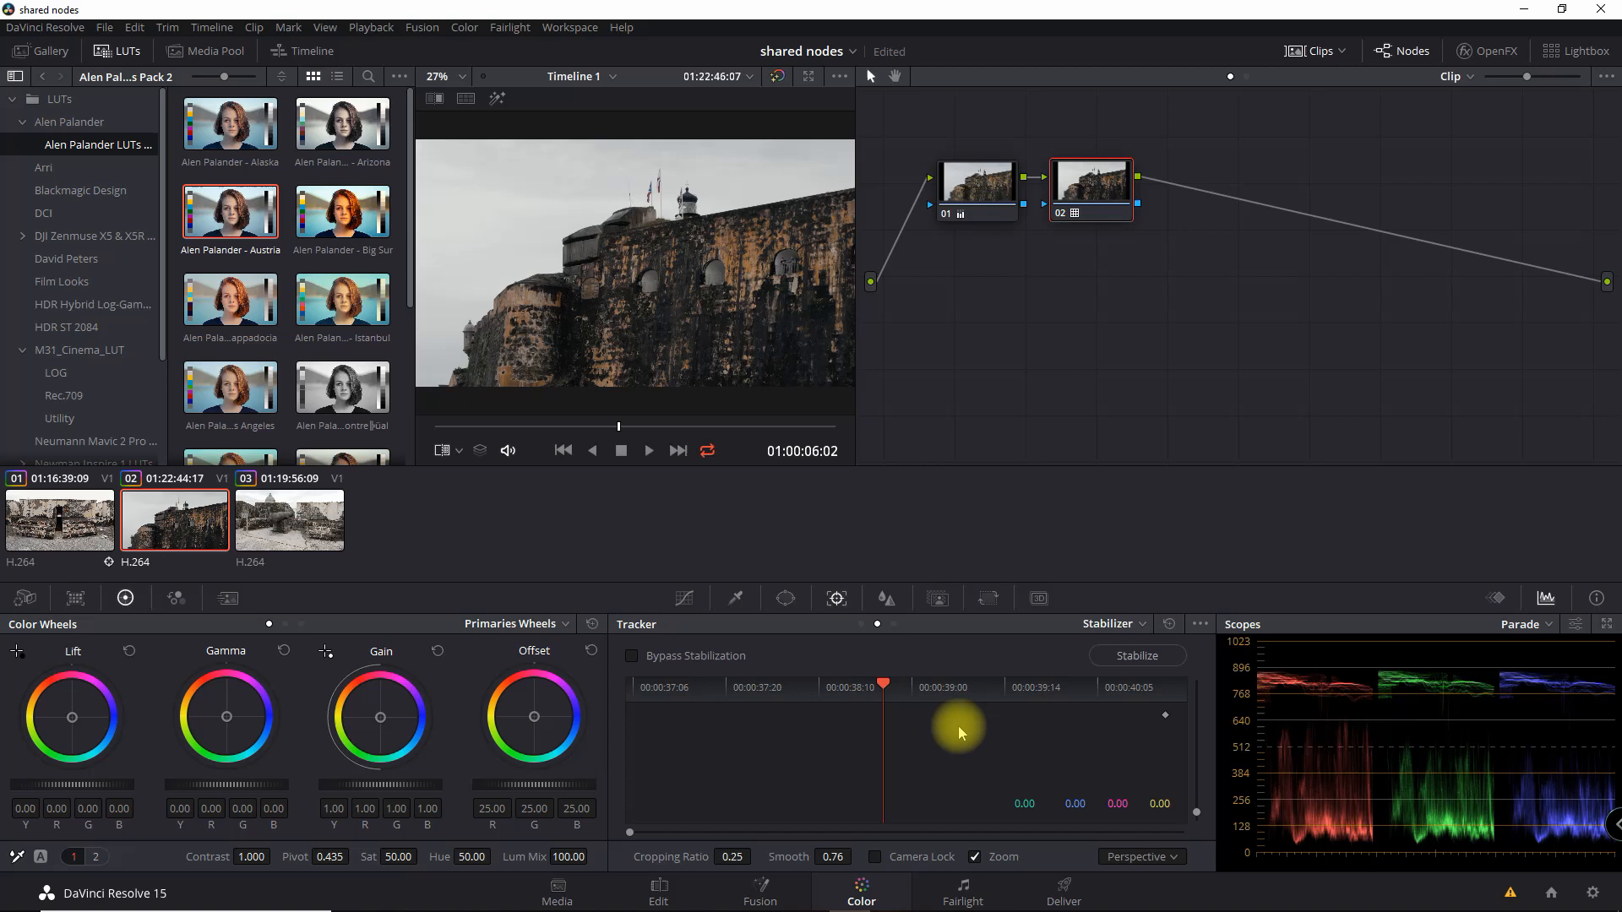
mouse_move(1018, 234)
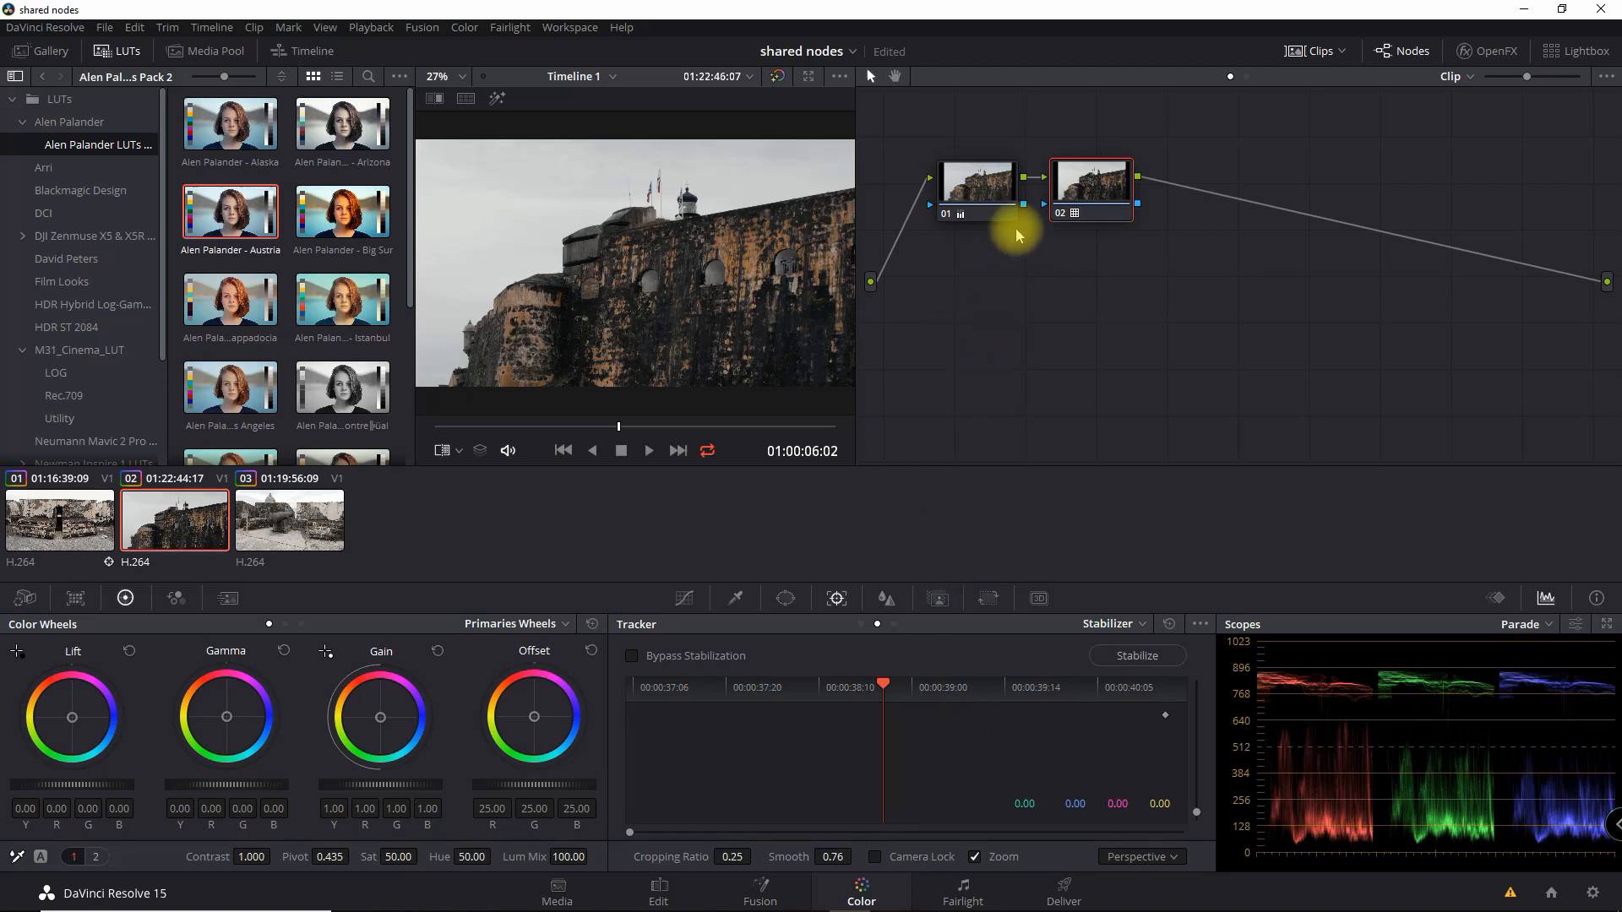
mouse_move(931, 420)
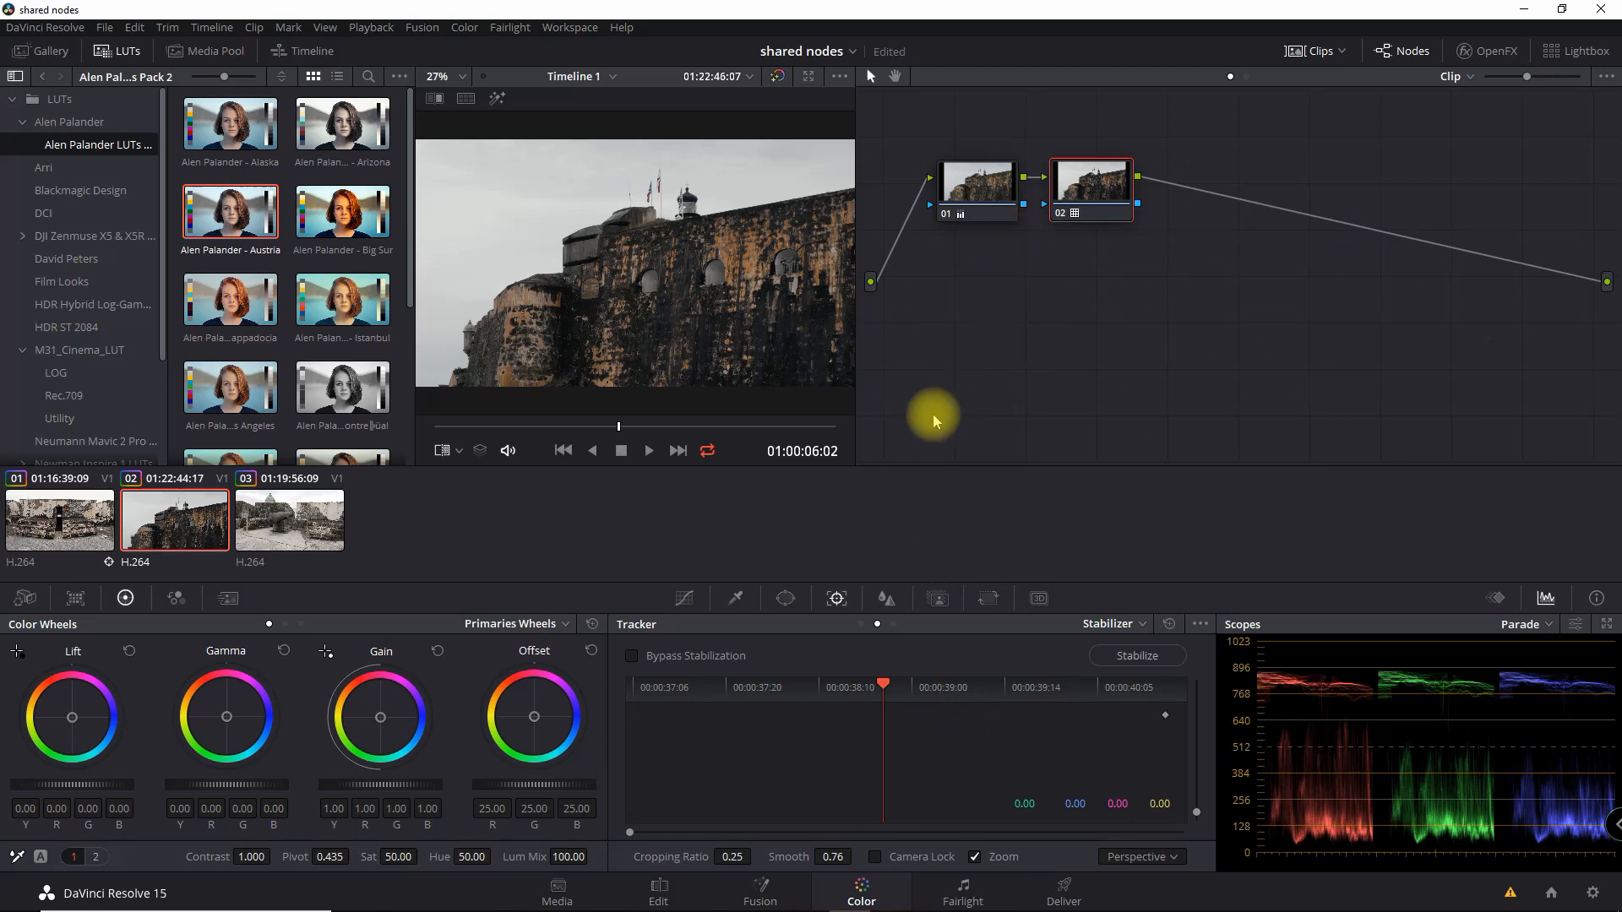
mouse_move(987, 659)
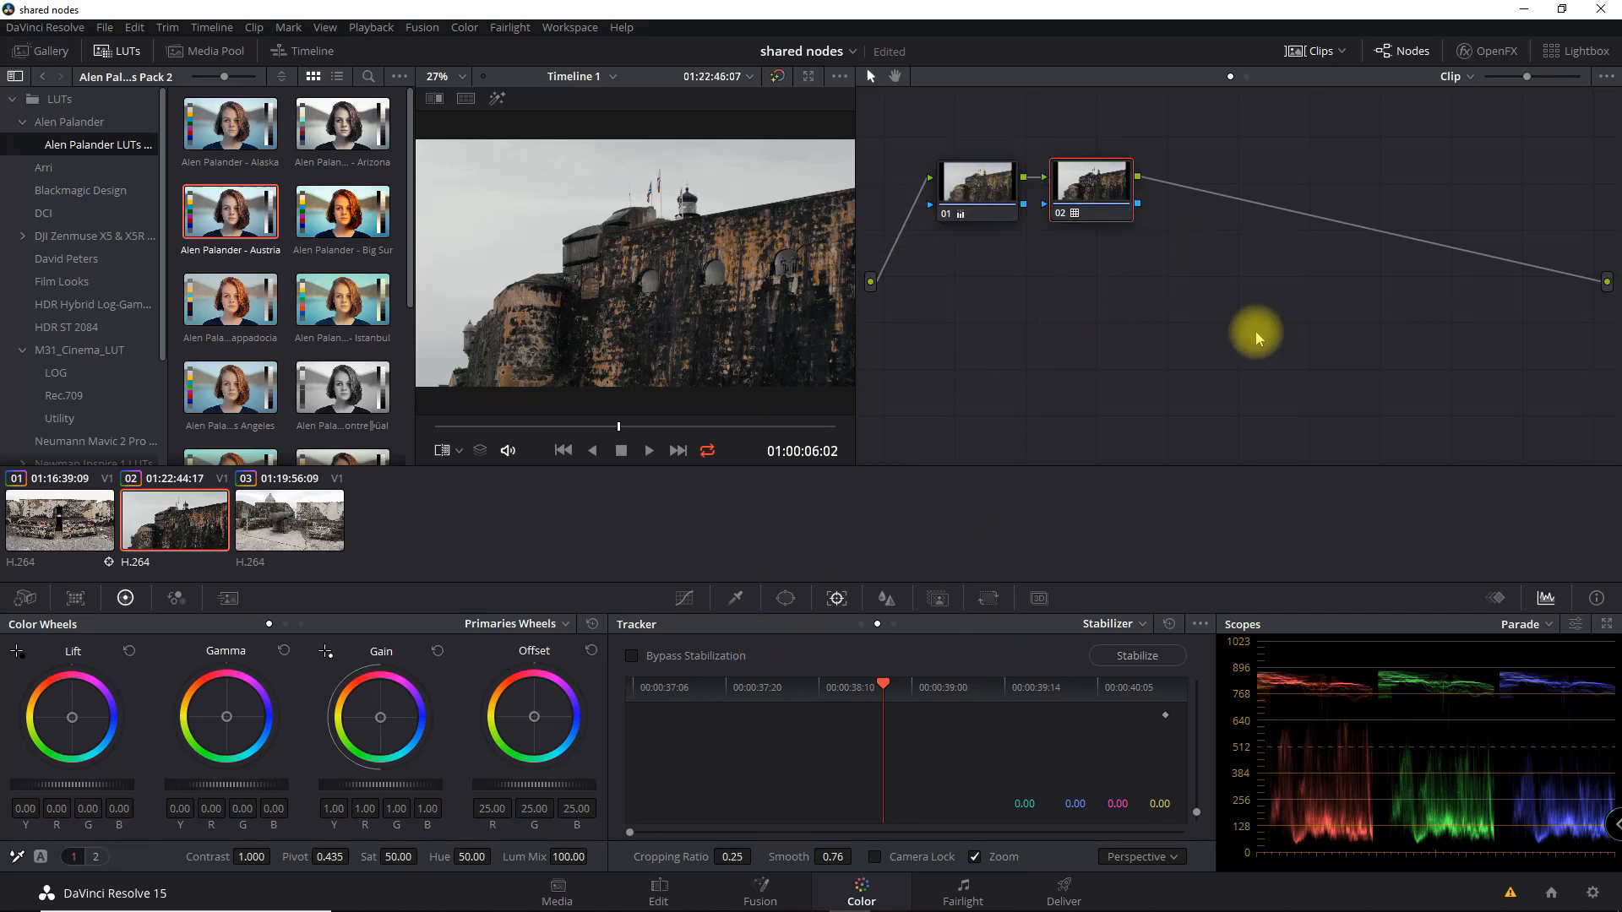
mouse_move(999, 166)
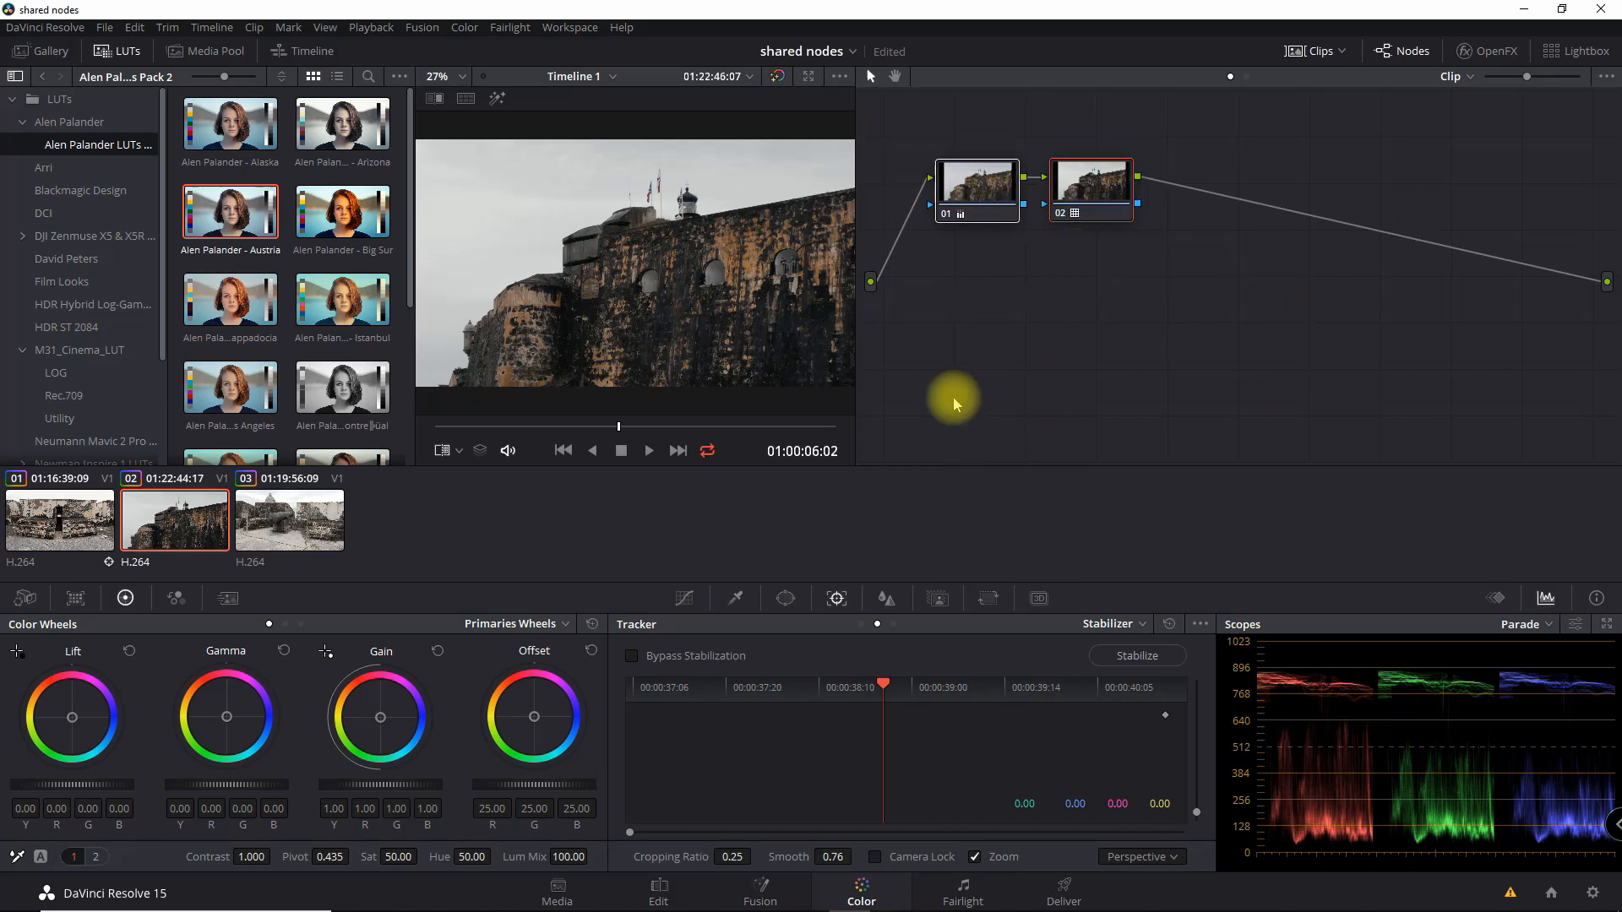
mouse_move(1133, 466)
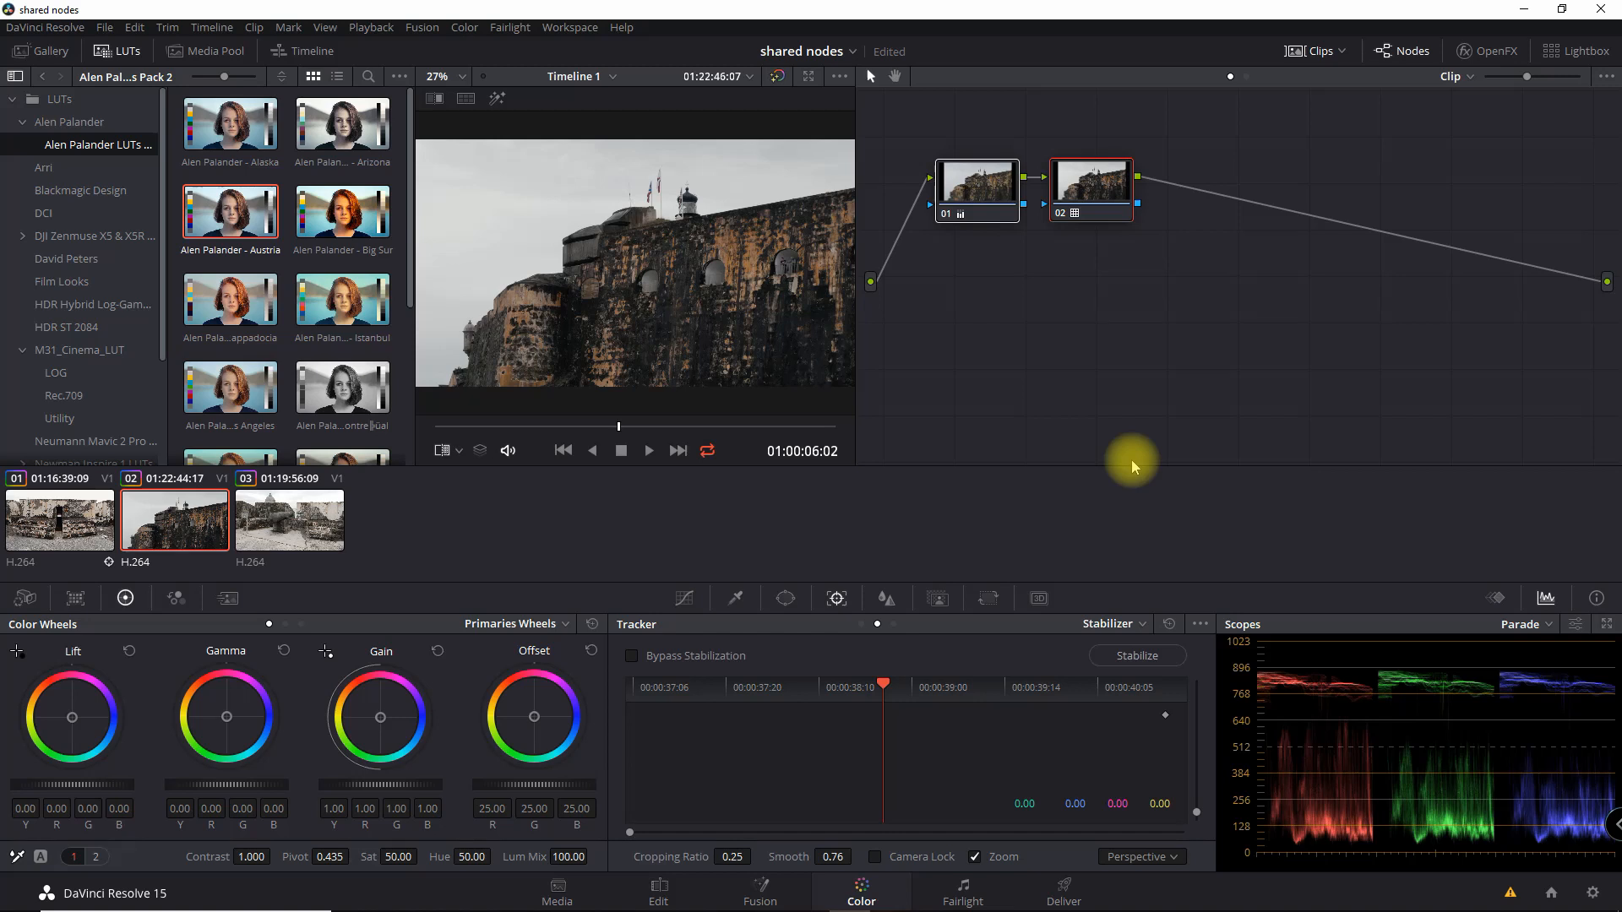
mouse_move(973, 181)
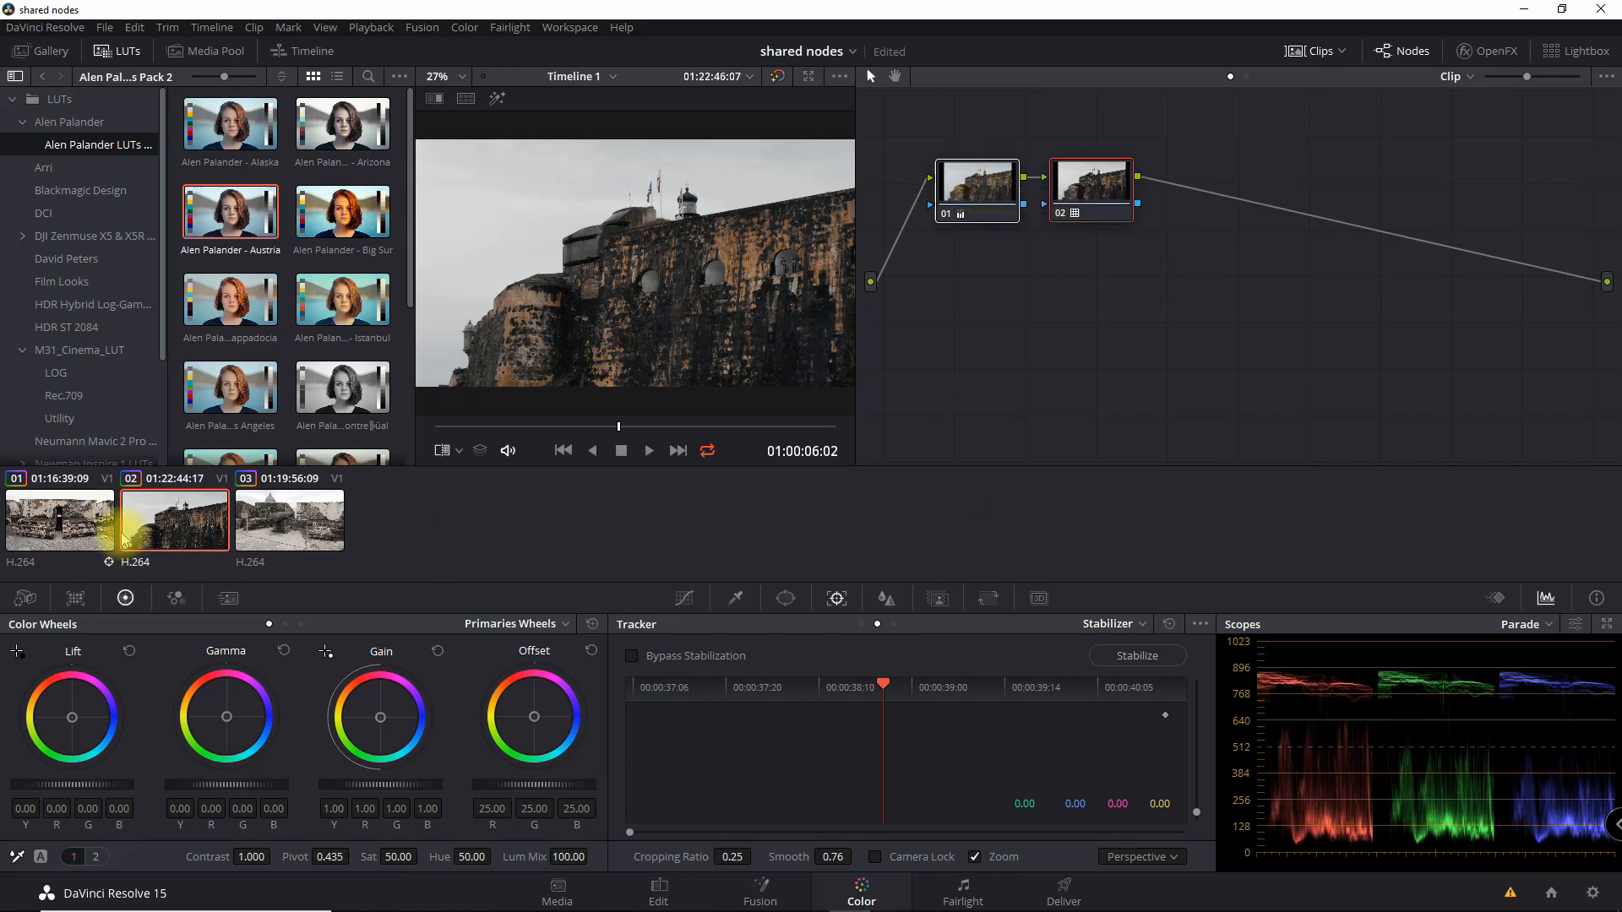
Step: Return to clip 01, select the second node and undo the last change
click(59, 517)
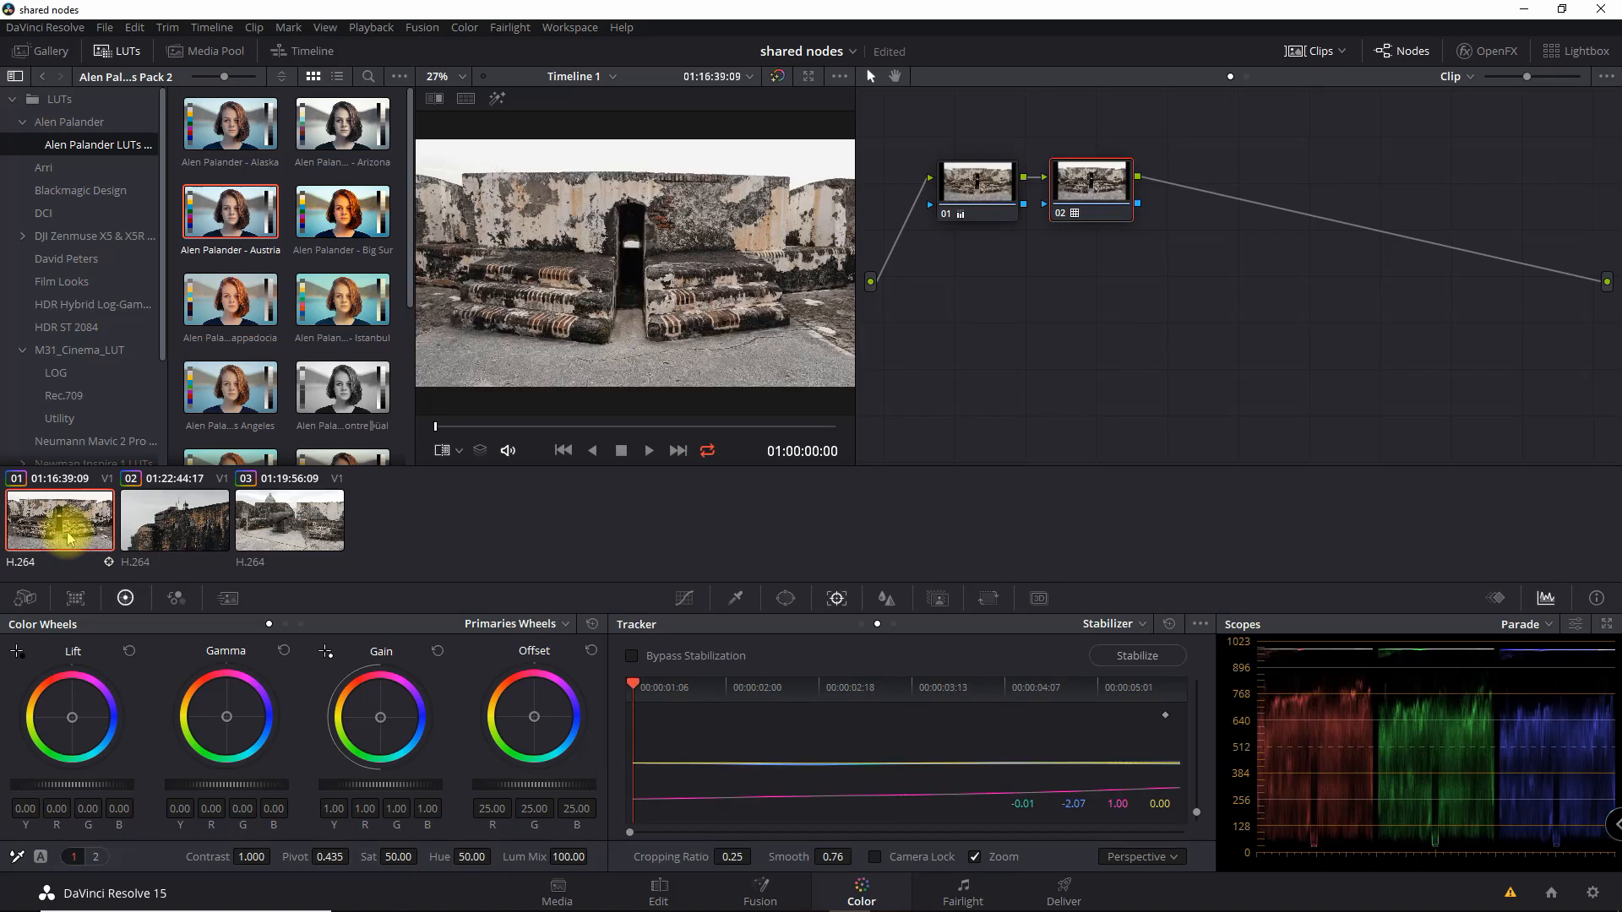
mouse_move(1096, 217)
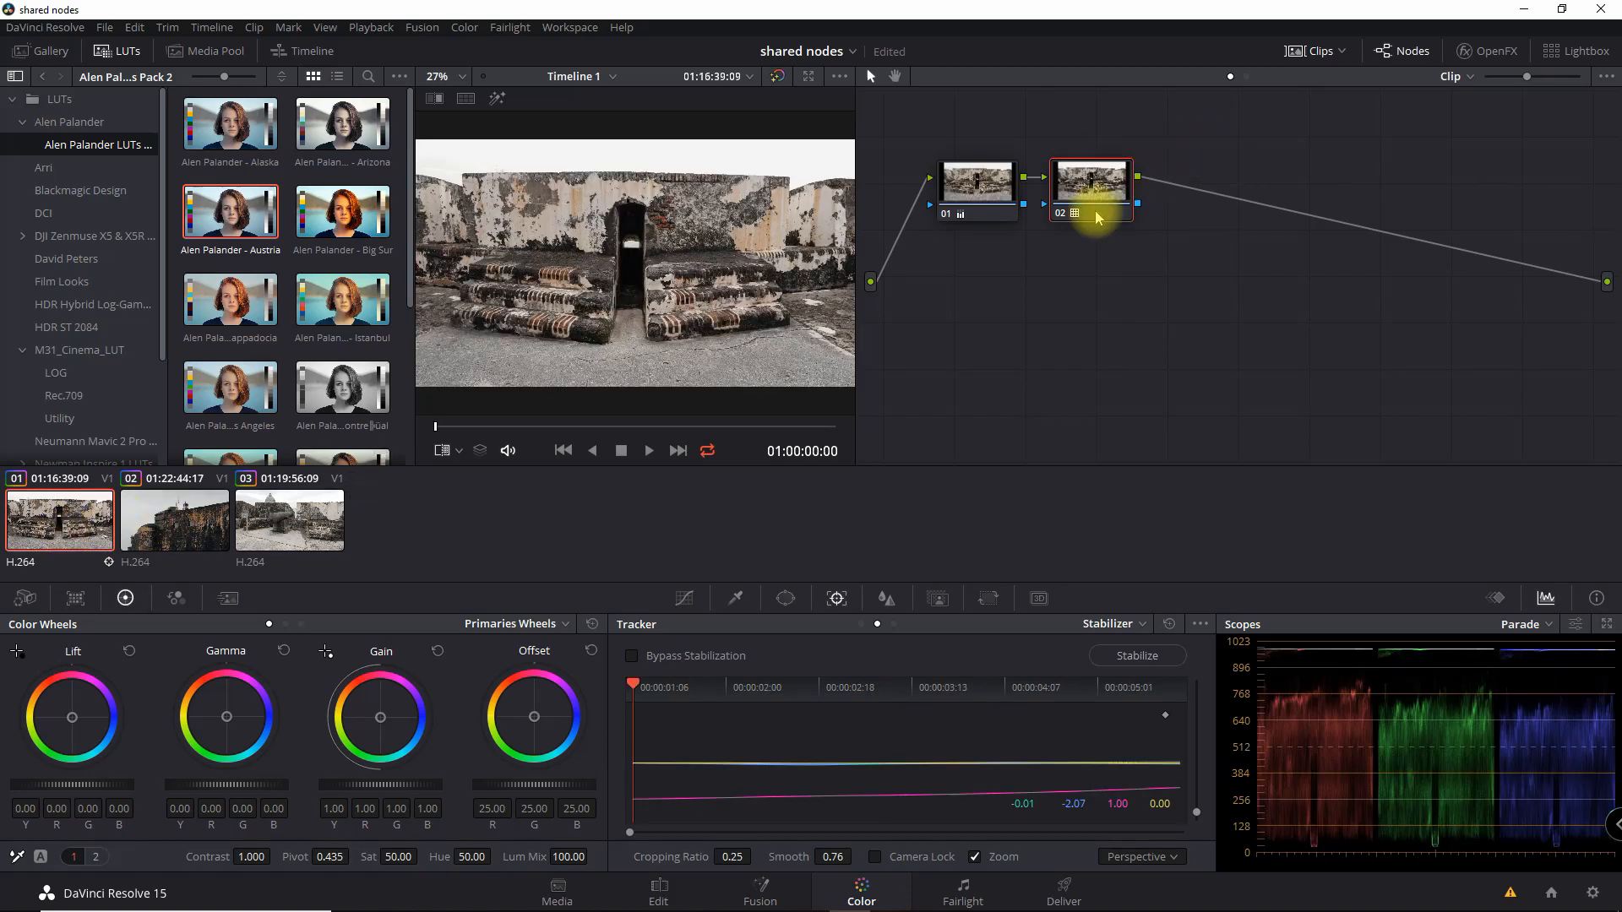
click(174, 520)
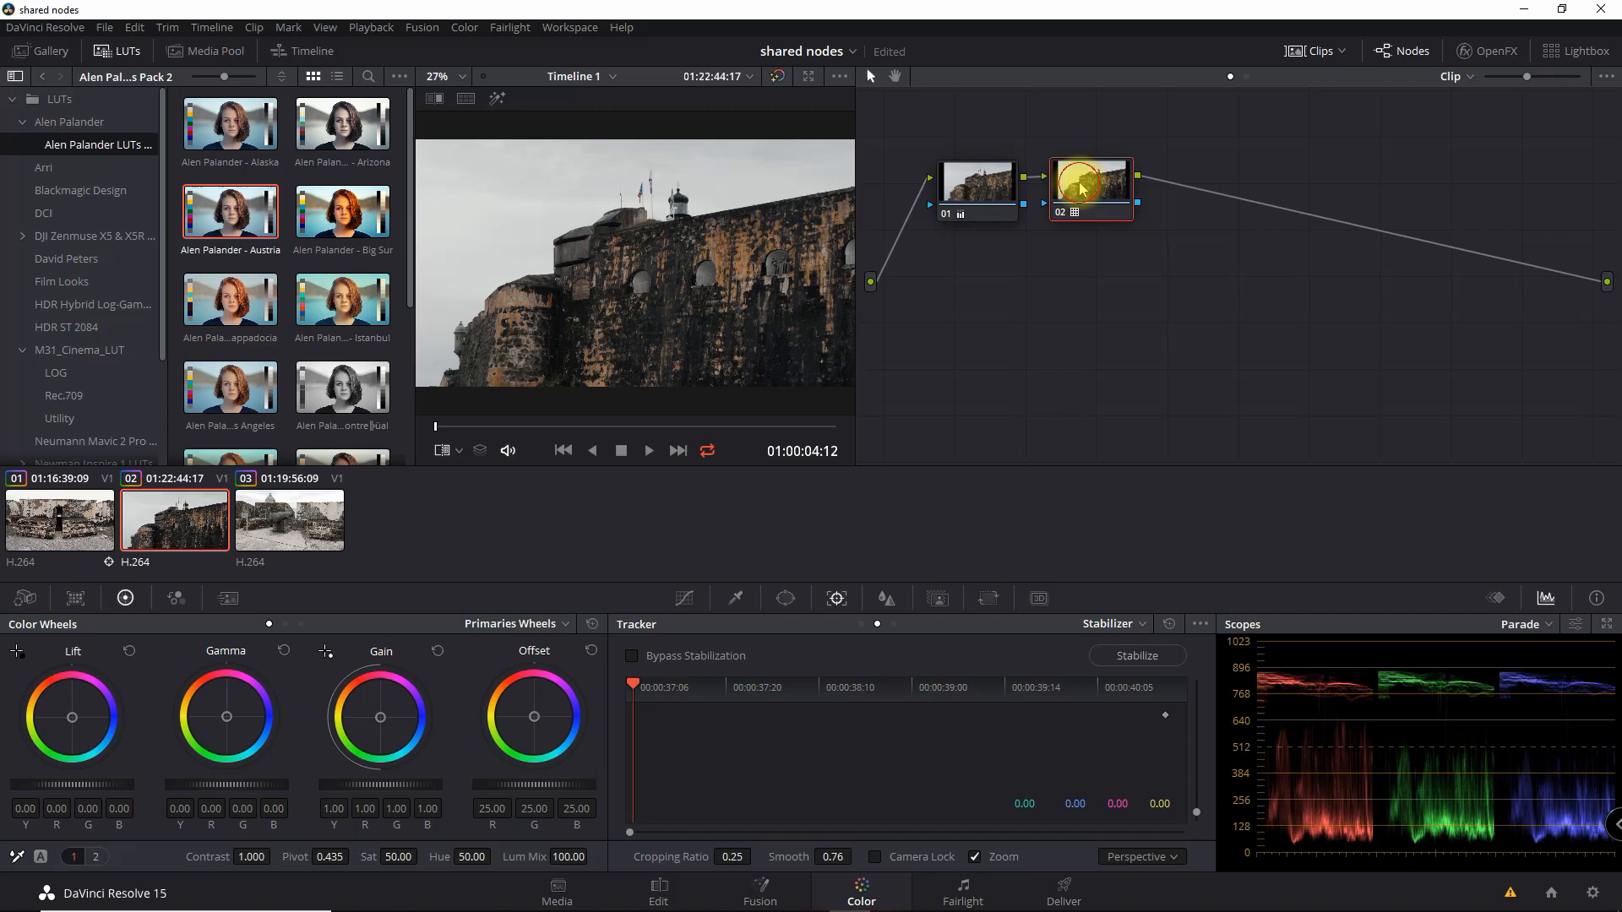
key(ctrl+z)
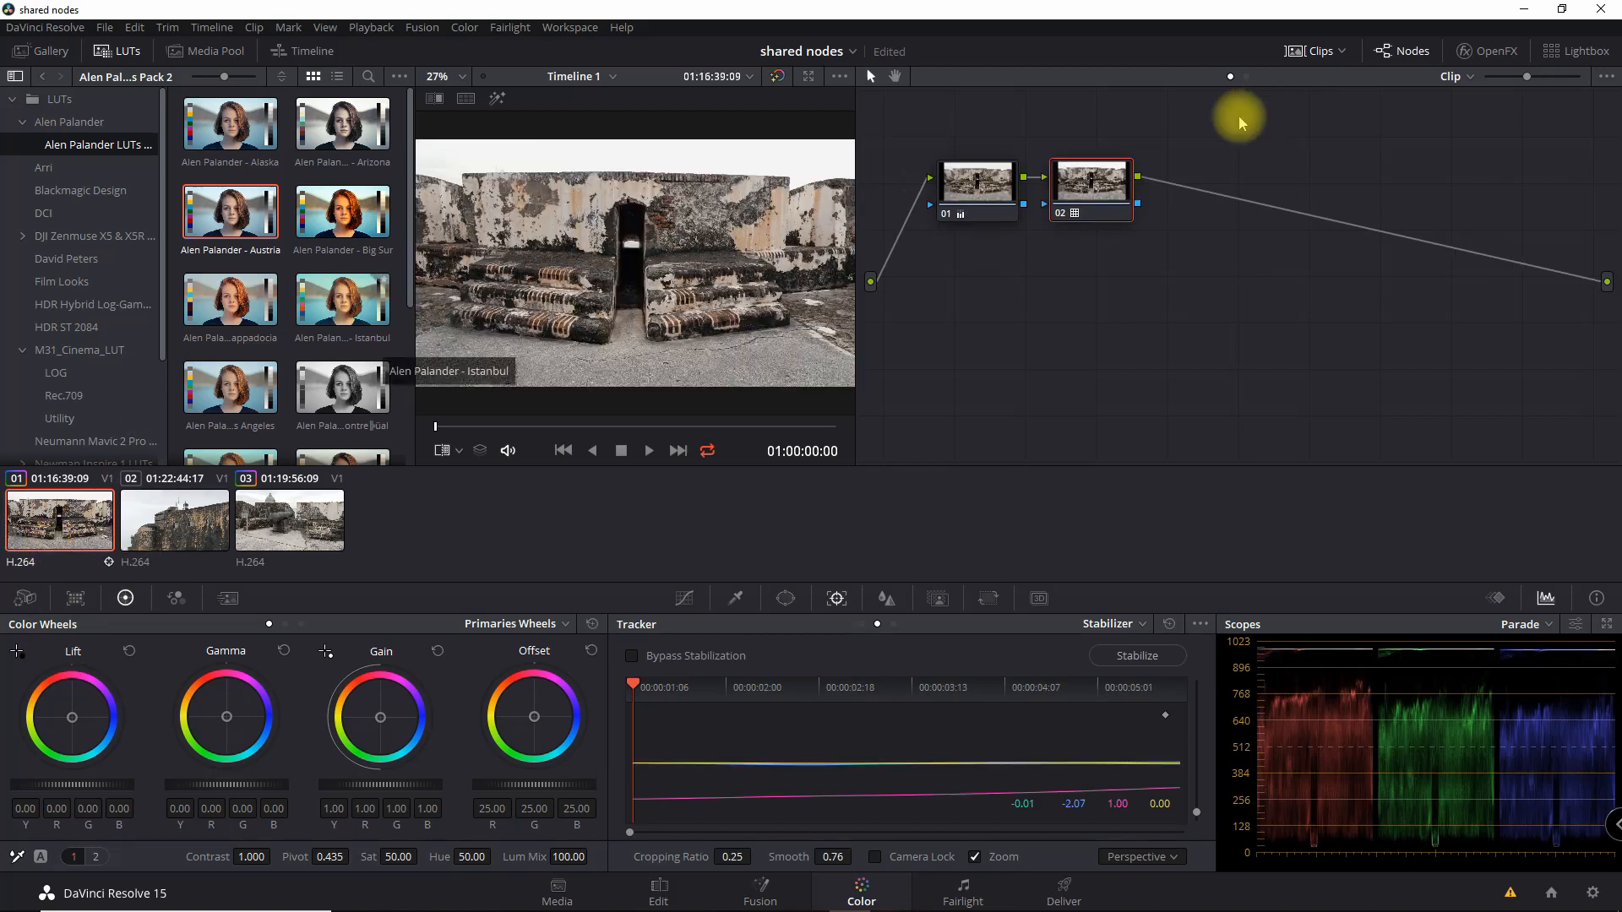
Step: Save node 01 and node 02 of the first clip's grade as shared nodes
right_click(976, 181)
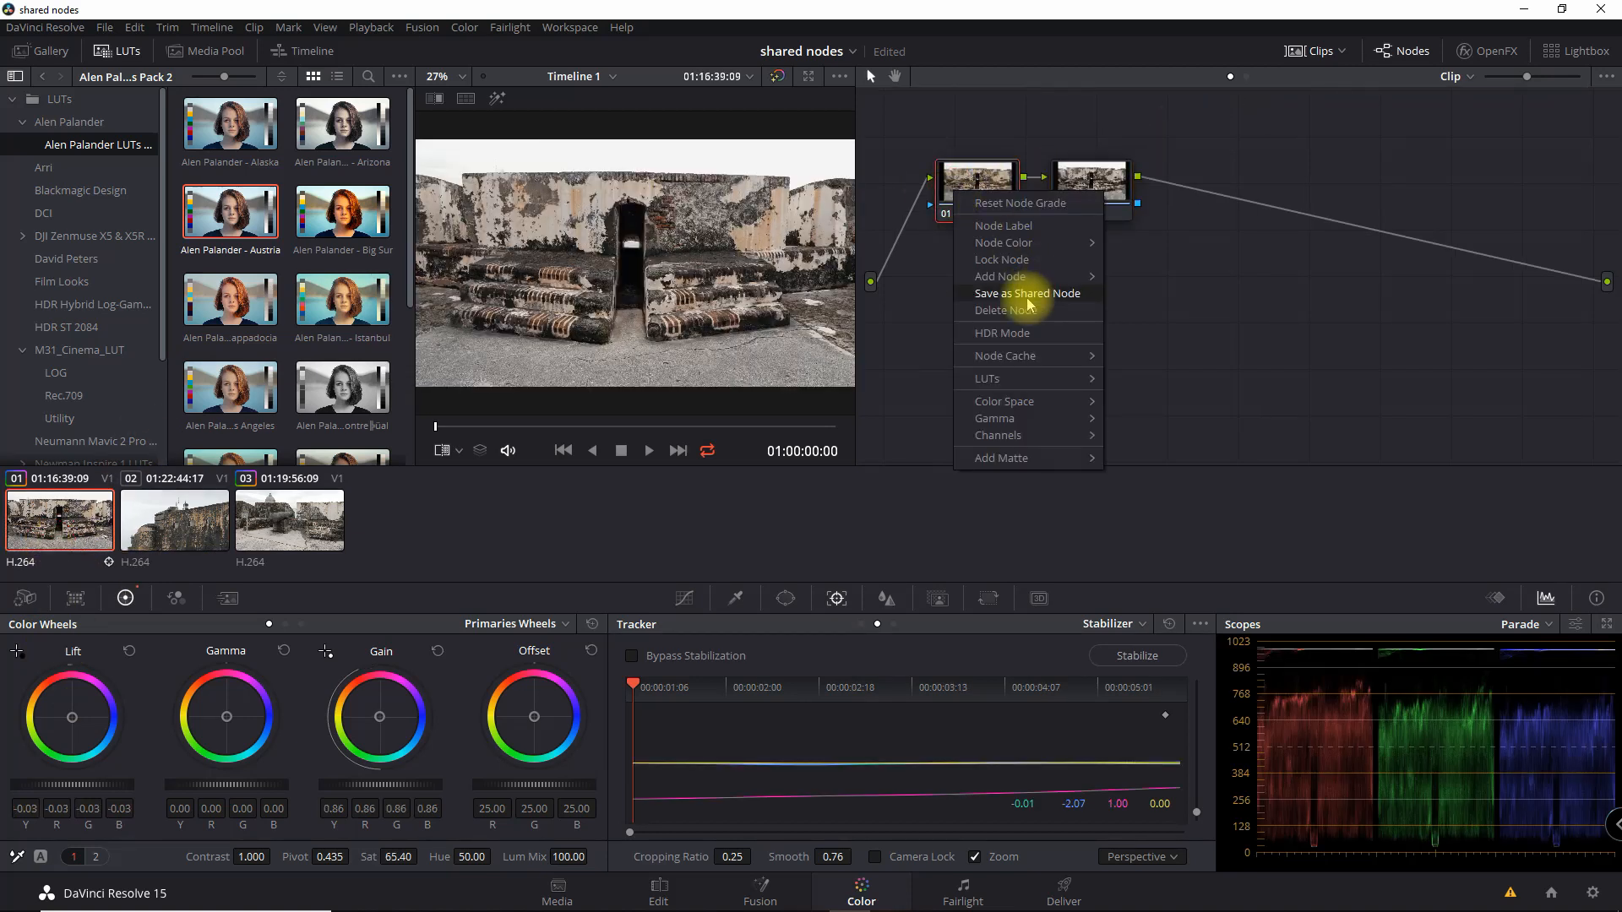
click(1027, 293)
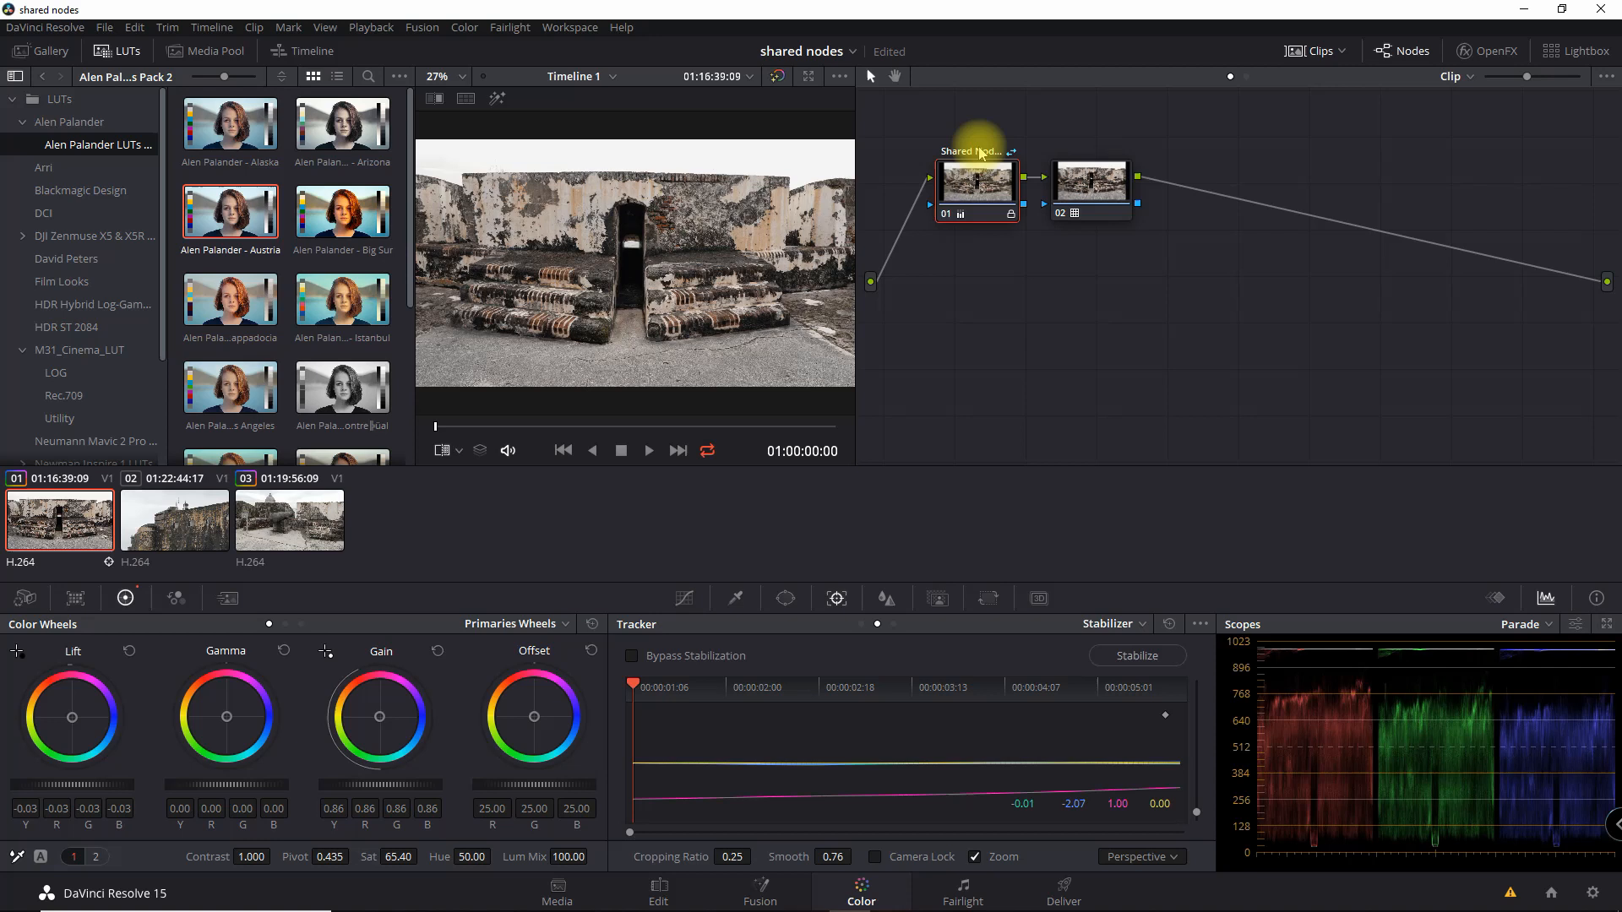
right_click(1088, 181)
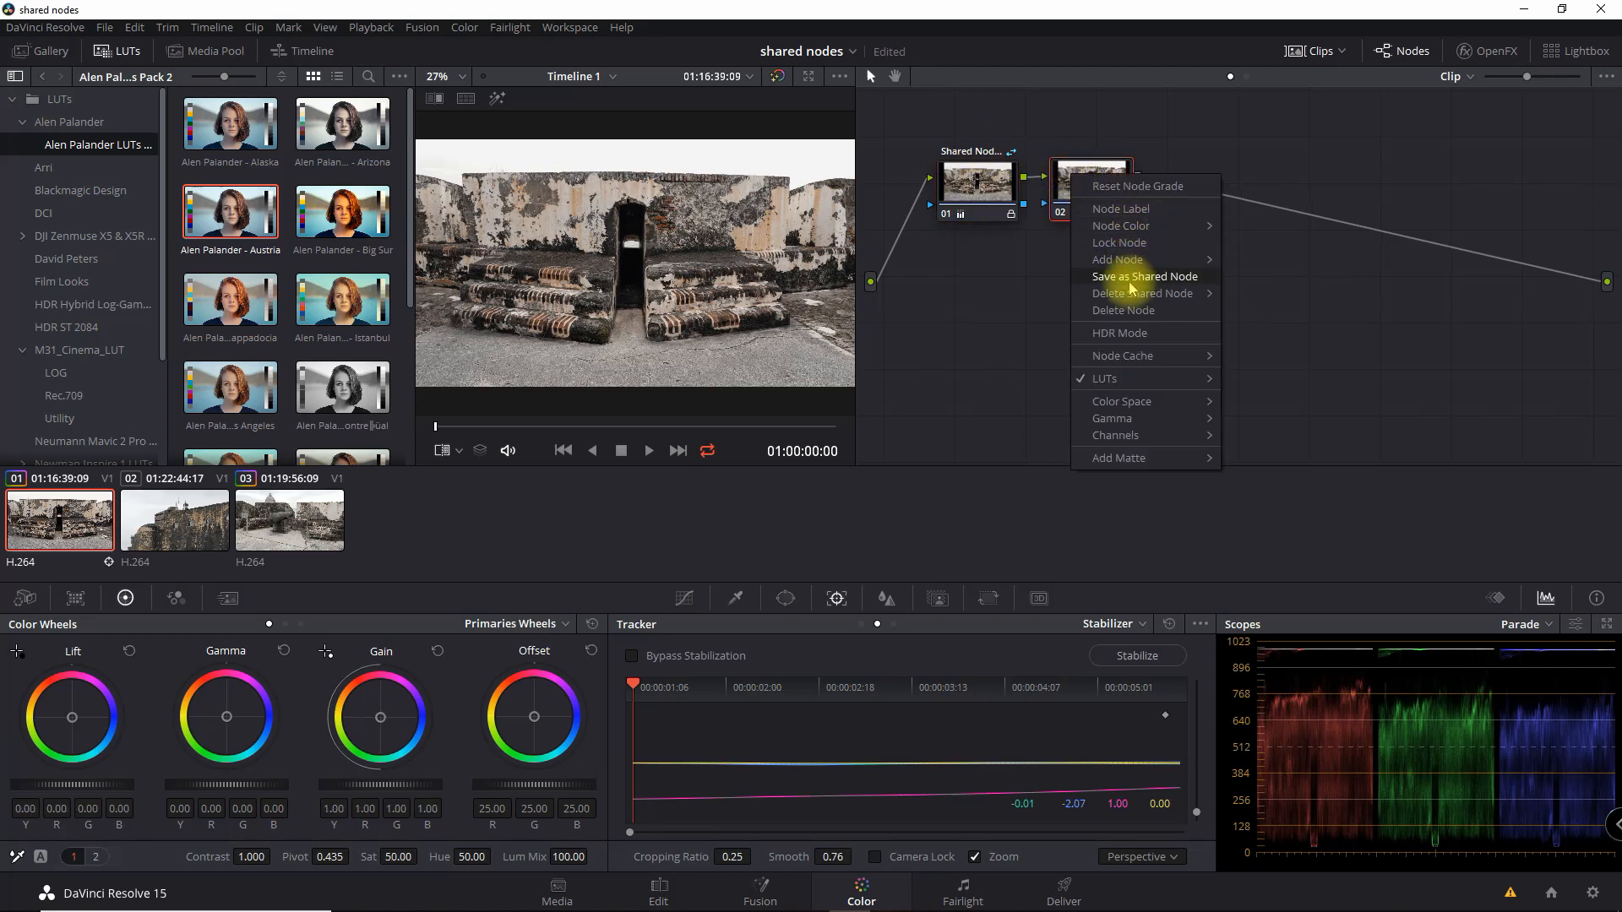
click(1143, 276)
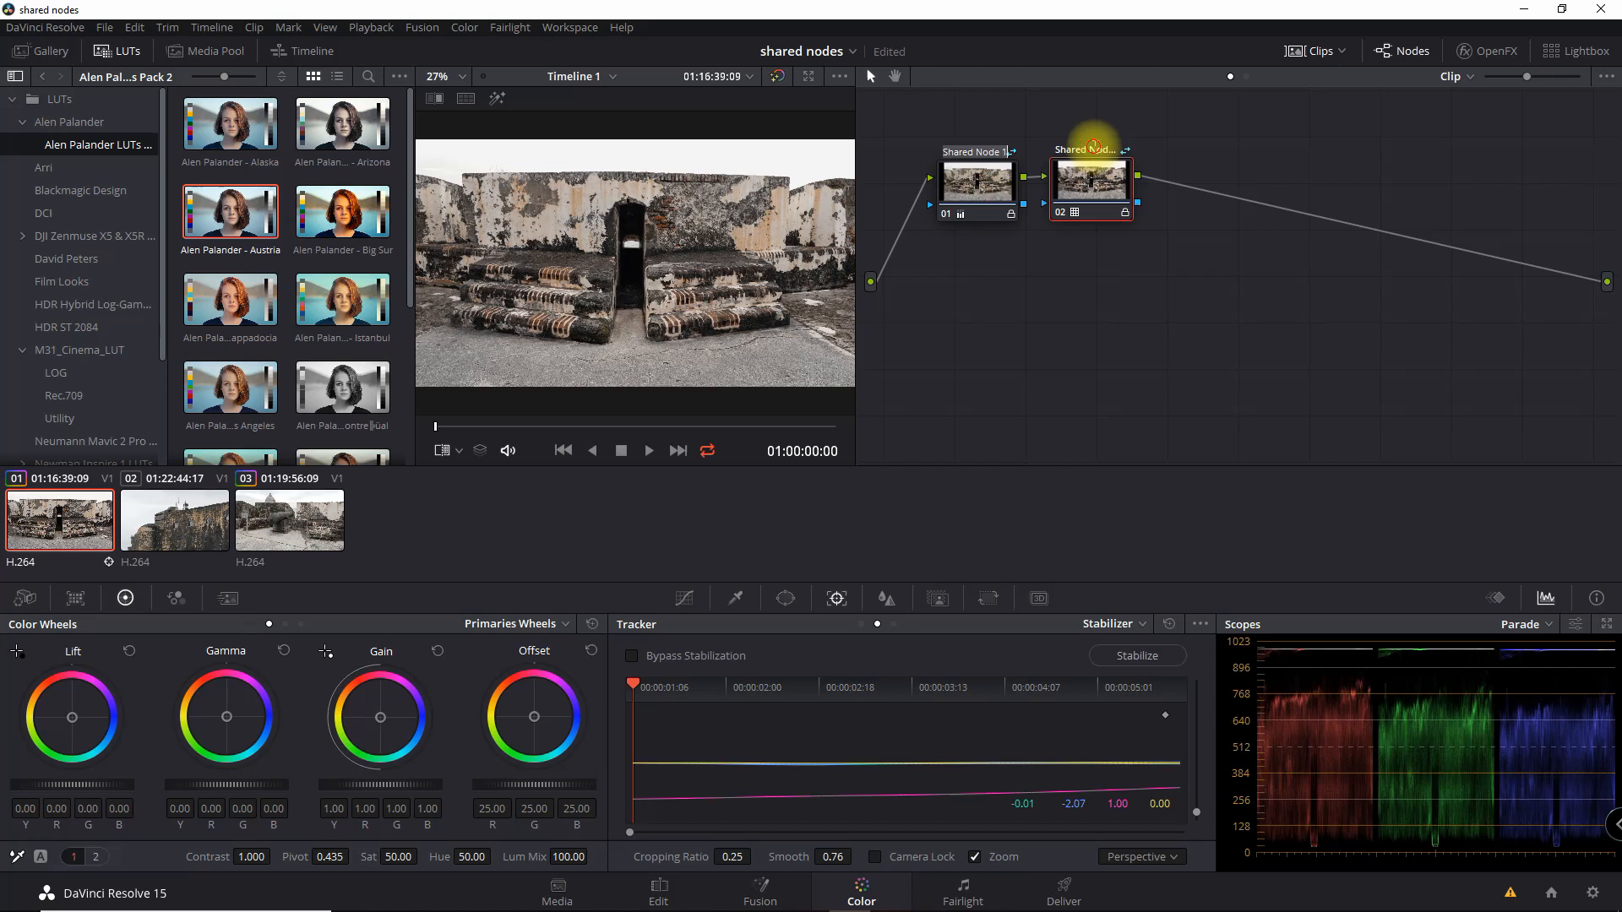
mouse_move(1073, 480)
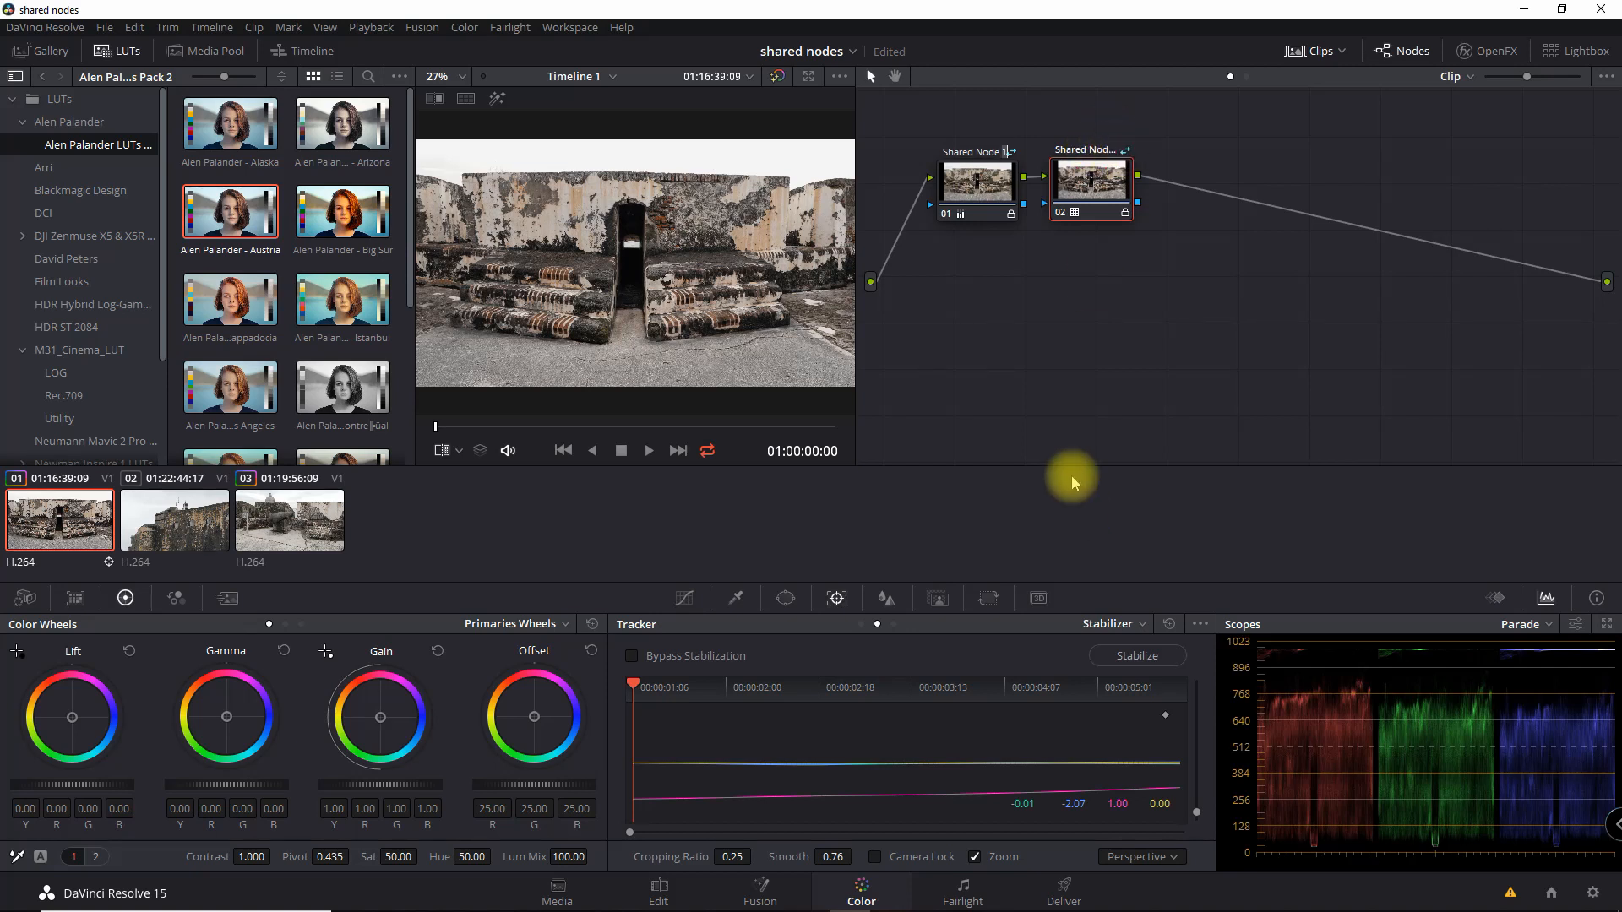
Step: On clip 02, append Shared Node 1 then Shared Node 2 after its node 01
click(174, 520)
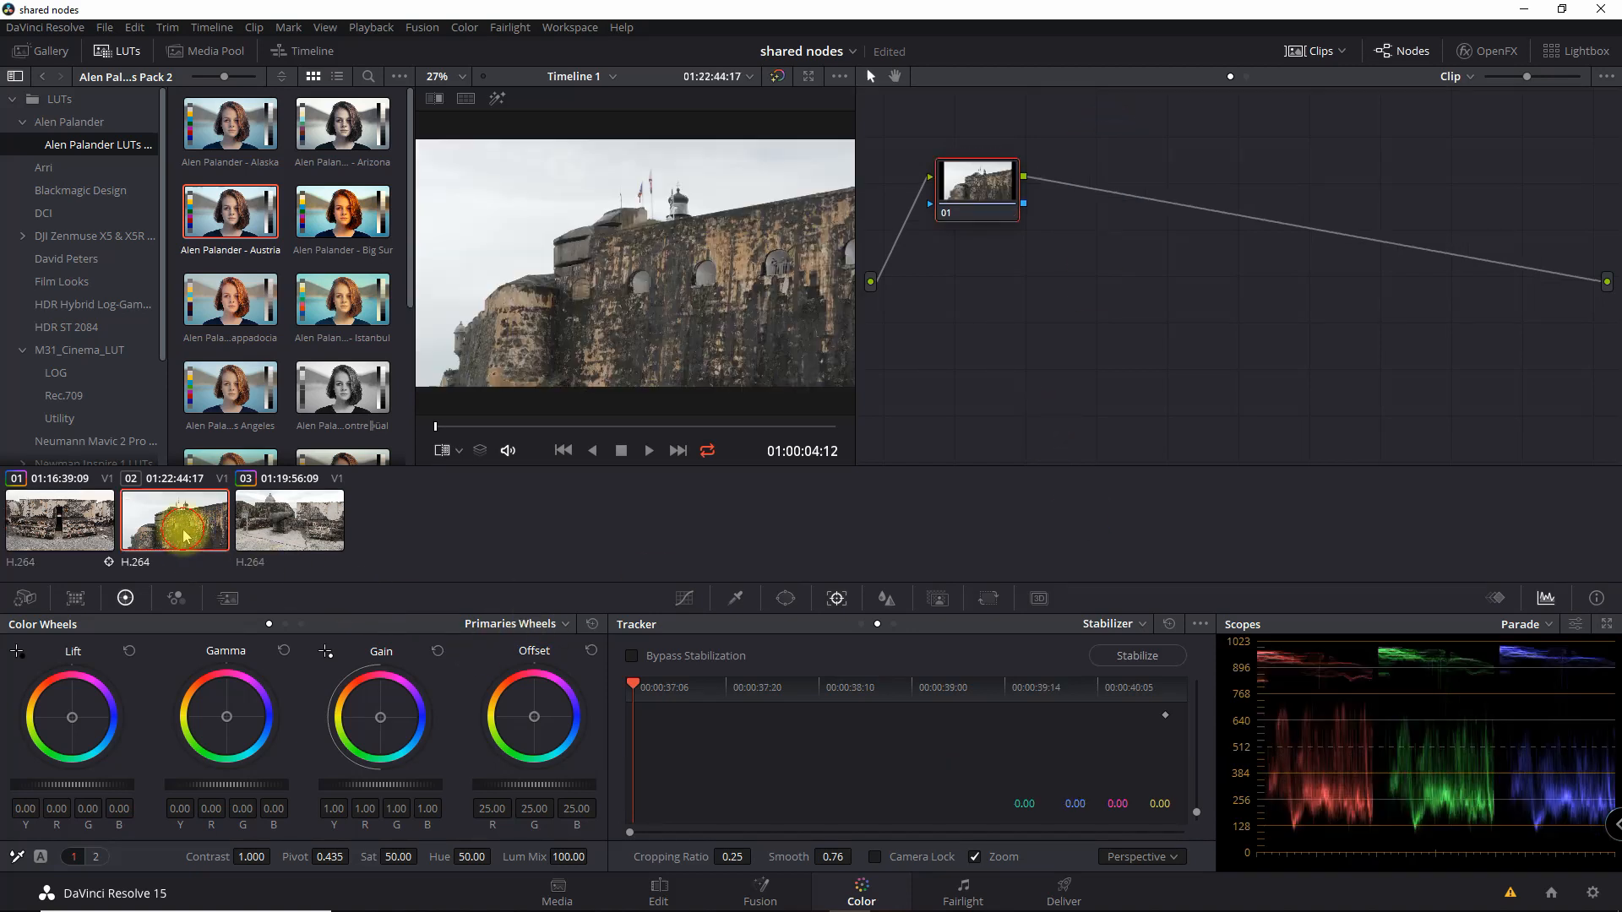
right_click(975, 184)
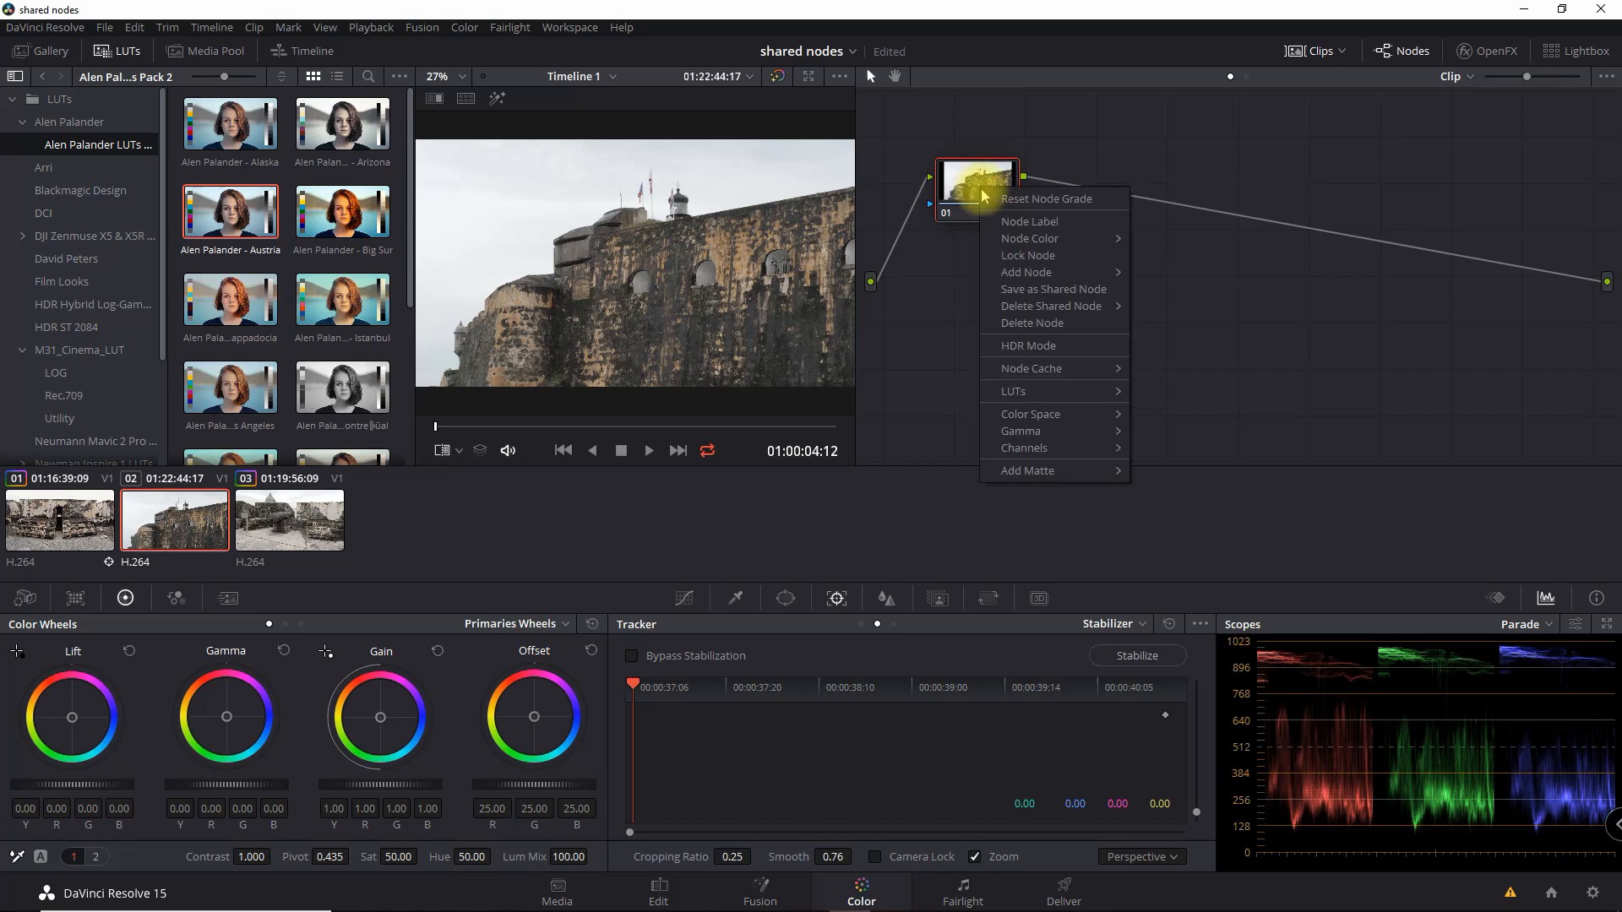
mouse_move(1027, 272)
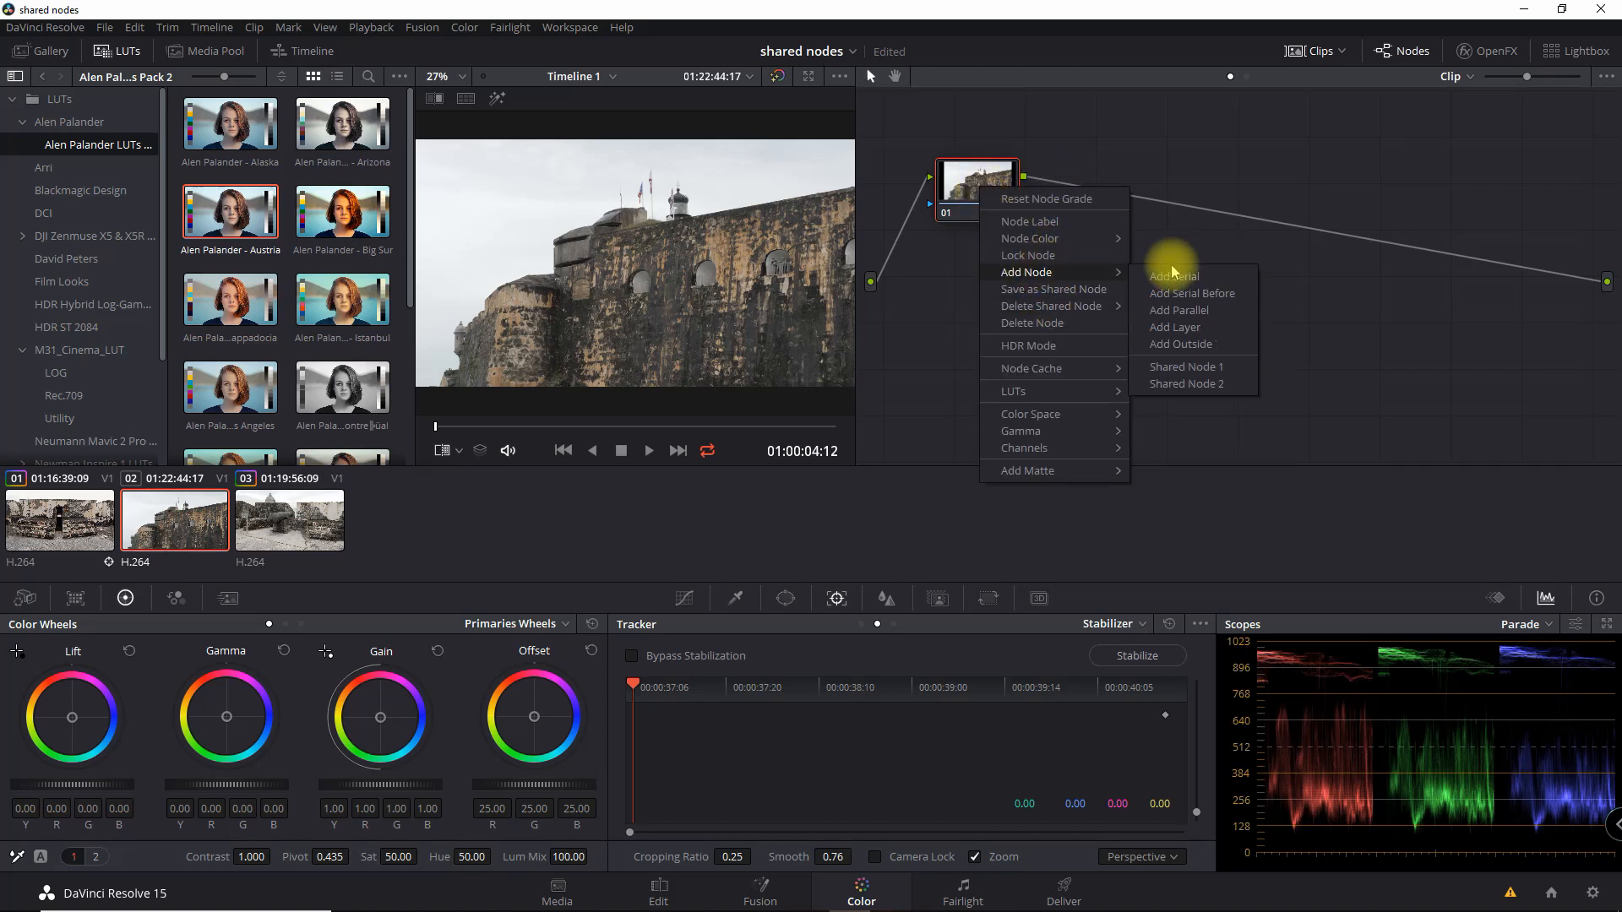
click(1175, 276)
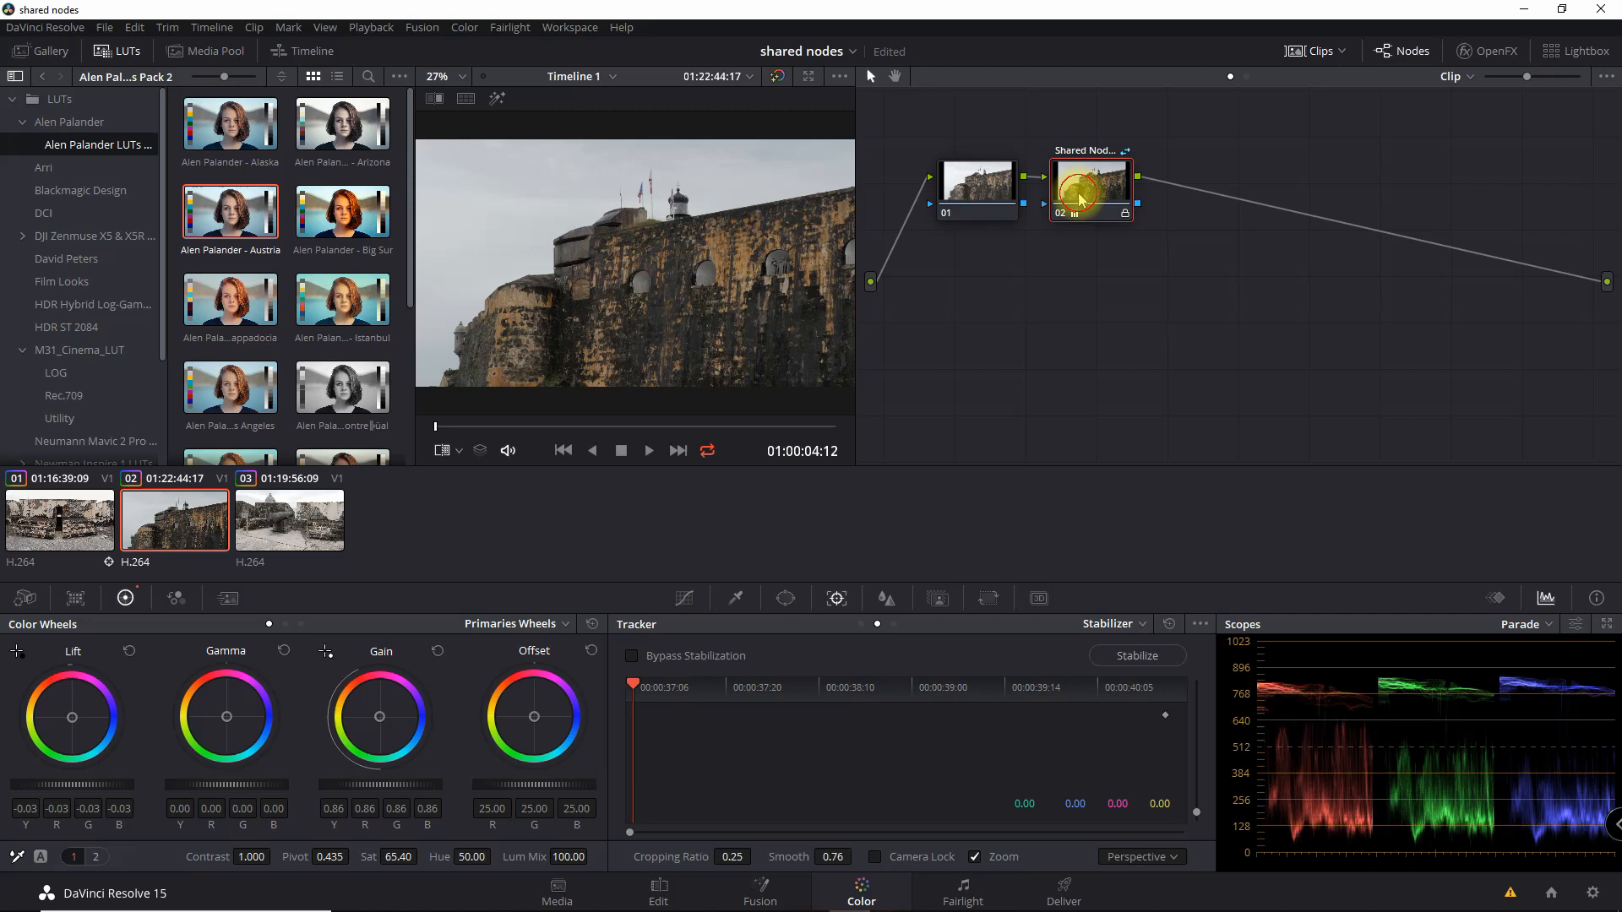
right_click(1088, 188)
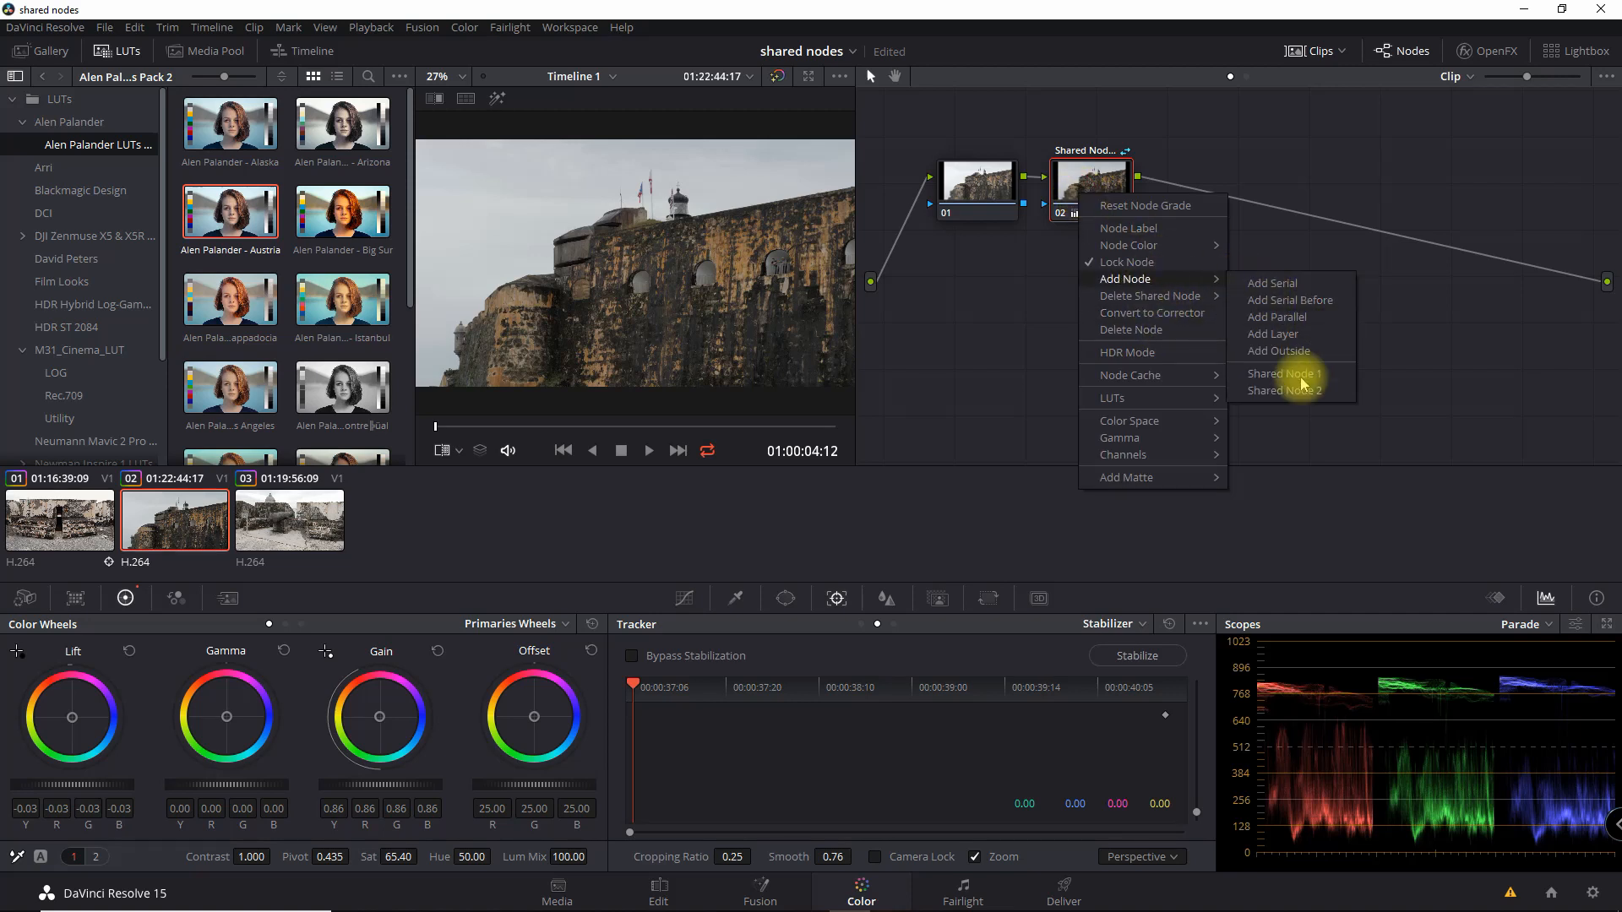
click(1283, 374)
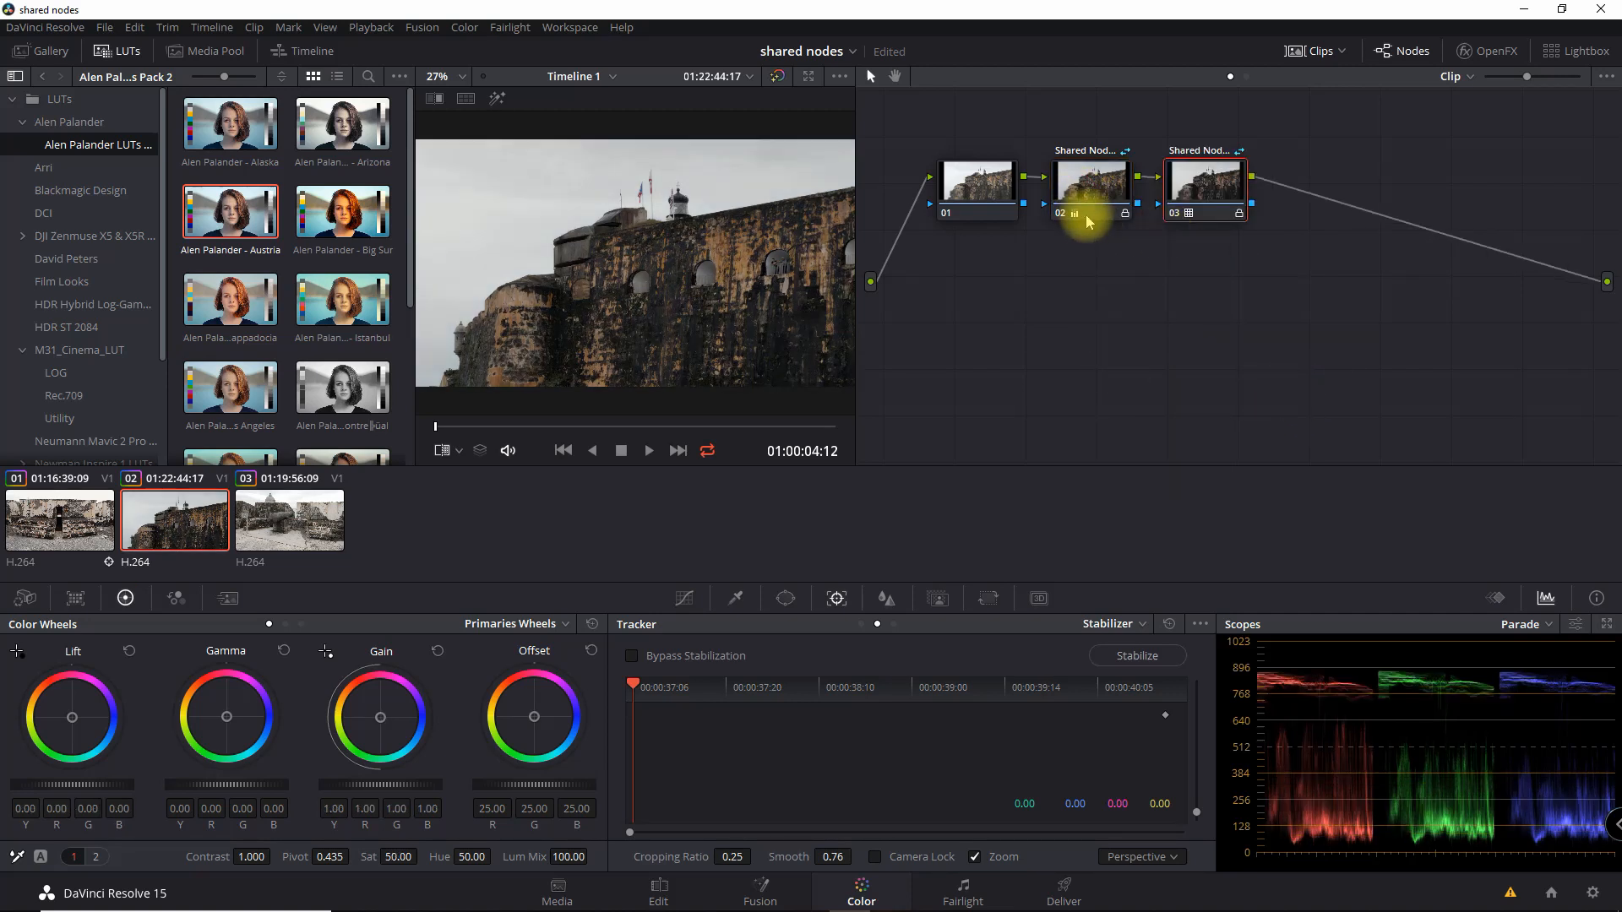
click(973, 181)
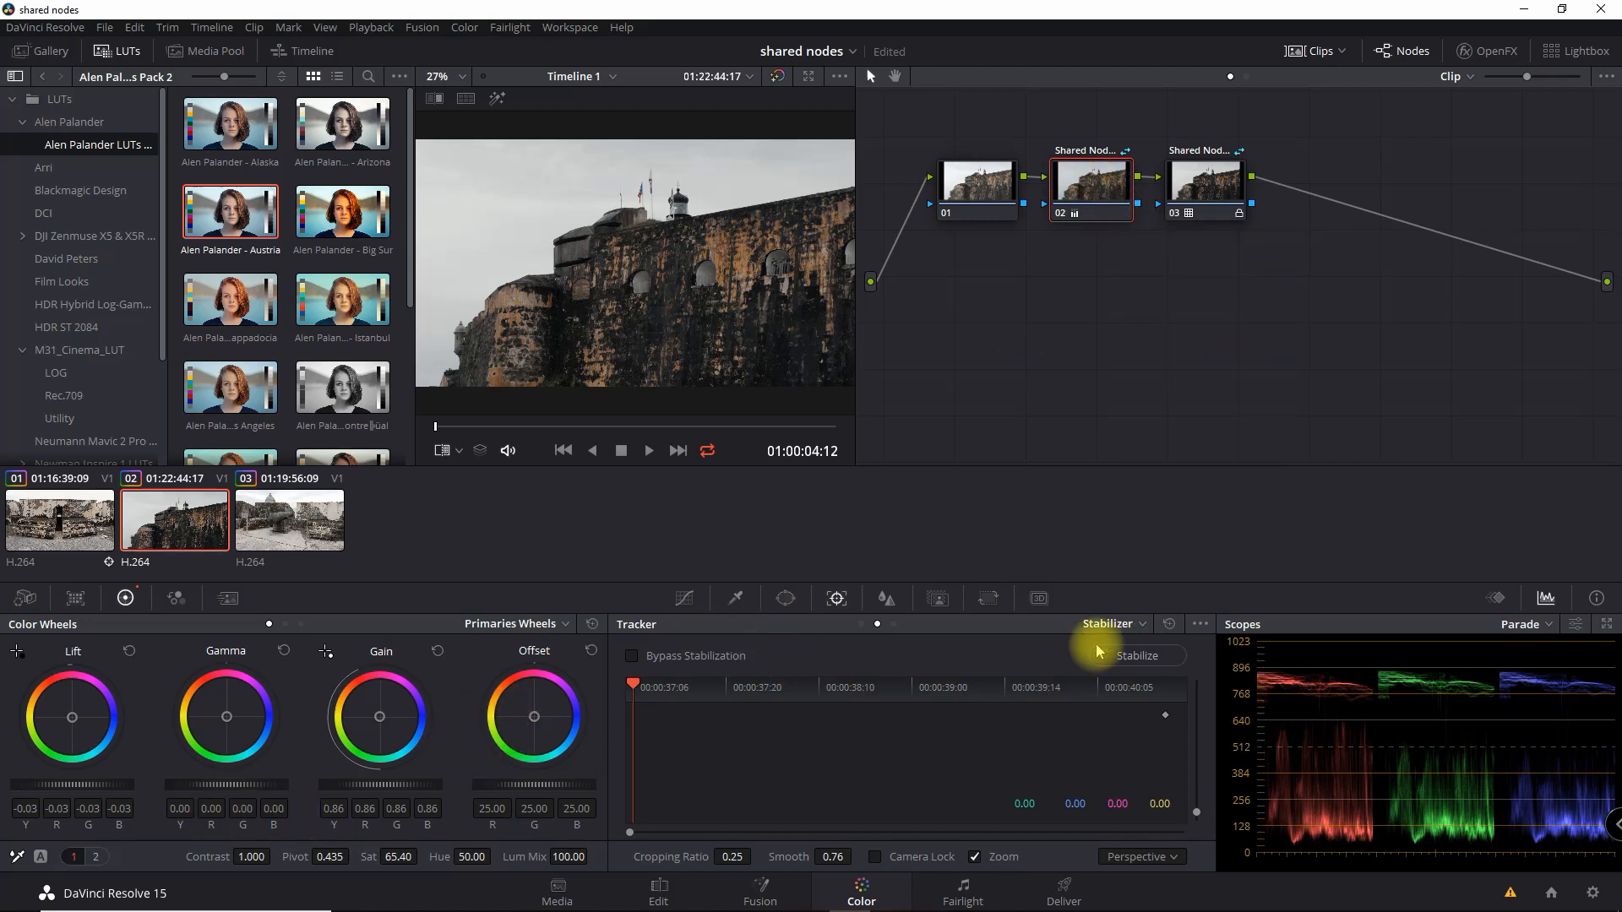
Step: Bend Shared Node 1's curve steeply, confirm clip 01 changes too, then straighten it on clip 02
click(682, 598)
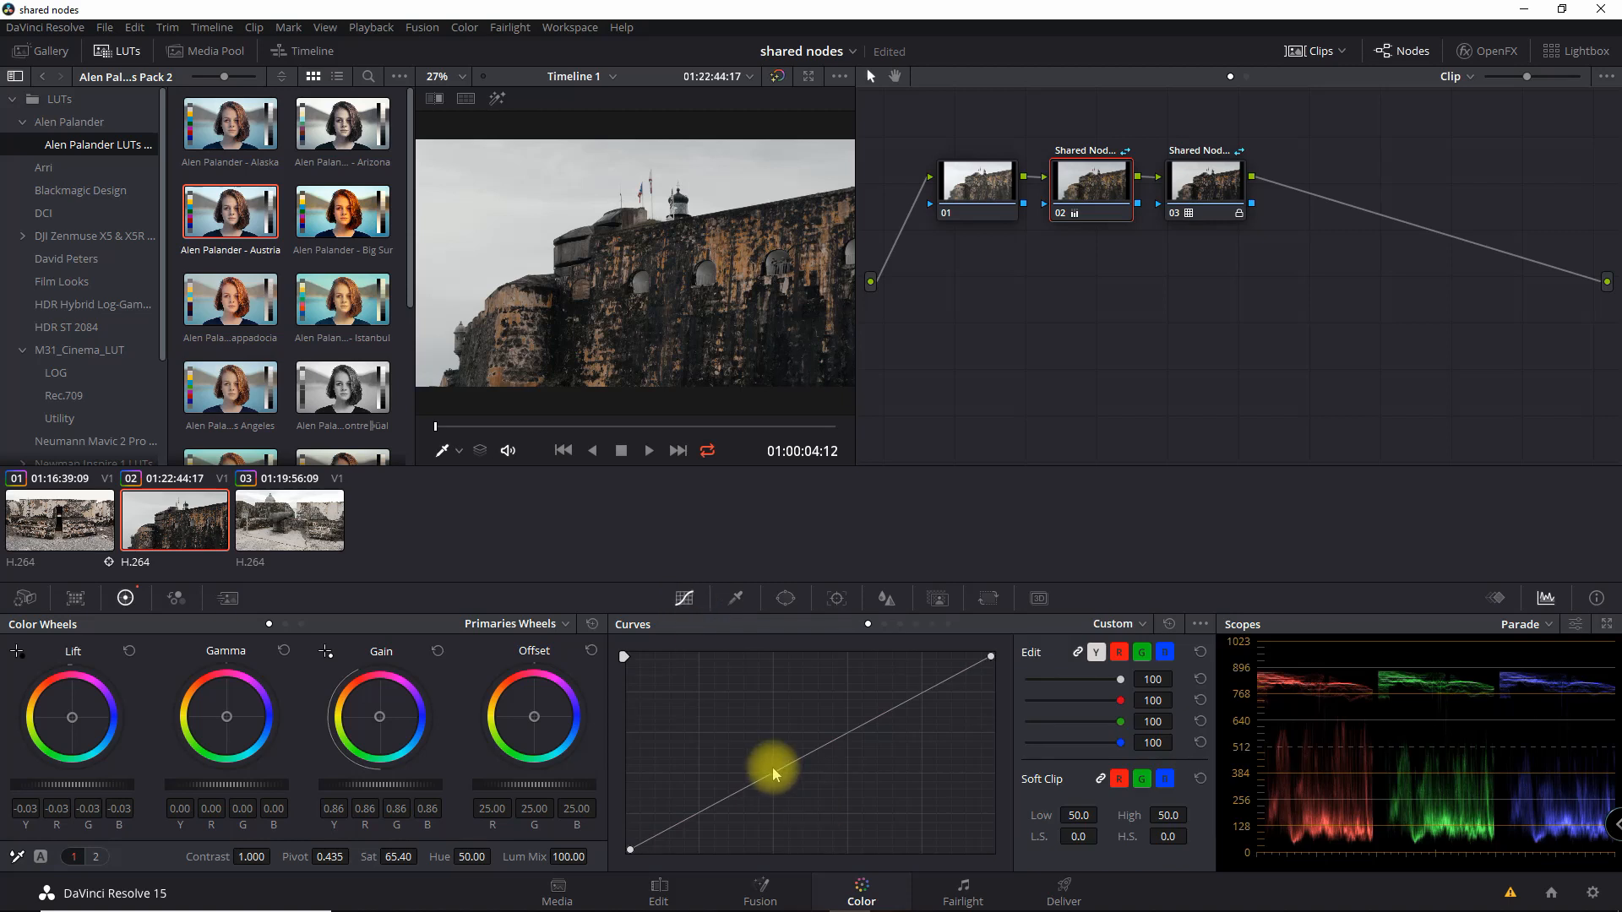
drag(774, 774, 882, 847)
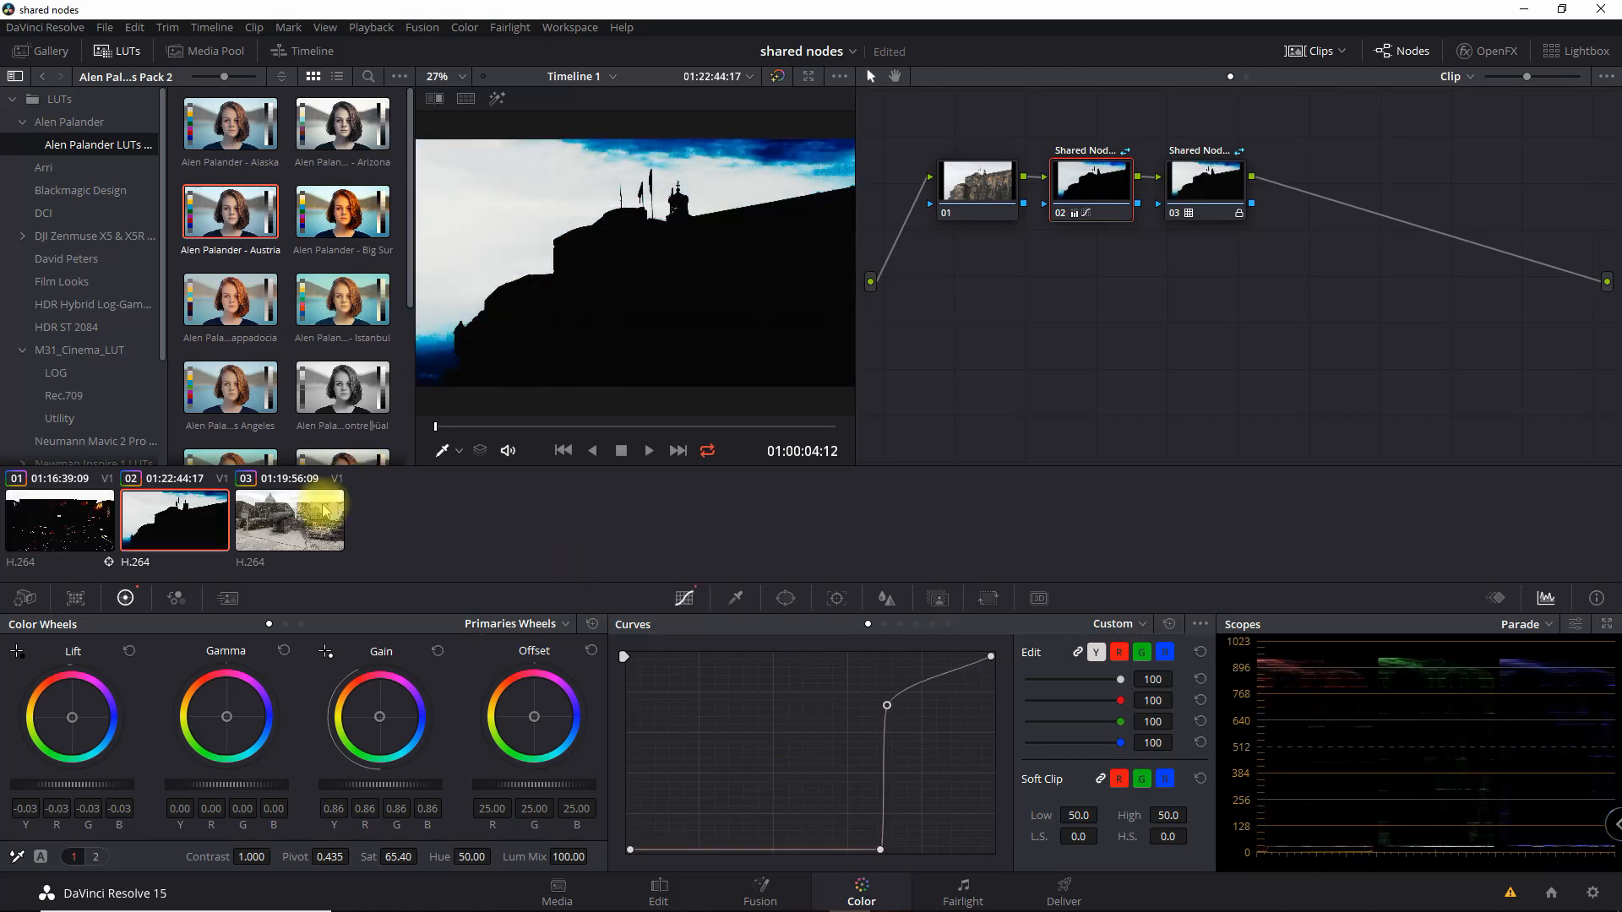
click(59, 517)
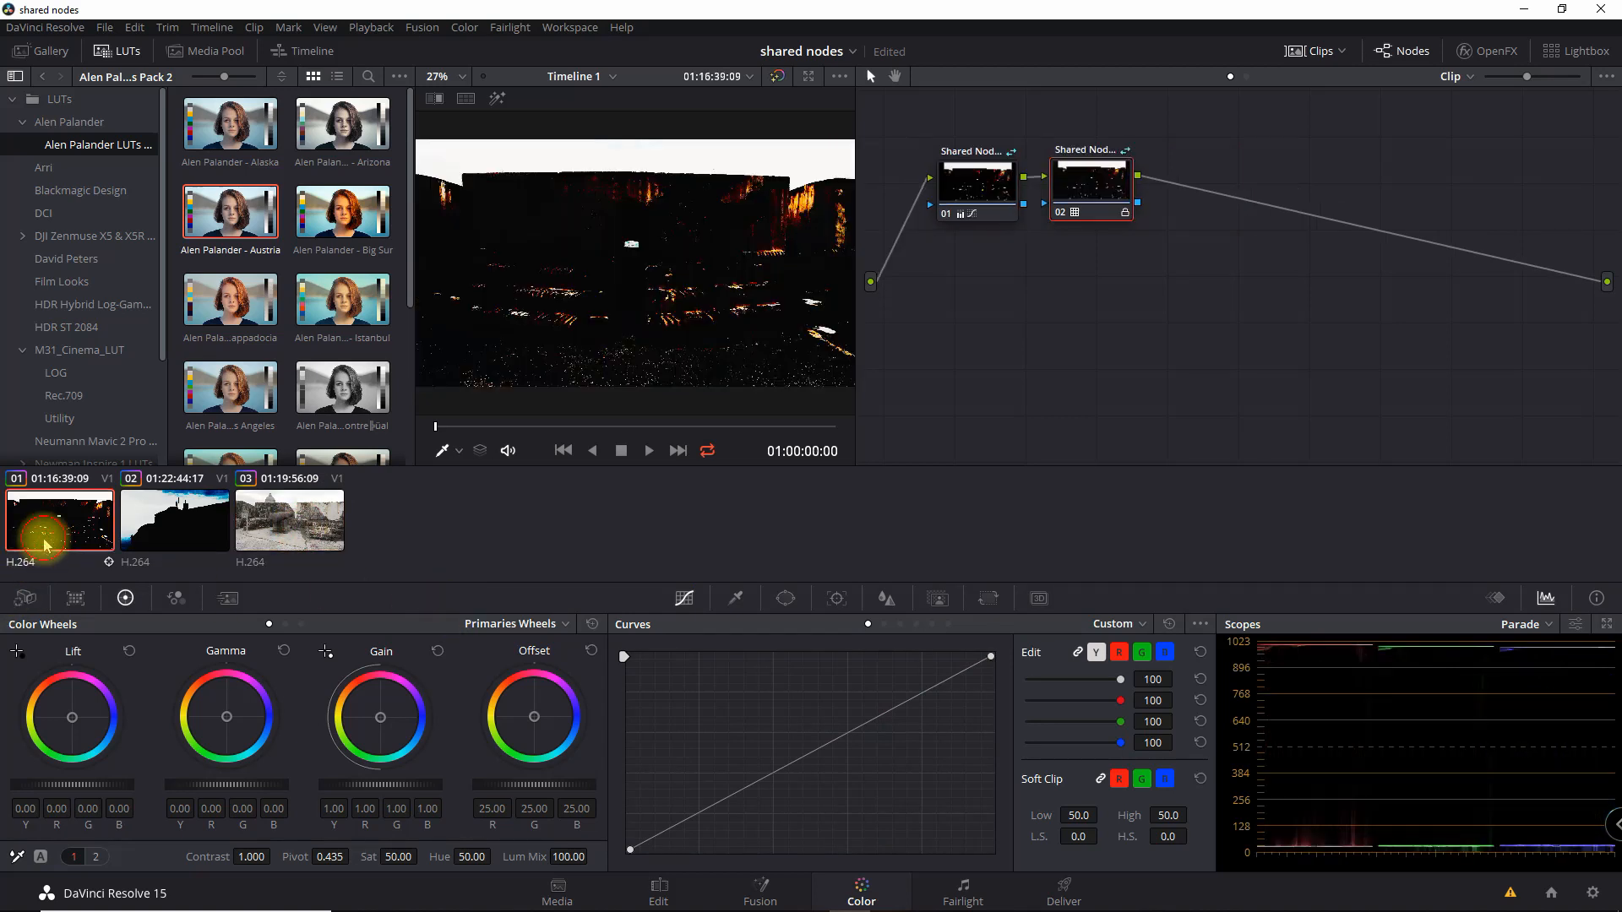
click(175, 520)
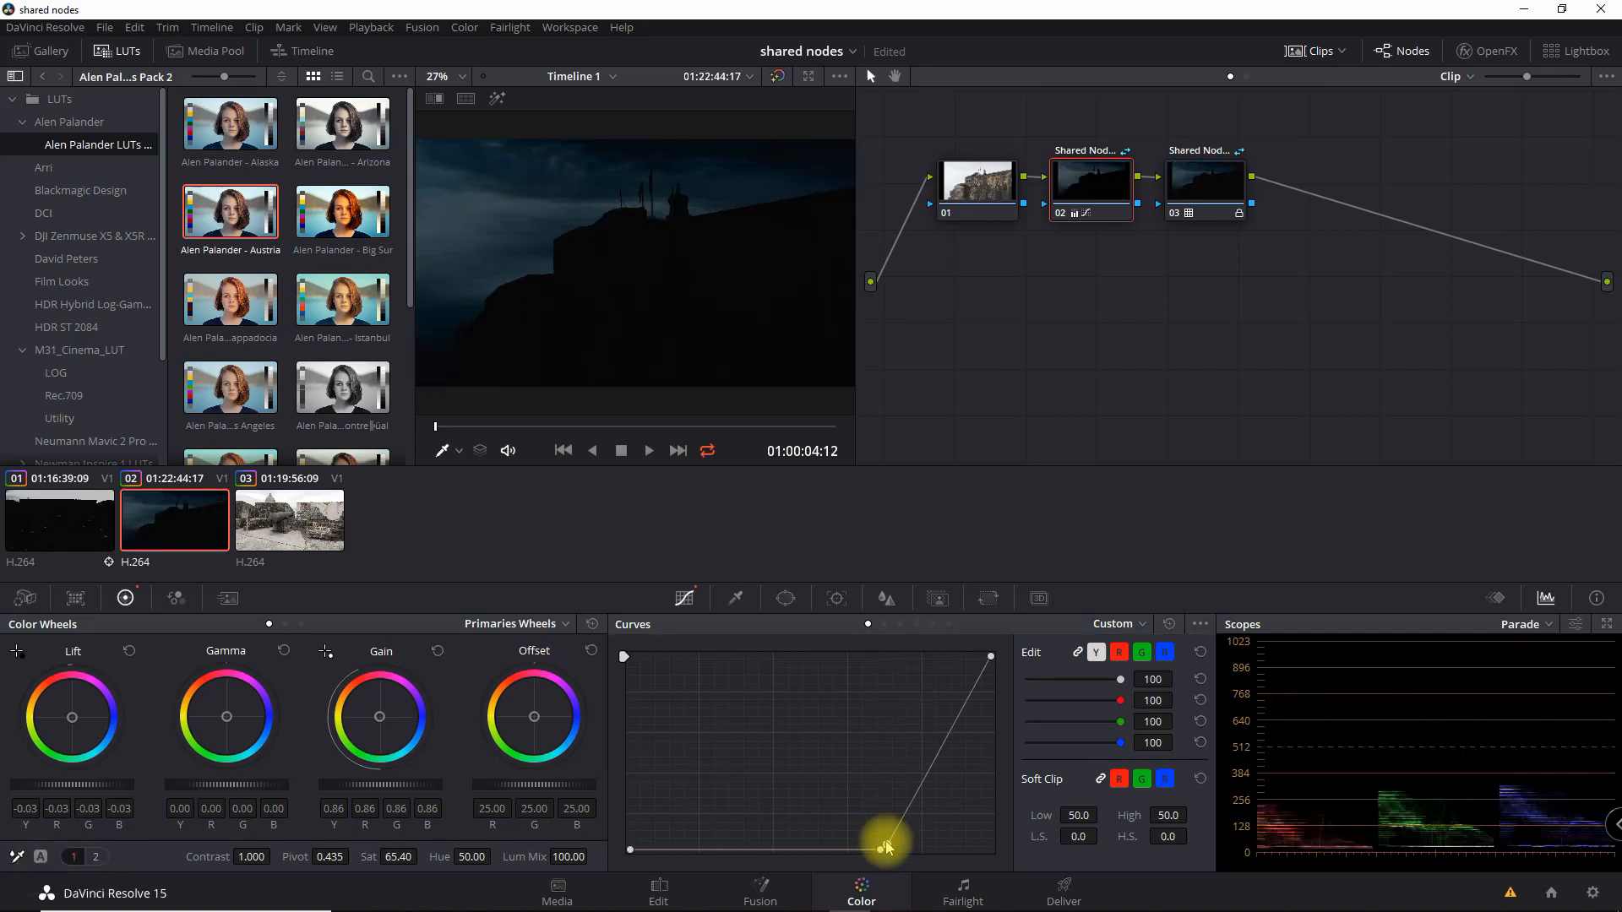
drag(887, 844, 869, 681)
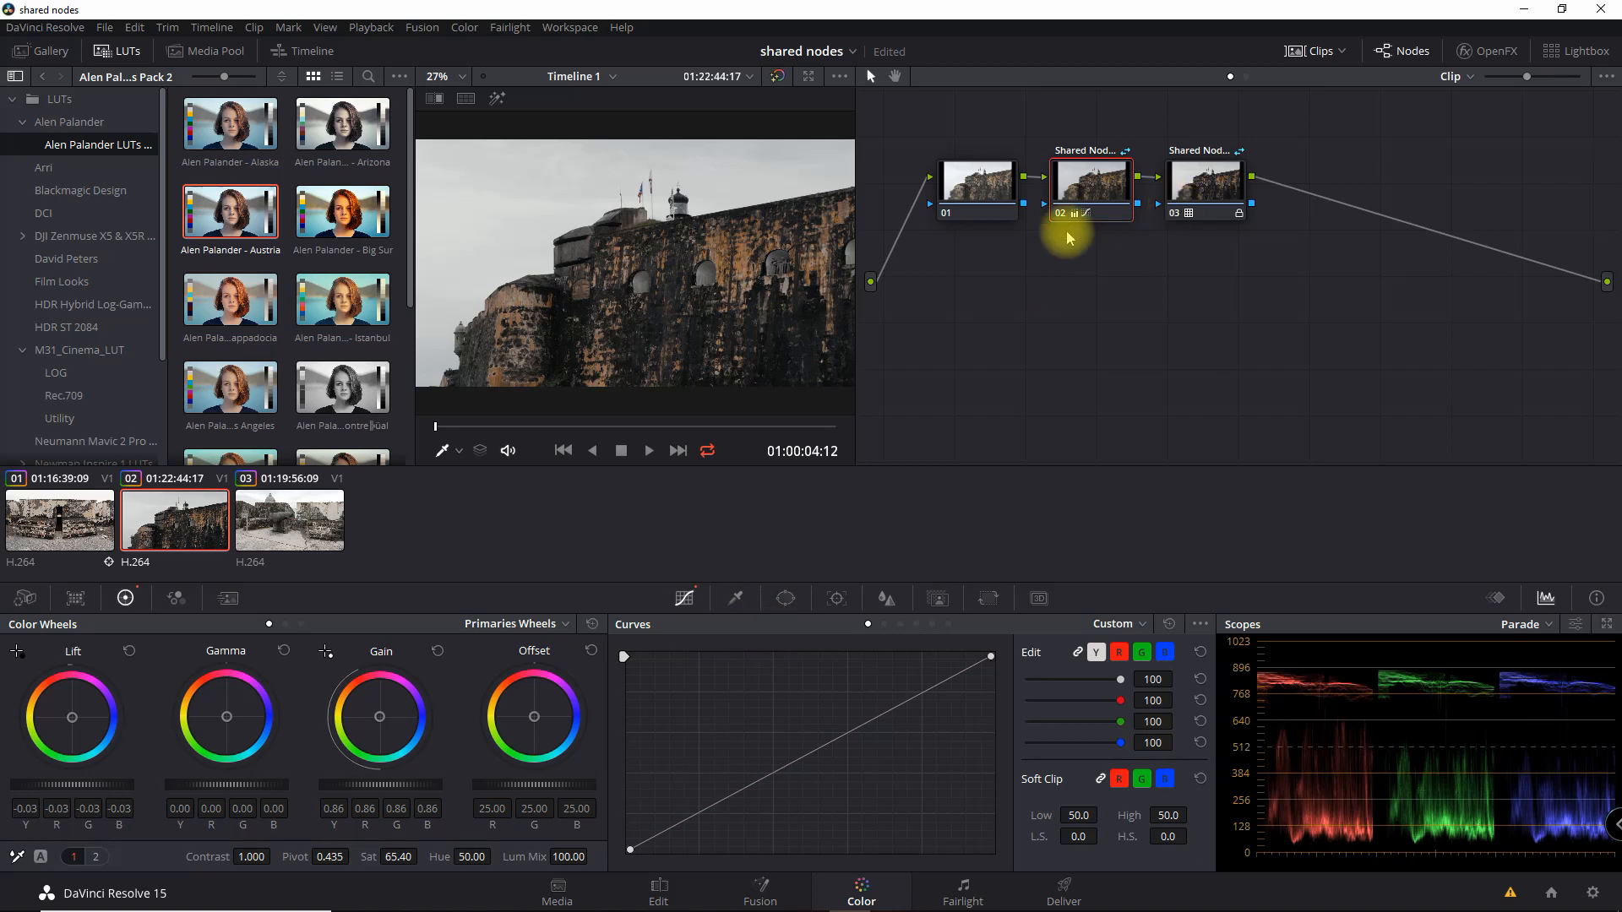
mouse_move(1055, 192)
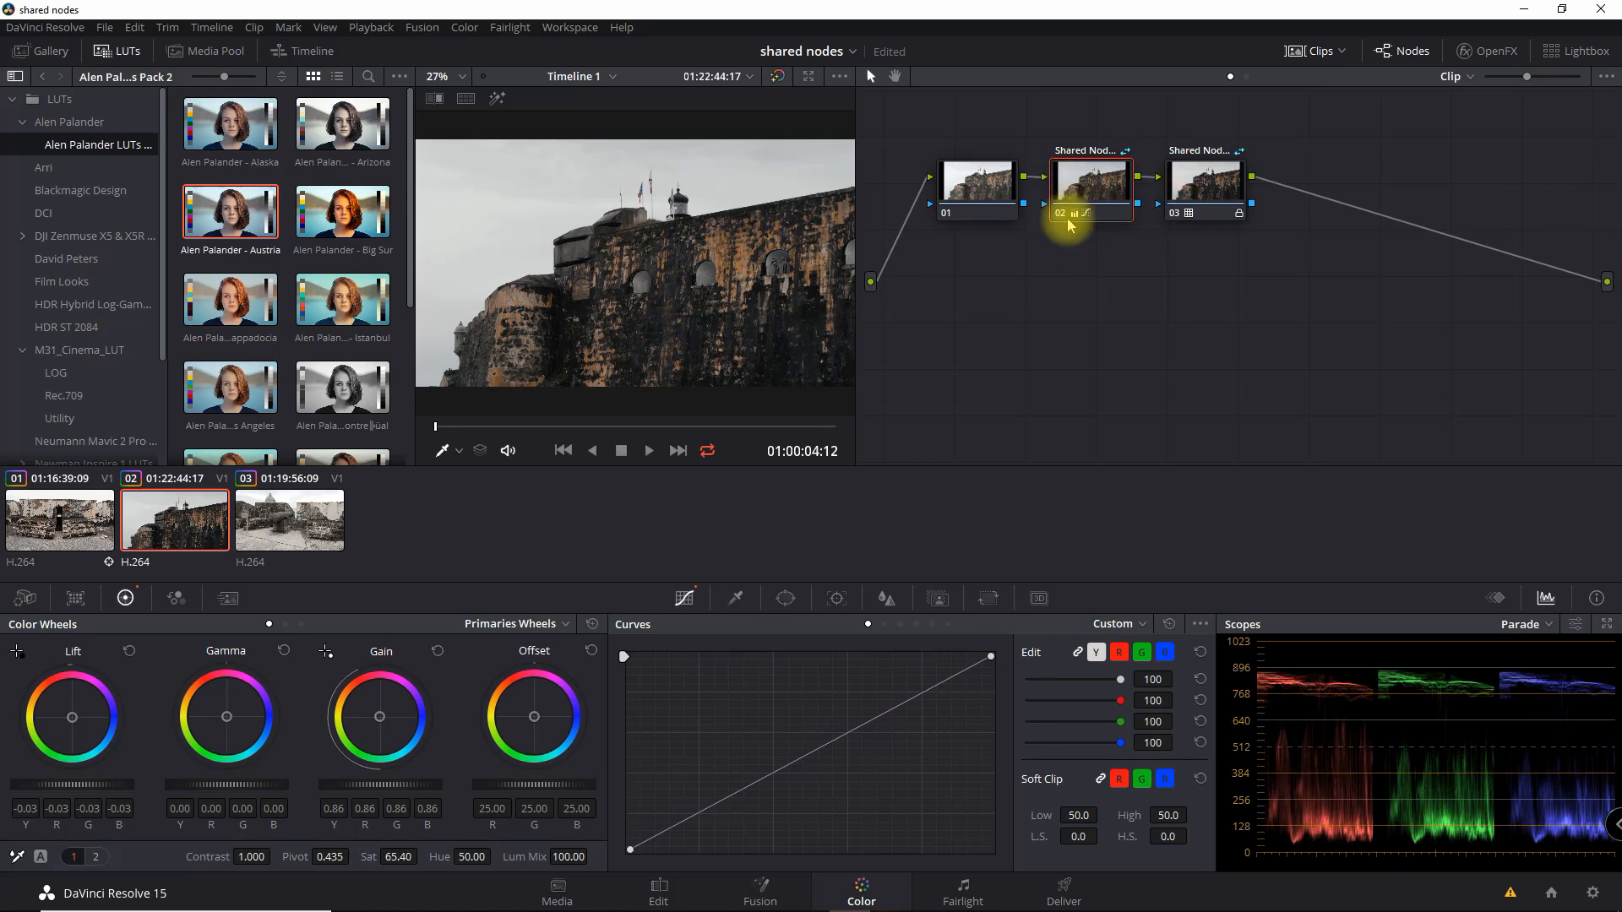
mouse_move(1092, 184)
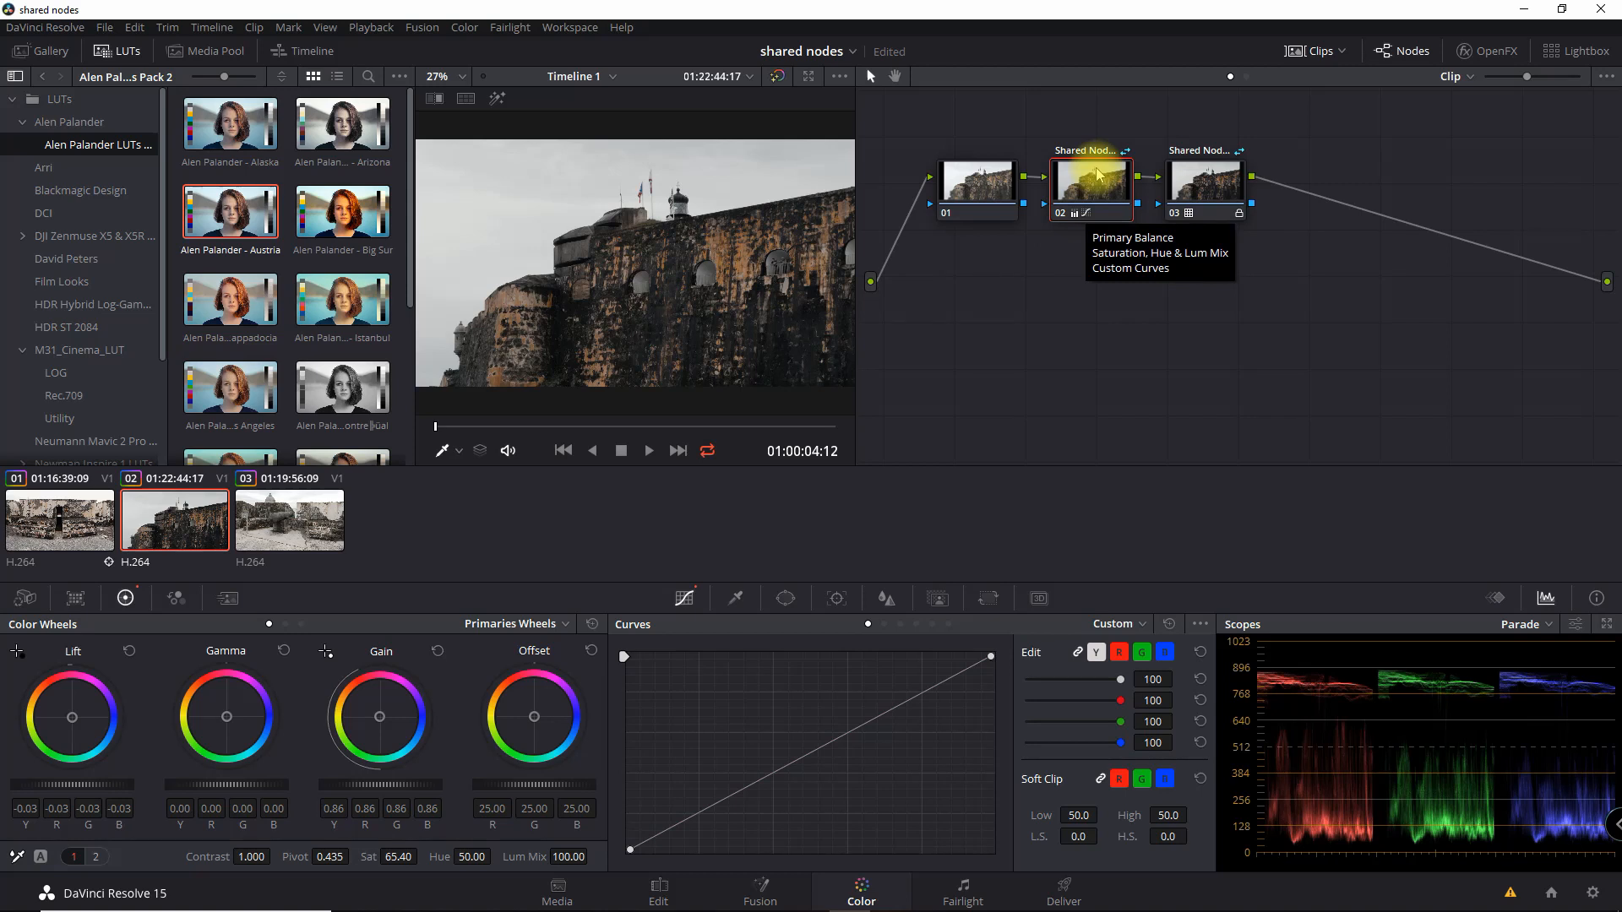
mouse_move(780, 438)
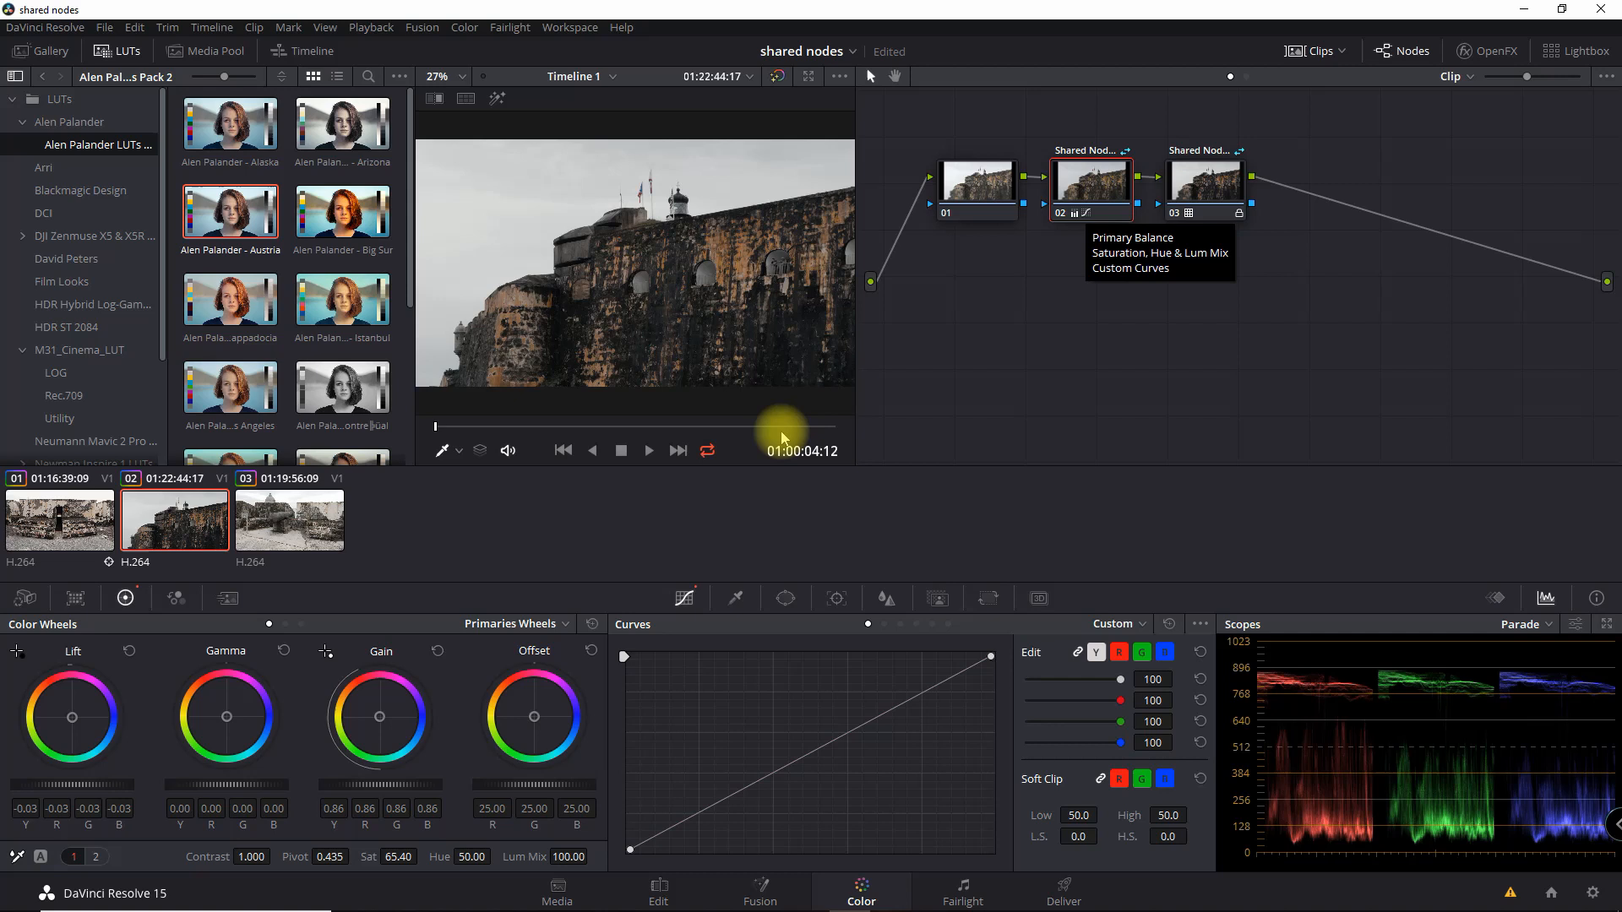